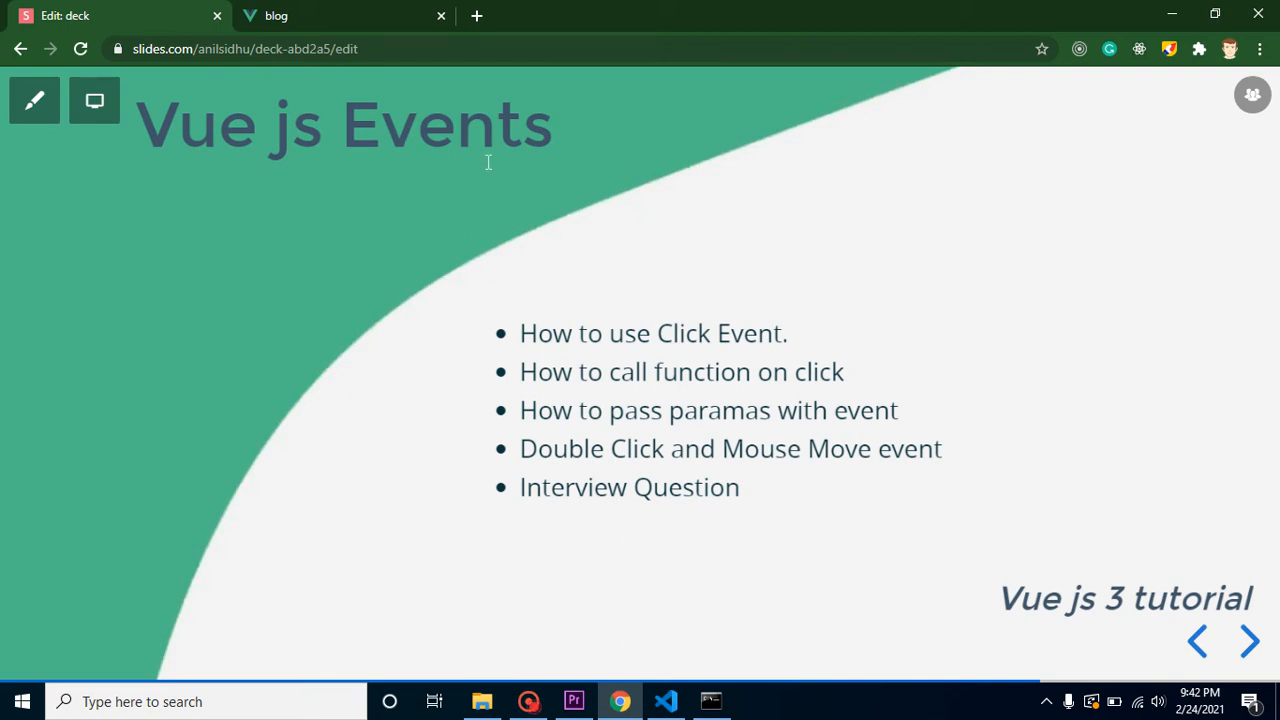
pyautogui.moveTo(645, 360)
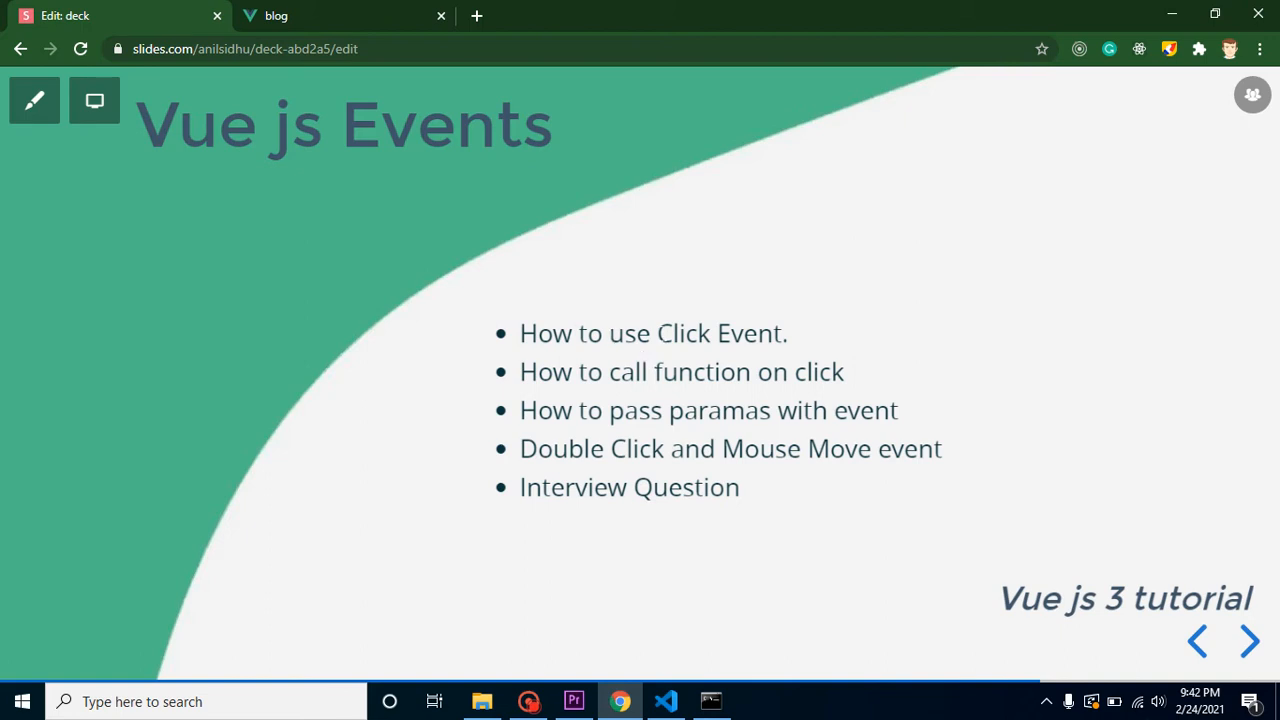
pyautogui.moveTo(647, 435)
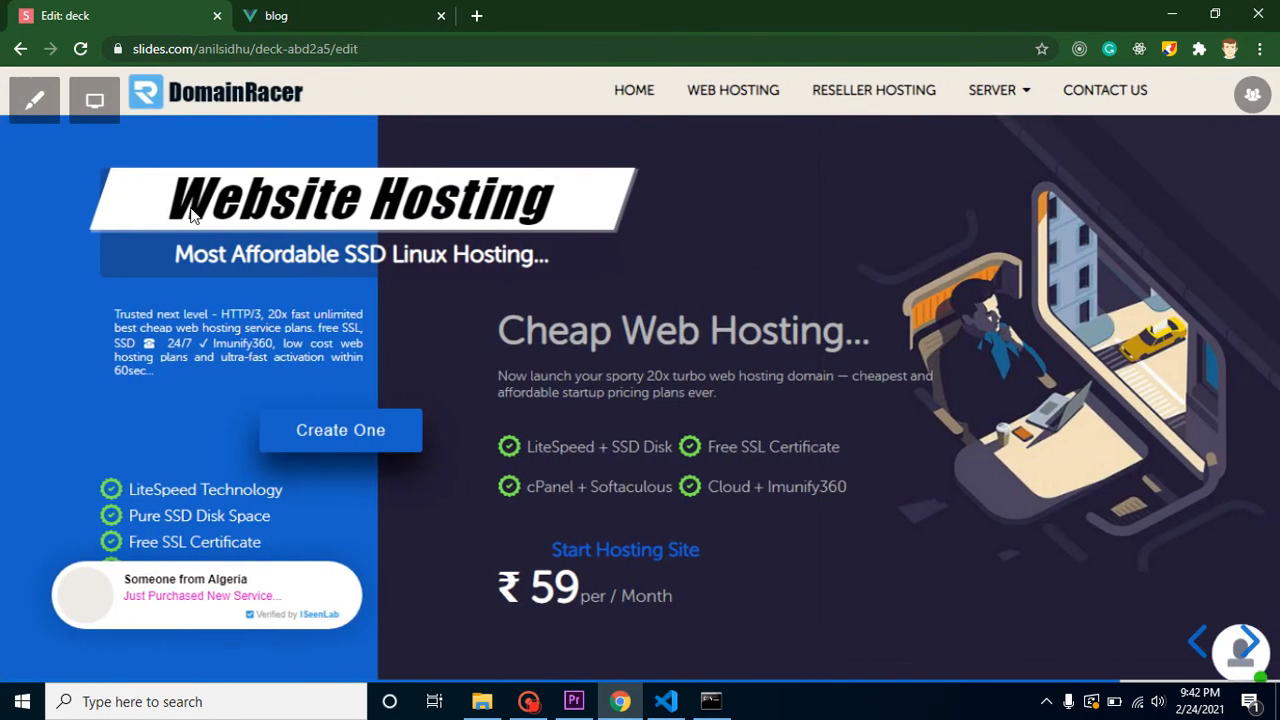
pyautogui.moveTo(283, 143)
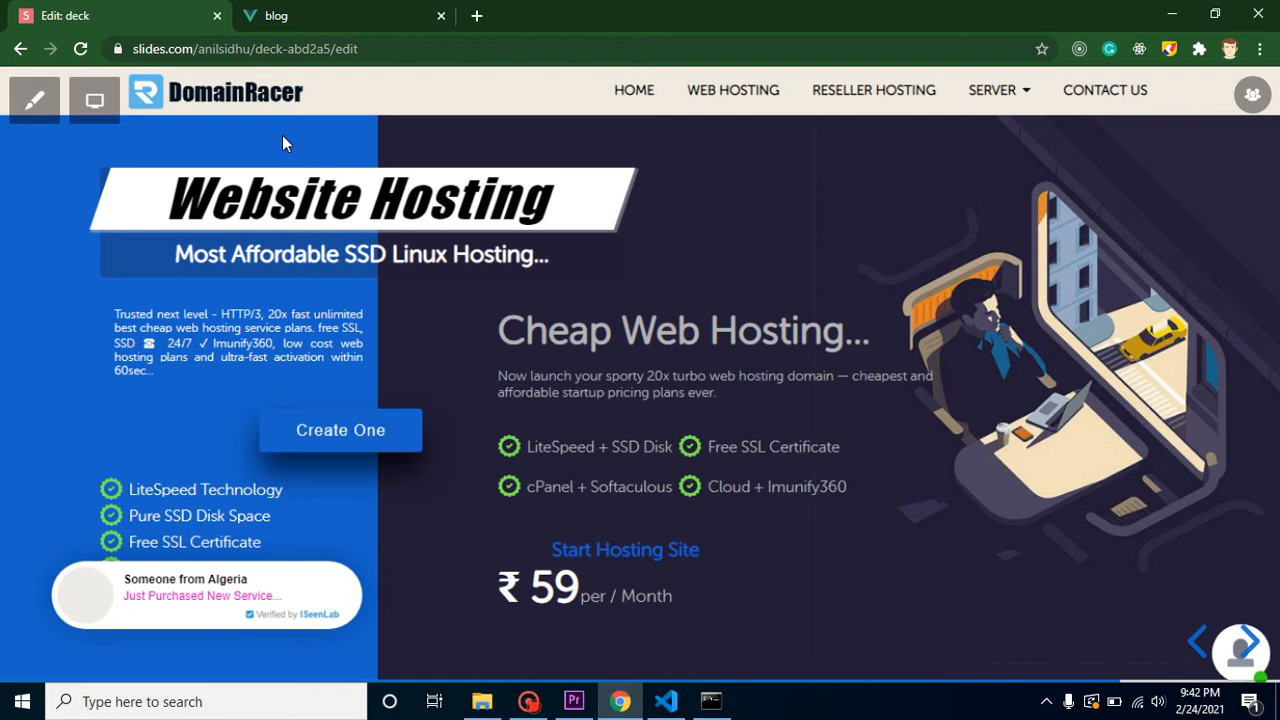
pyautogui.moveTo(288, 162)
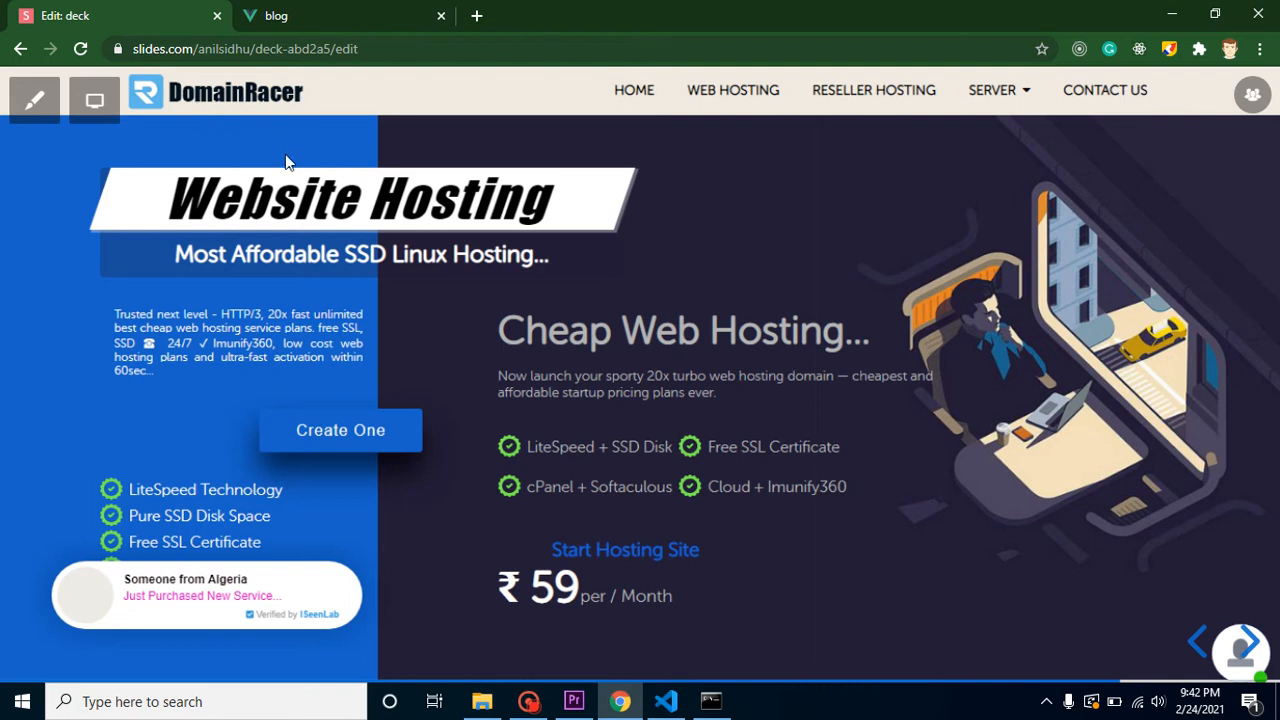
pyautogui.moveTo(570, 605)
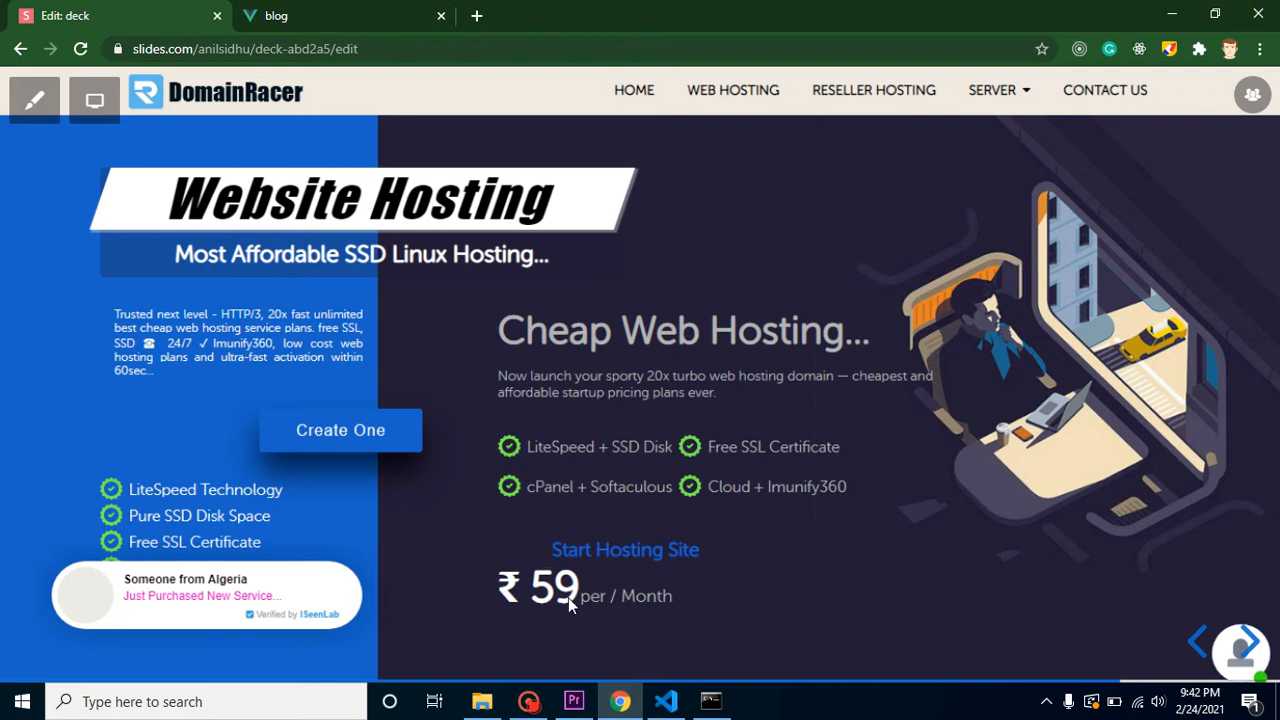
pyautogui.moveTo(583, 607)
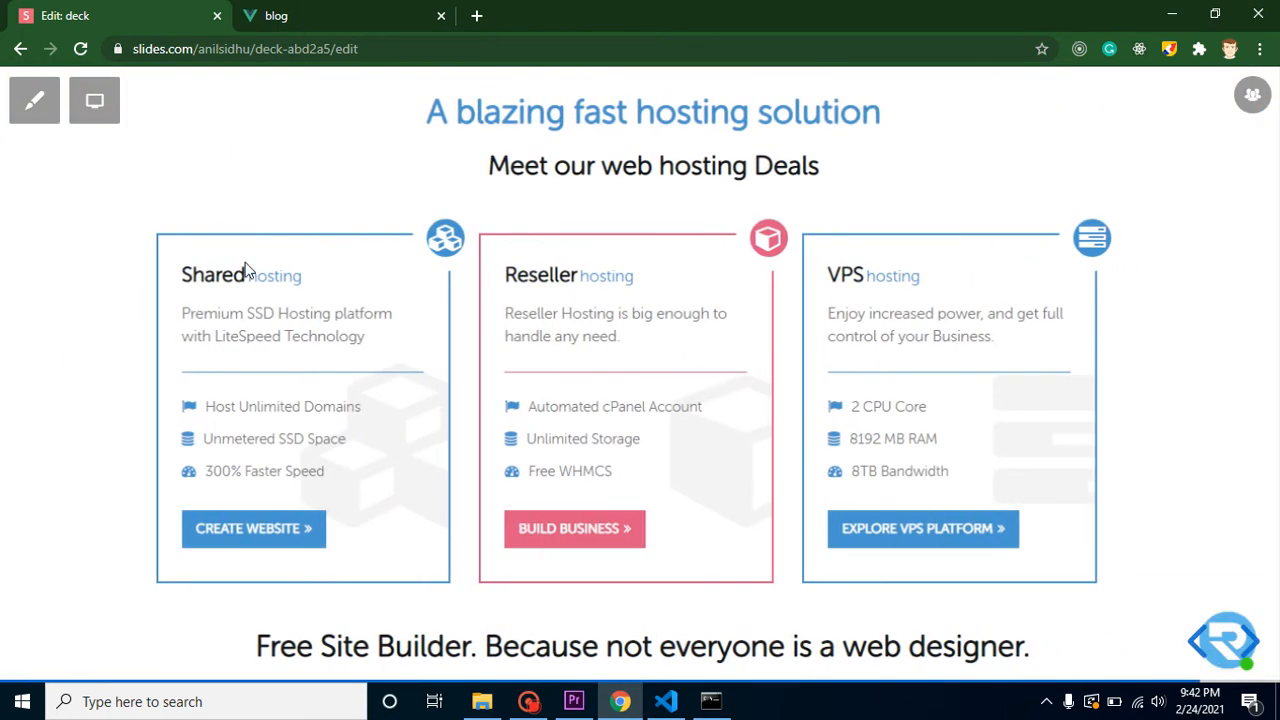
pyautogui.moveTo(640, 362)
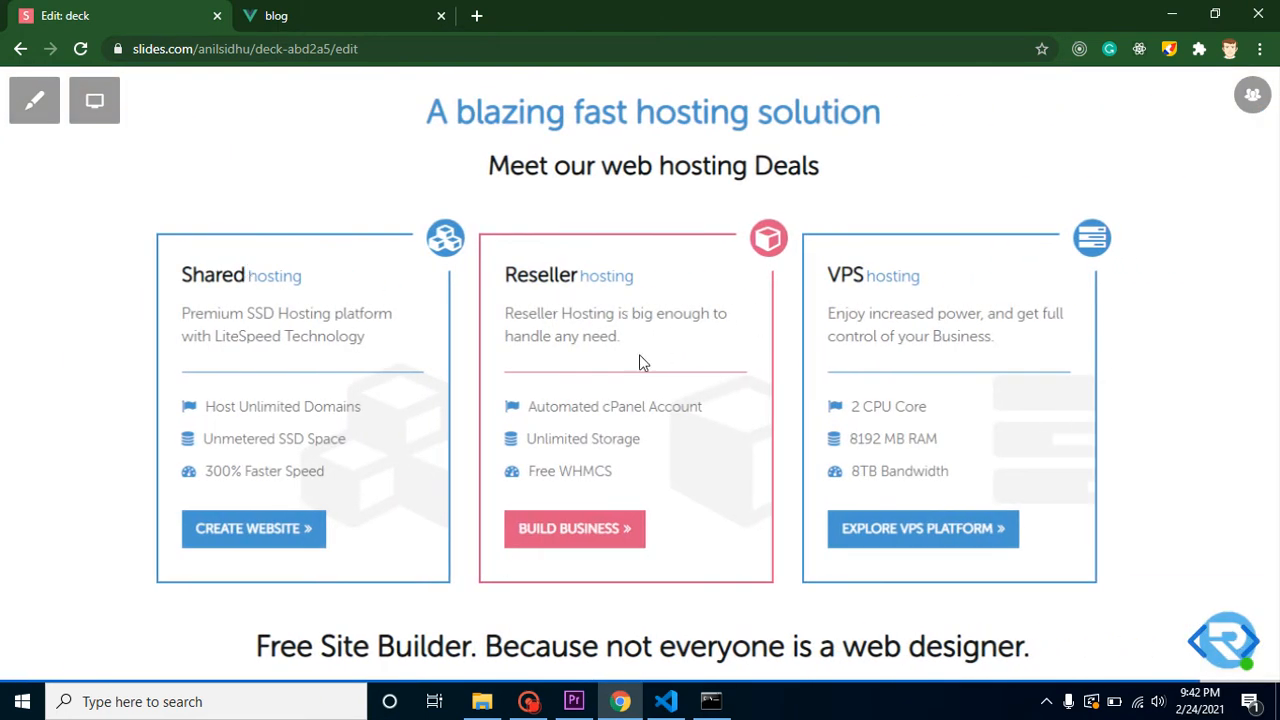
pyautogui.moveTo(255, 645)
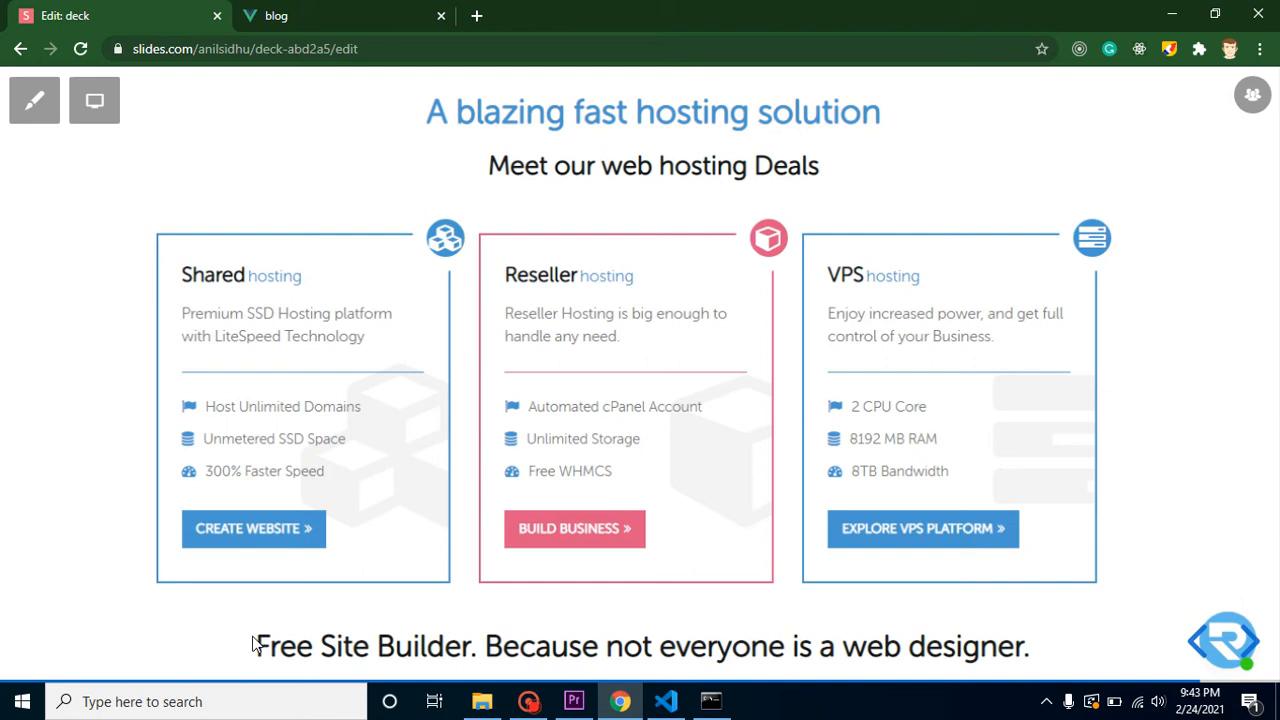
pyautogui.moveTo(498, 653)
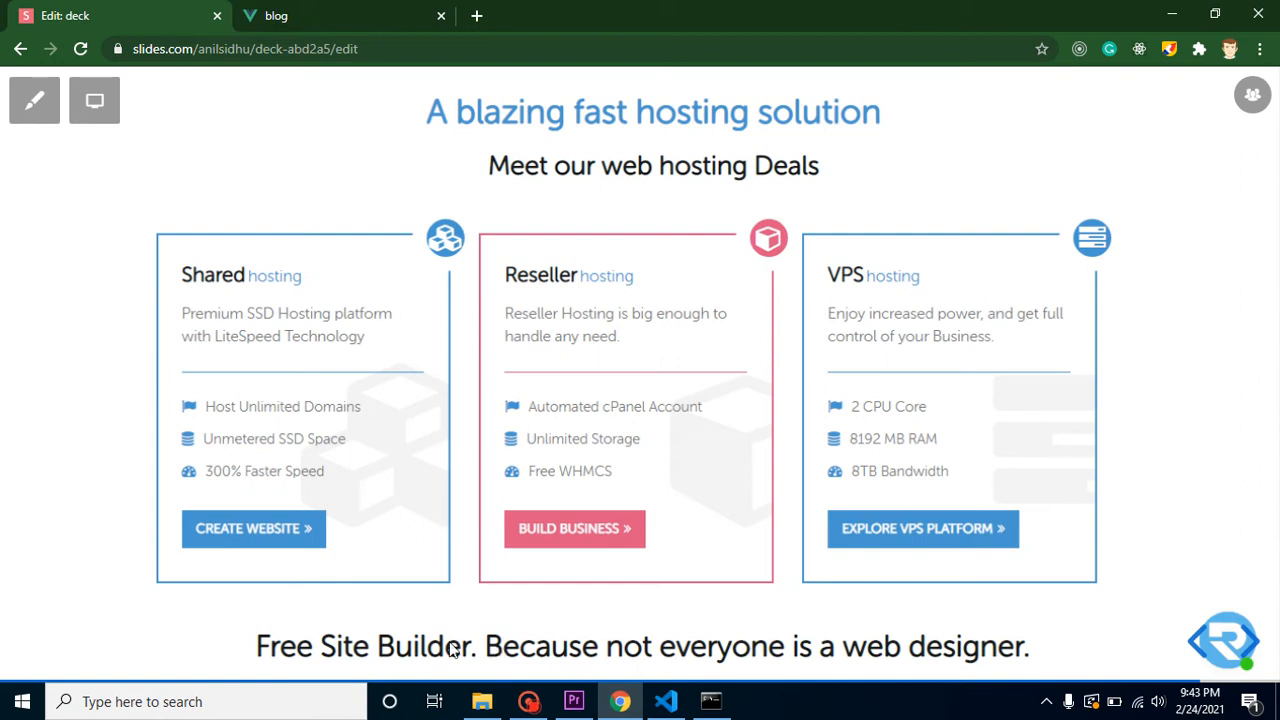
pyautogui.moveTo(280, 648)
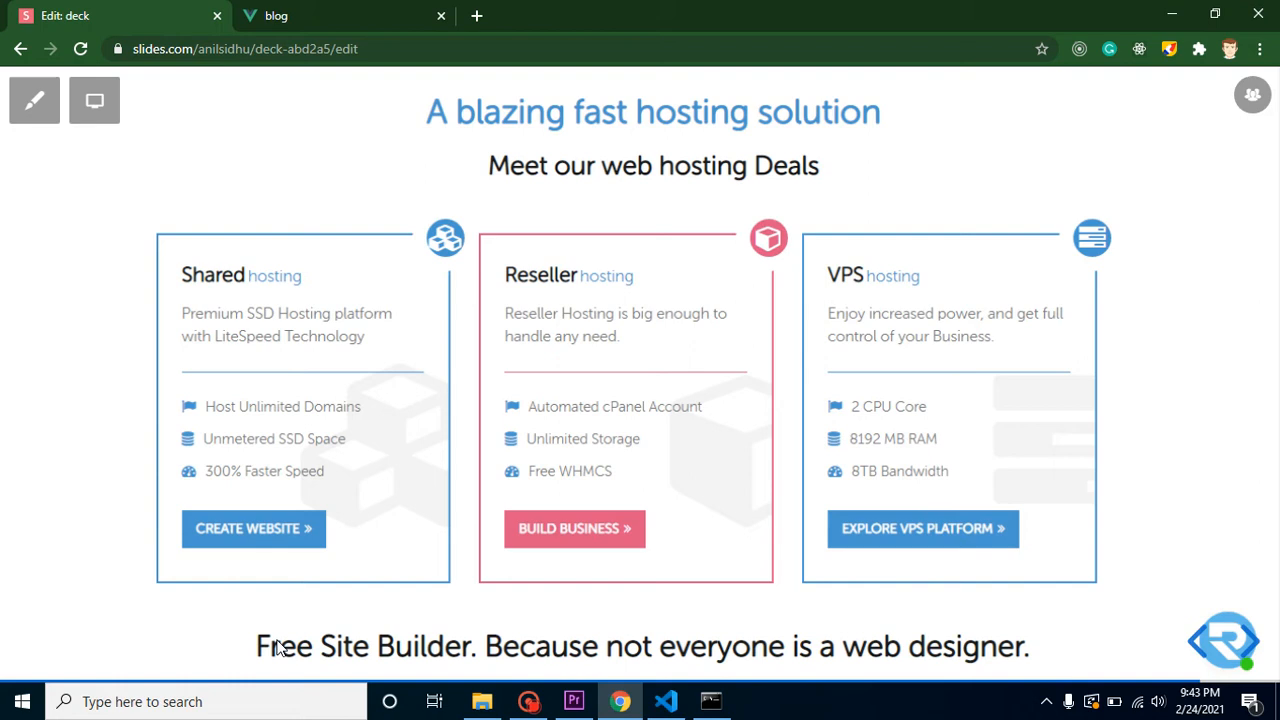
pyautogui.moveTo(275, 647)
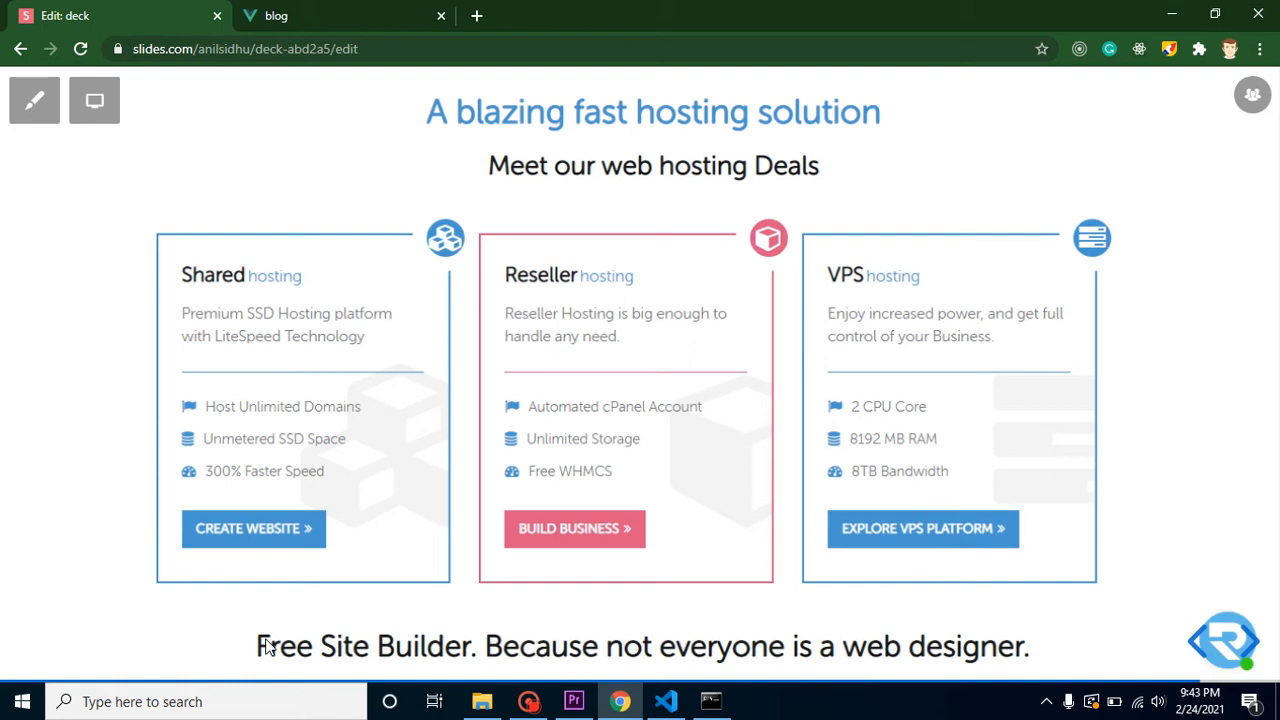
pyautogui.moveTo(437, 368)
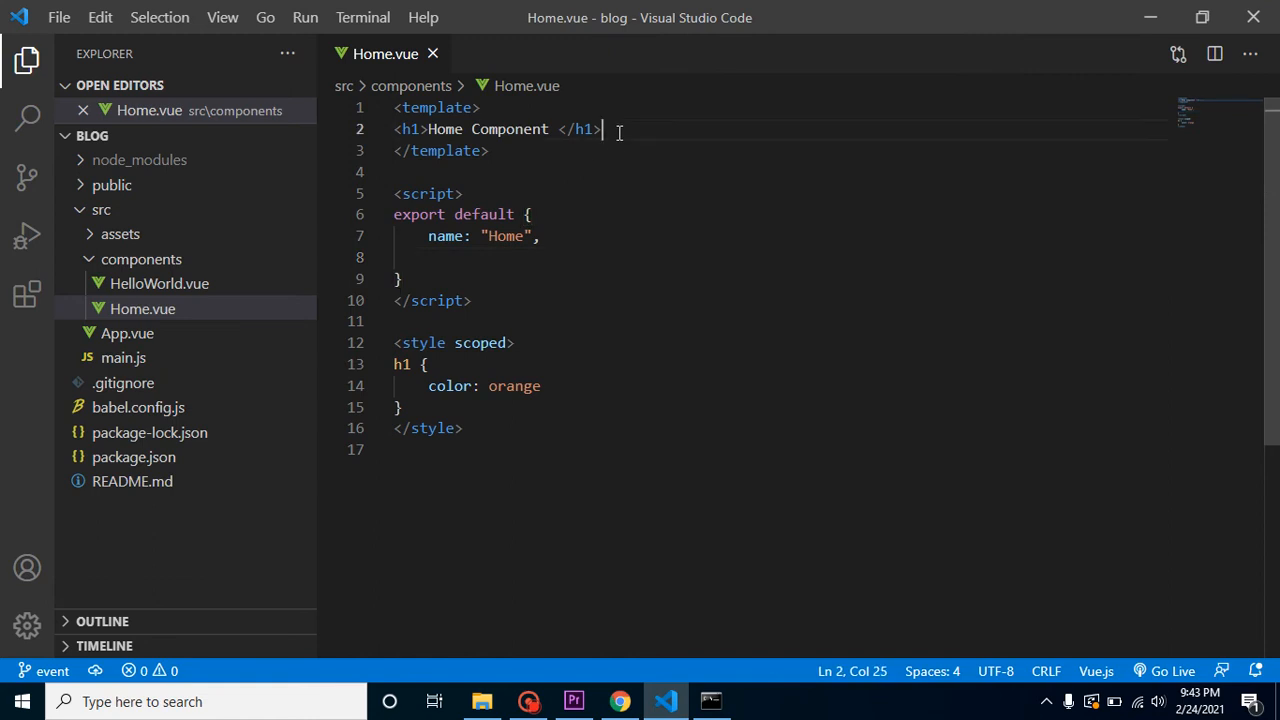
# Add a <button>Click Me</button> element below the Home Component h1
pyautogui.write('<but')
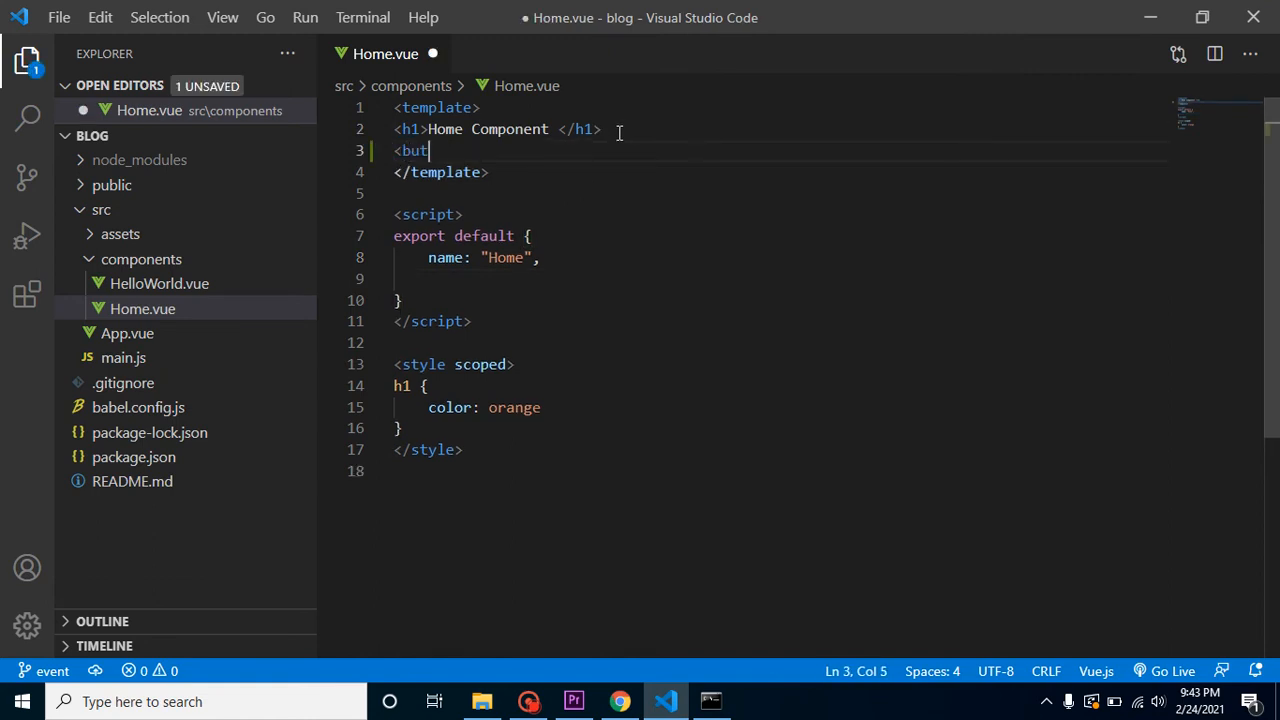
pyautogui.write('ton>')
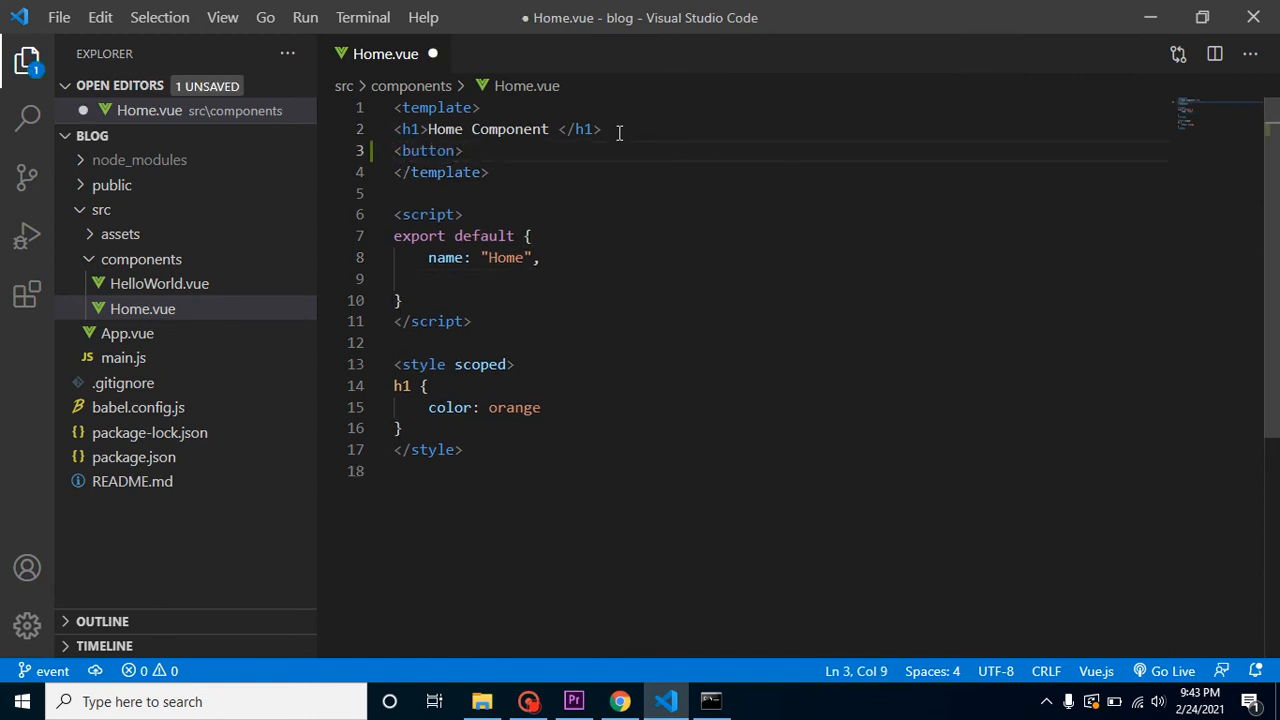
pyautogui.write('</button>')
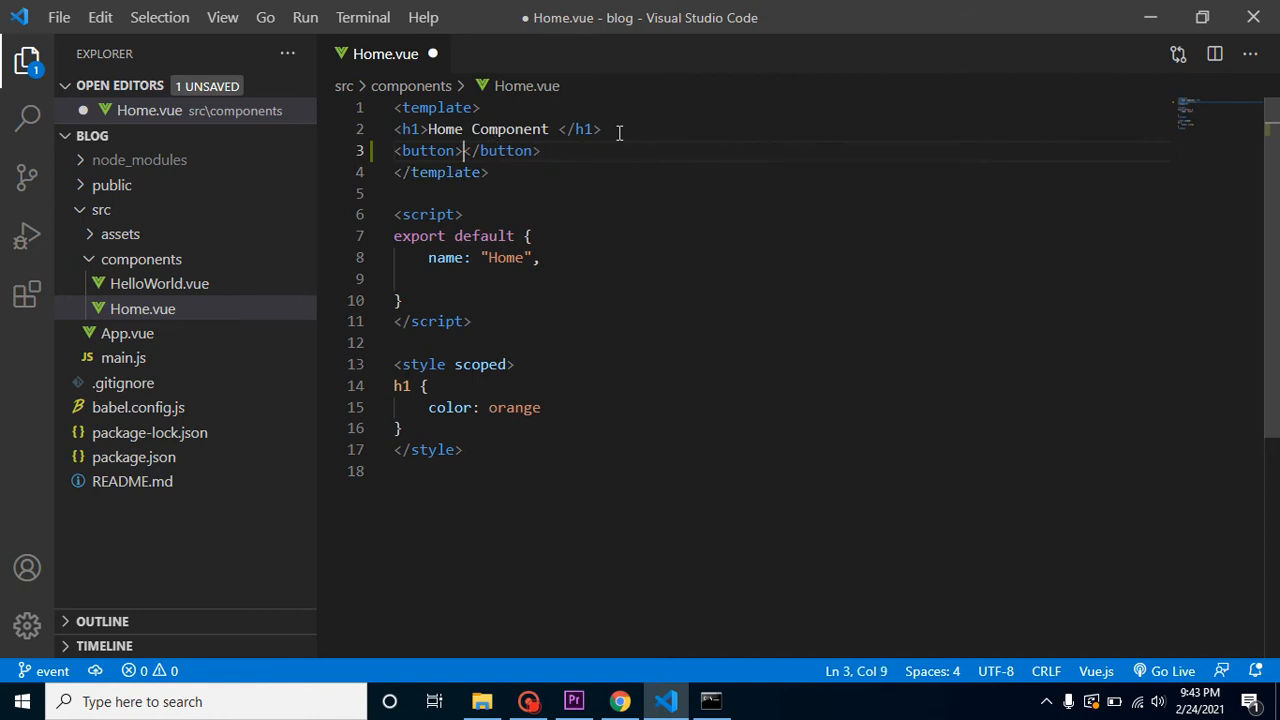
pyautogui.write('Click Me')
pyautogui.click(782, 279)
pyautogui.write('meth')
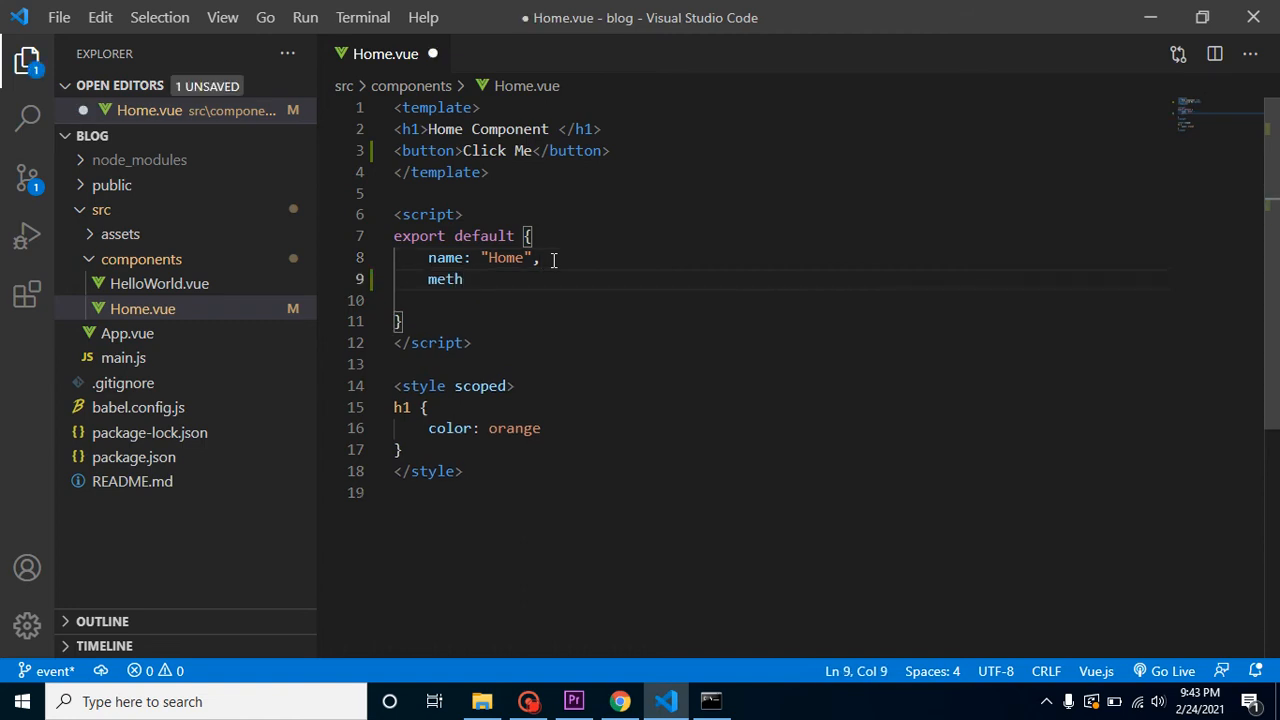
# Add a methods block with a getData() method that alerts "function called"
pyautogui.write('ods:{}')
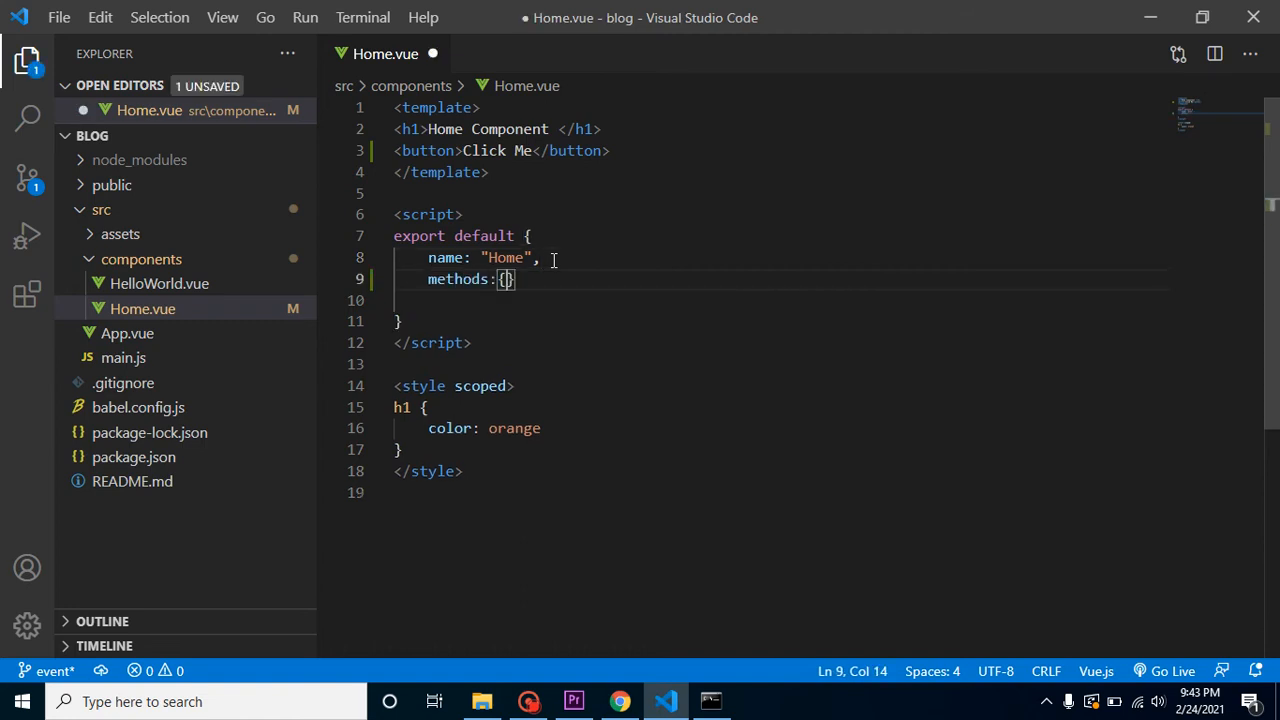
pyautogui.write('get')
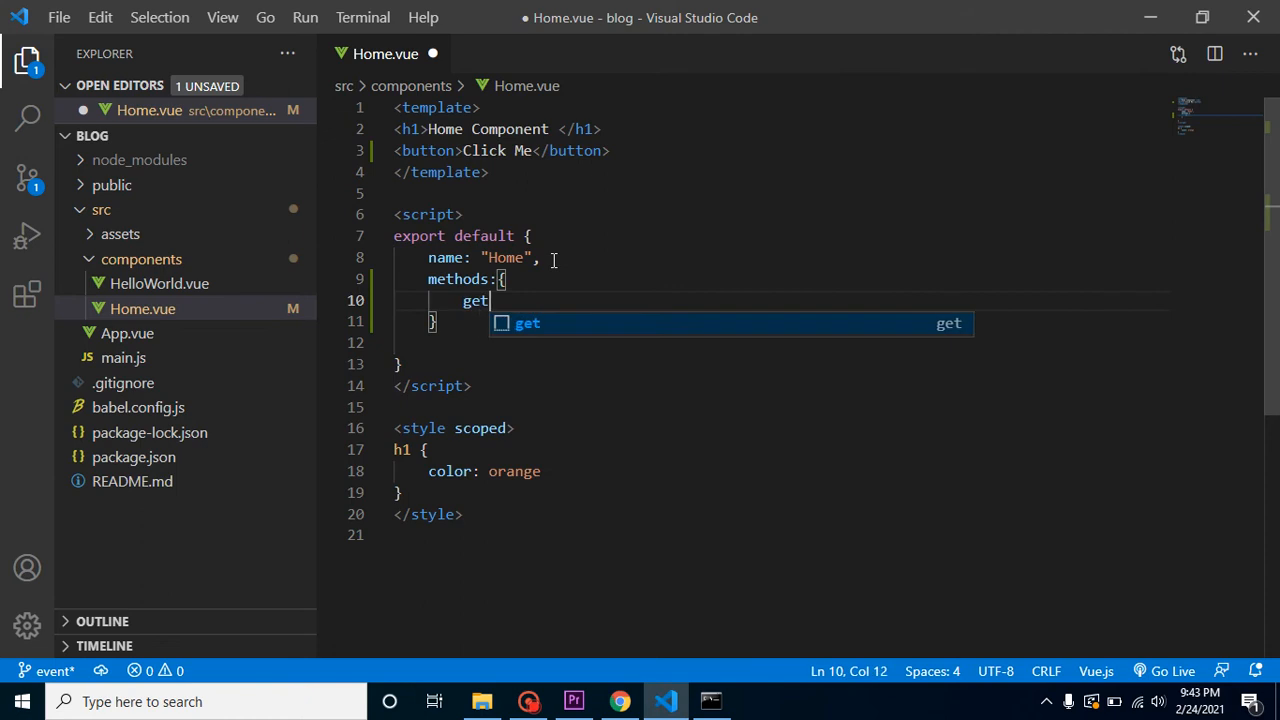
pyautogui.write('Data()')
pyautogui.write('alert(')
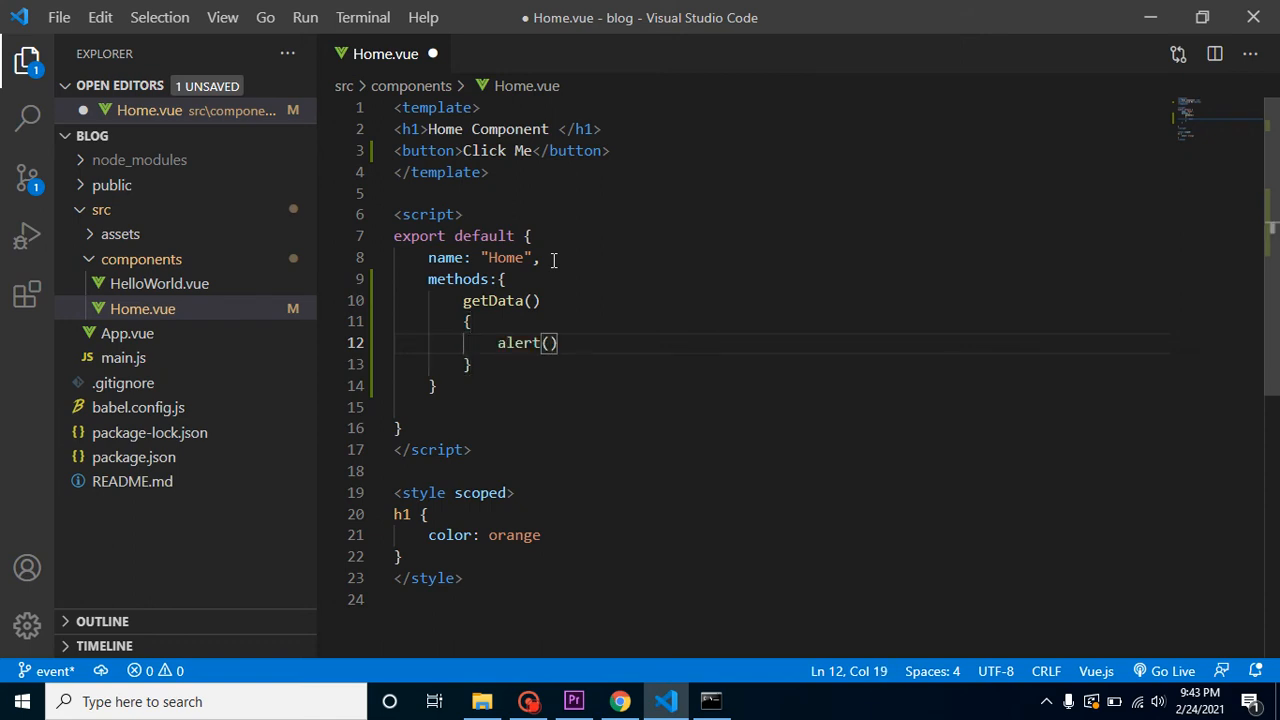
pyautogui.write('""')
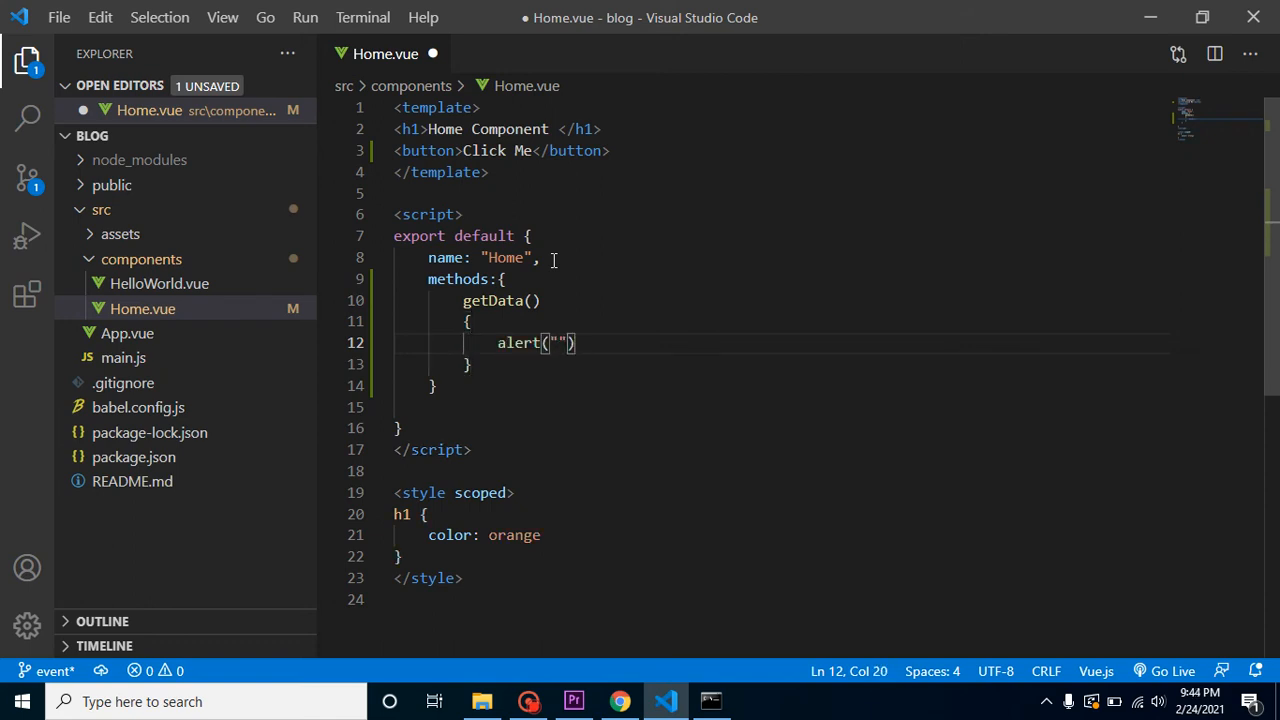
pyautogui.write('function c')
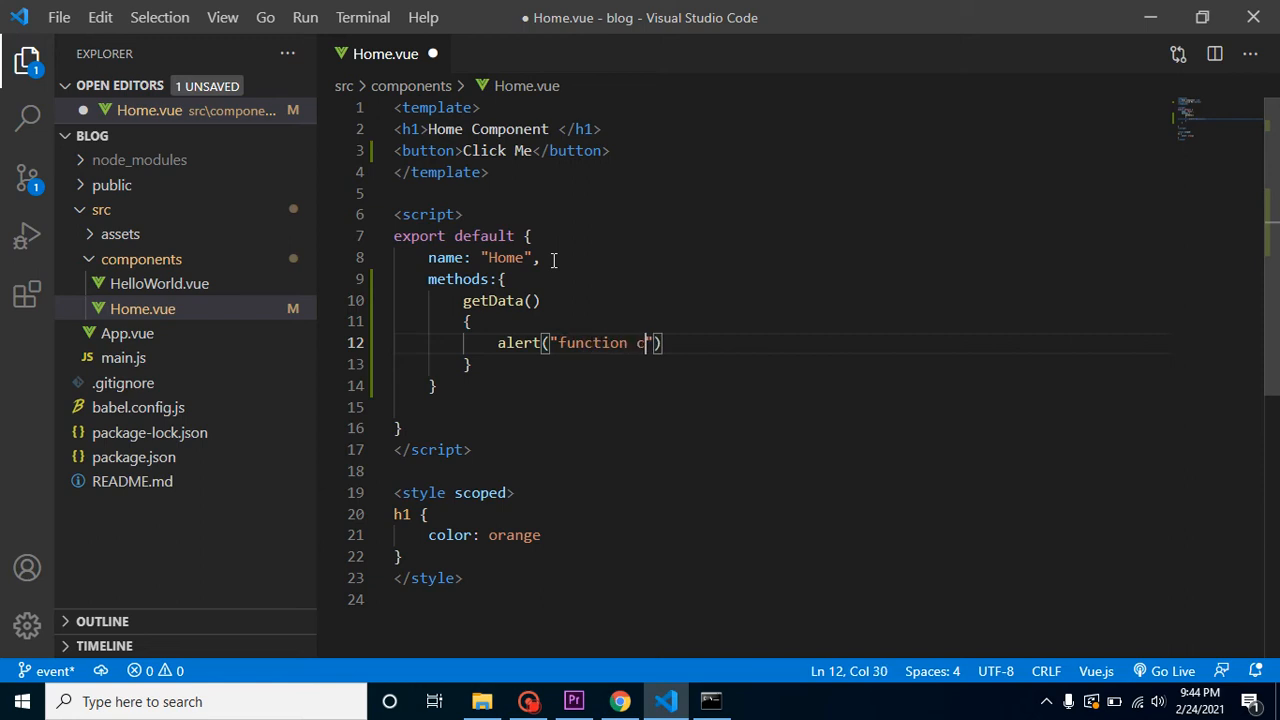
pyautogui.write('alled')
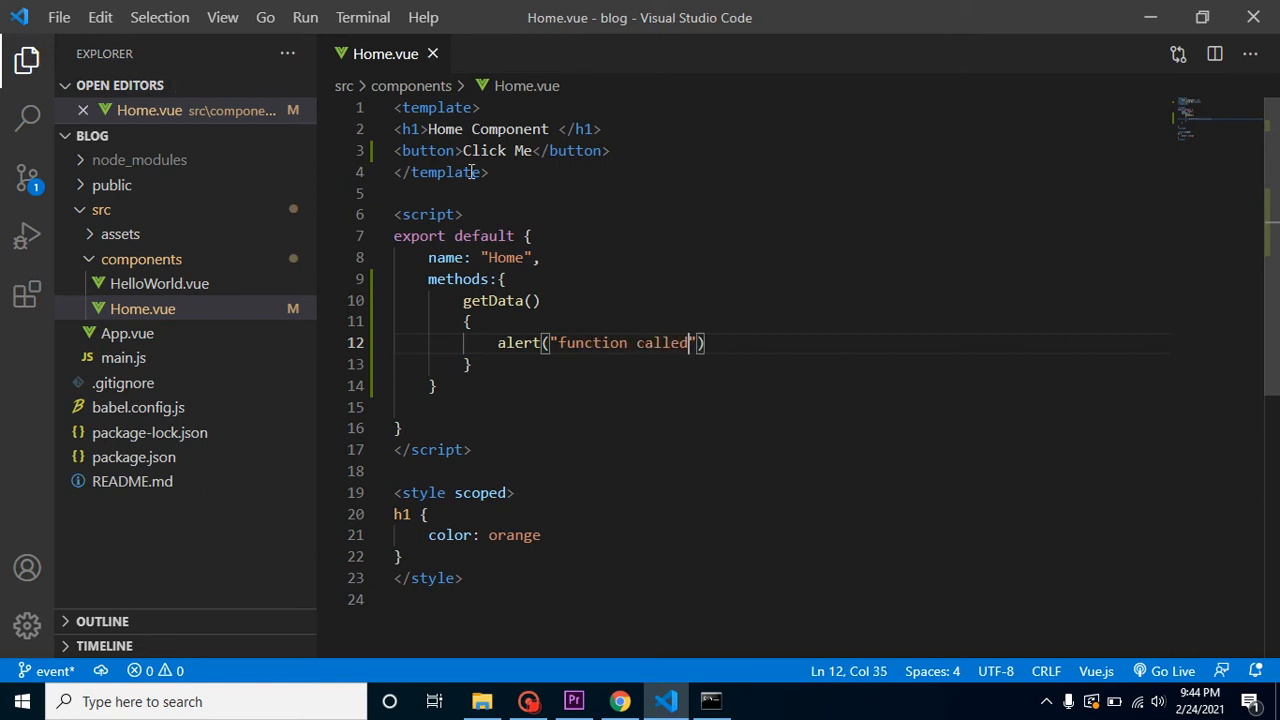
# Replace a mistyped onClick with v-on:click="getData()" on the Click Me button
pyautogui.write('on')
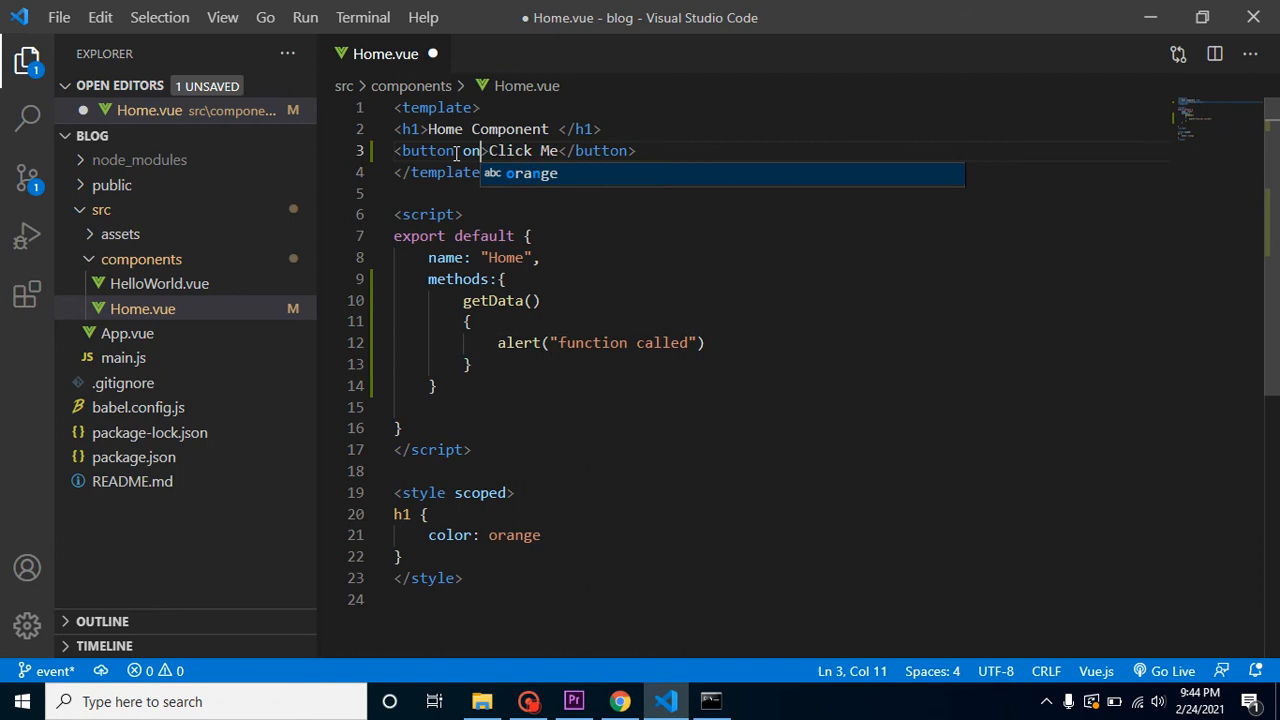
pyautogui.write('Click')
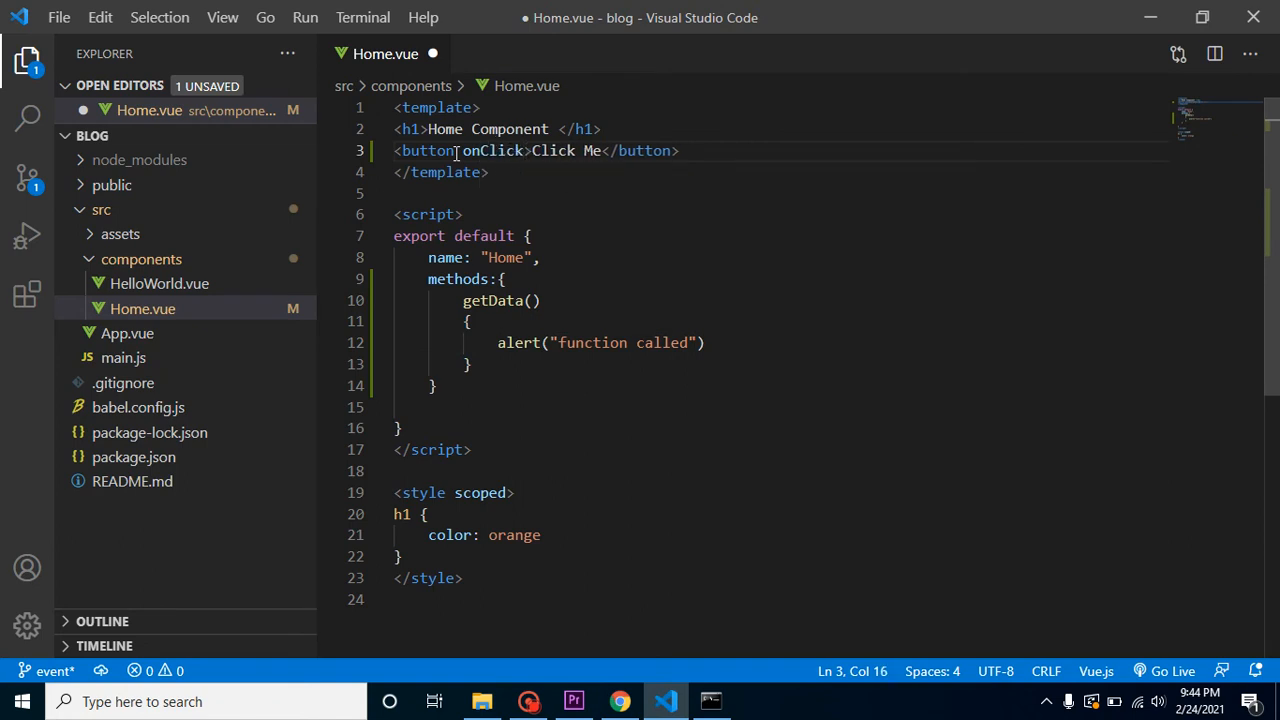
pyautogui.press('Backspace')
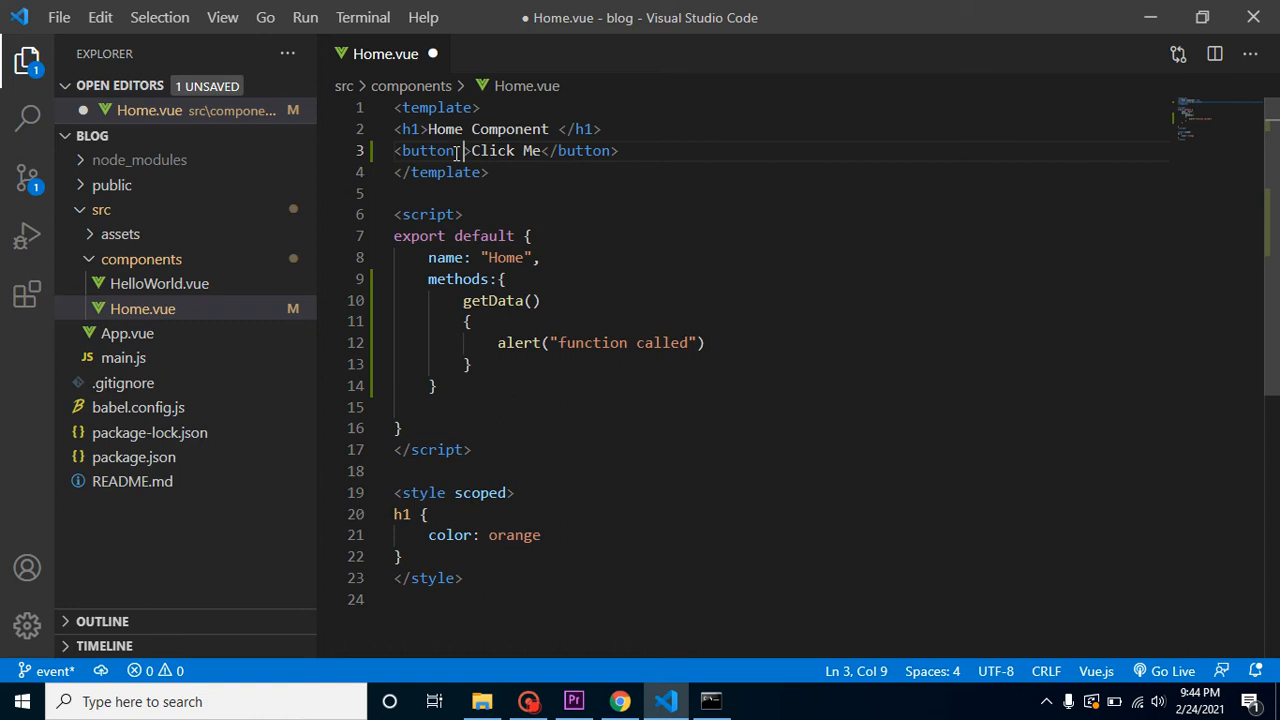
pyautogui.write('on')
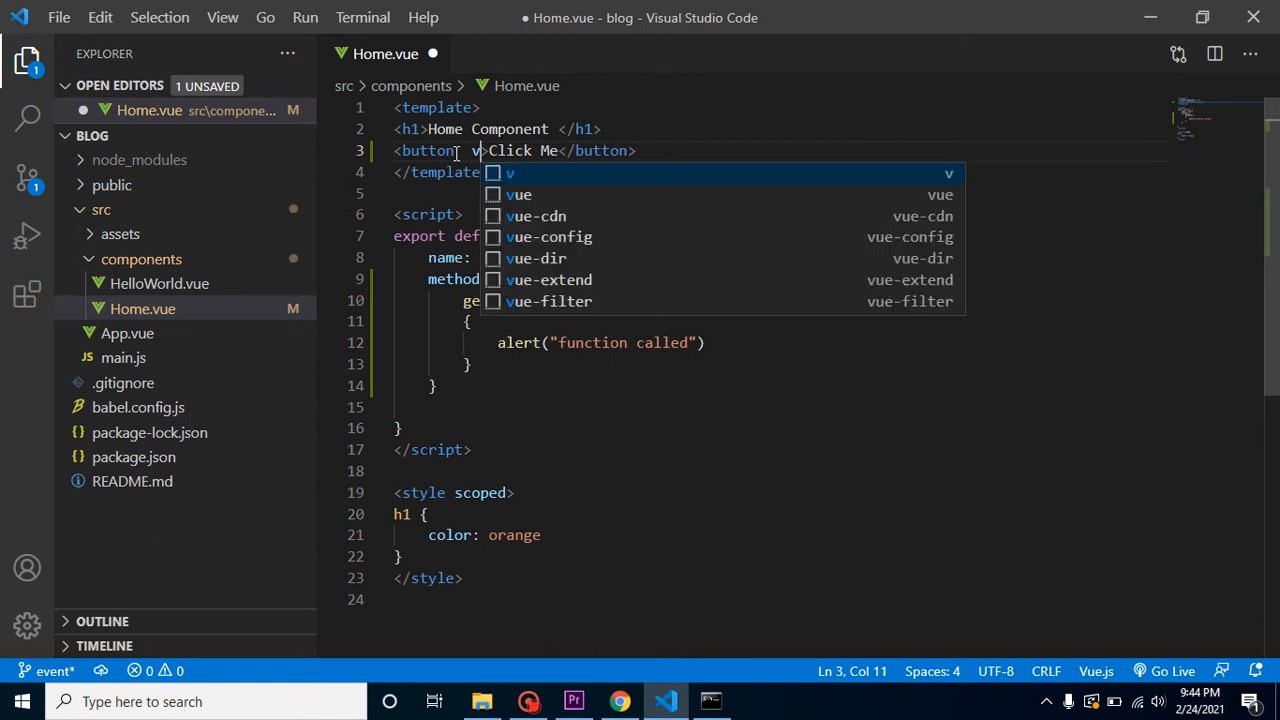
pyautogui.write('-on')
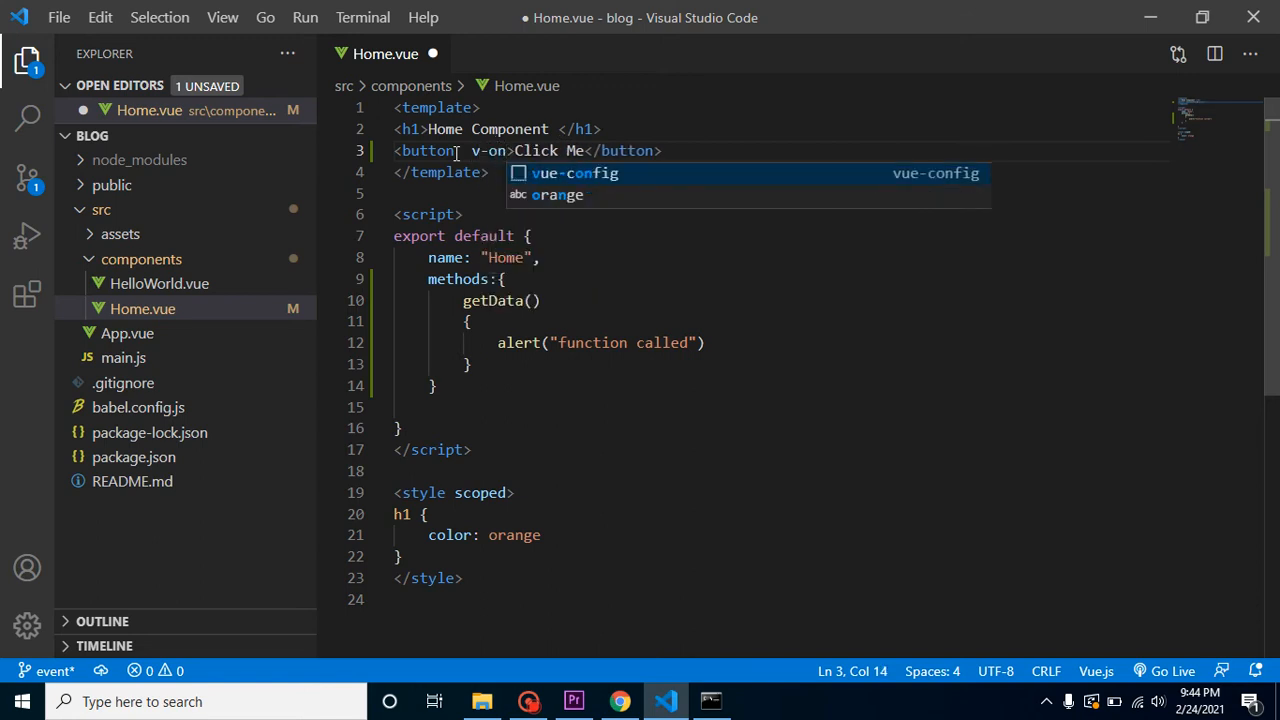
pyautogui.write('click')
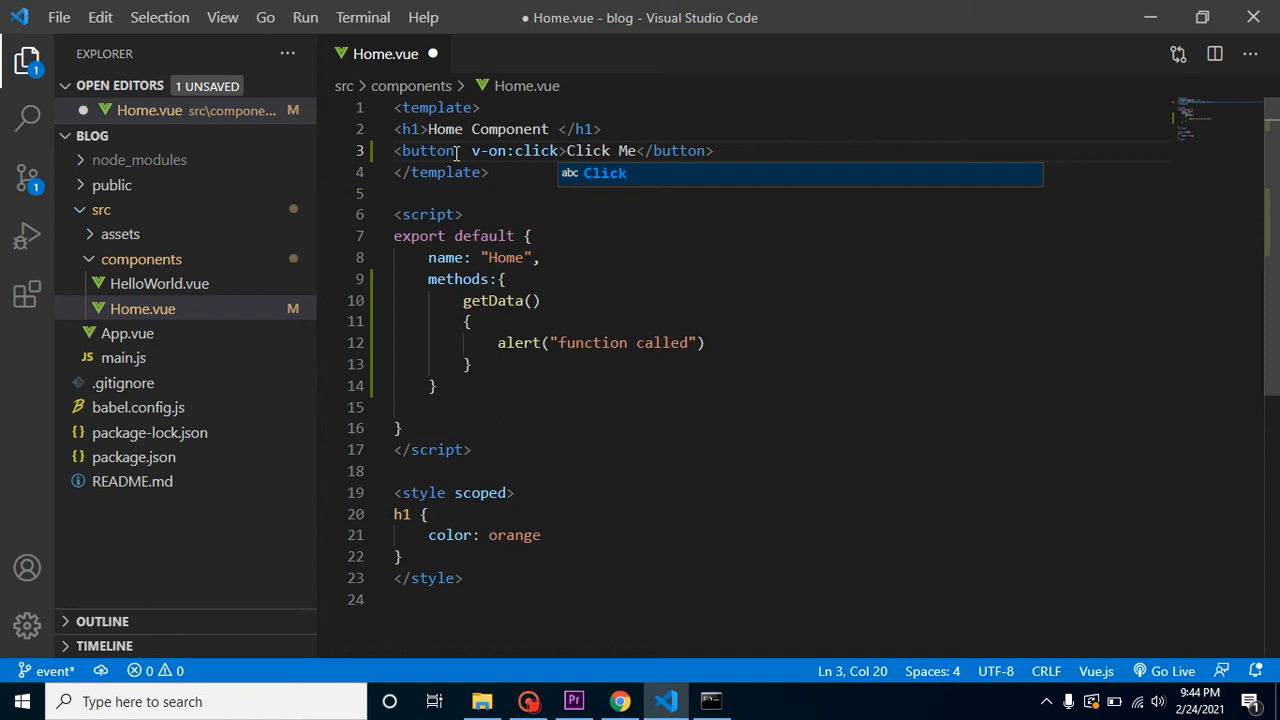
pyautogui.write('=')
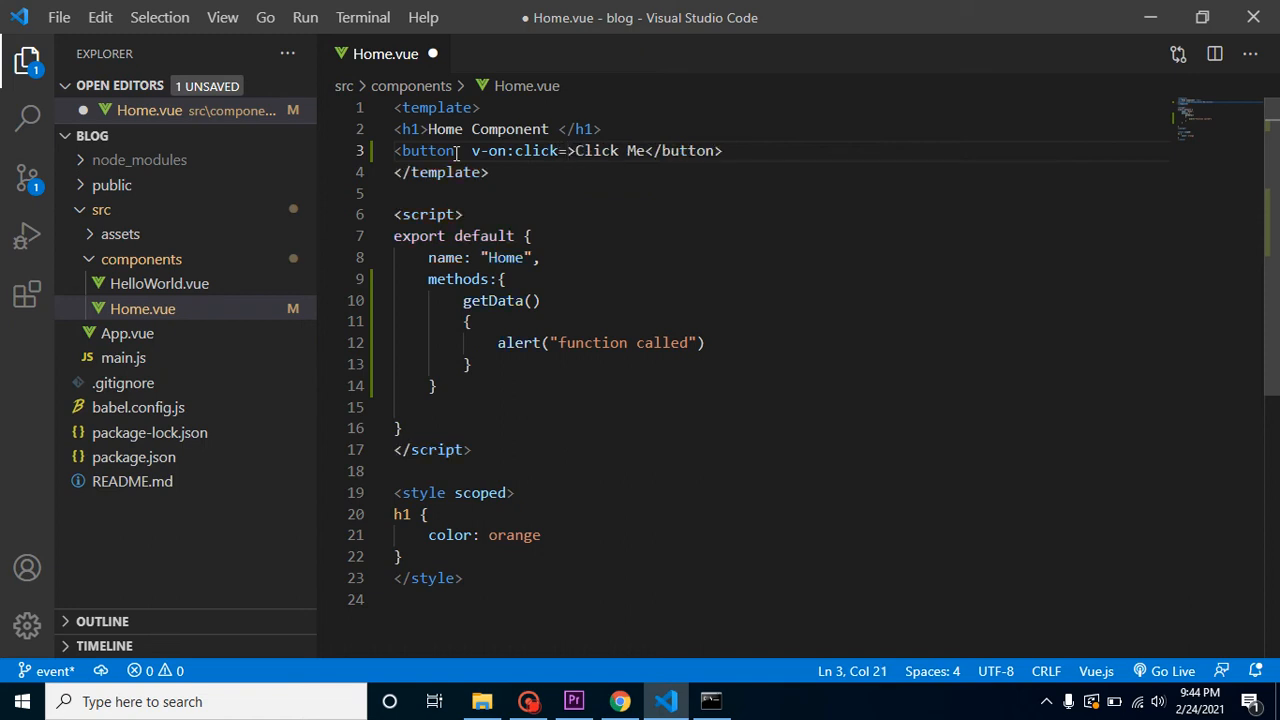
pyautogui.write('""')
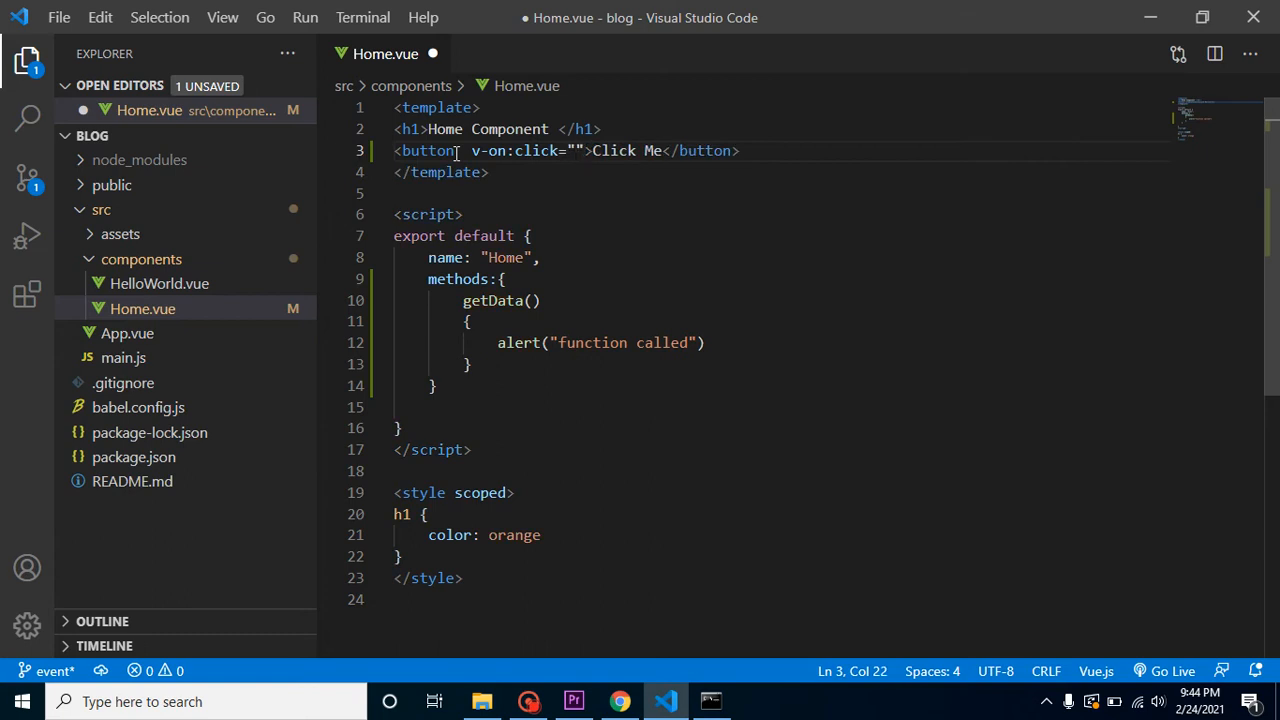
pyautogui.write('get')
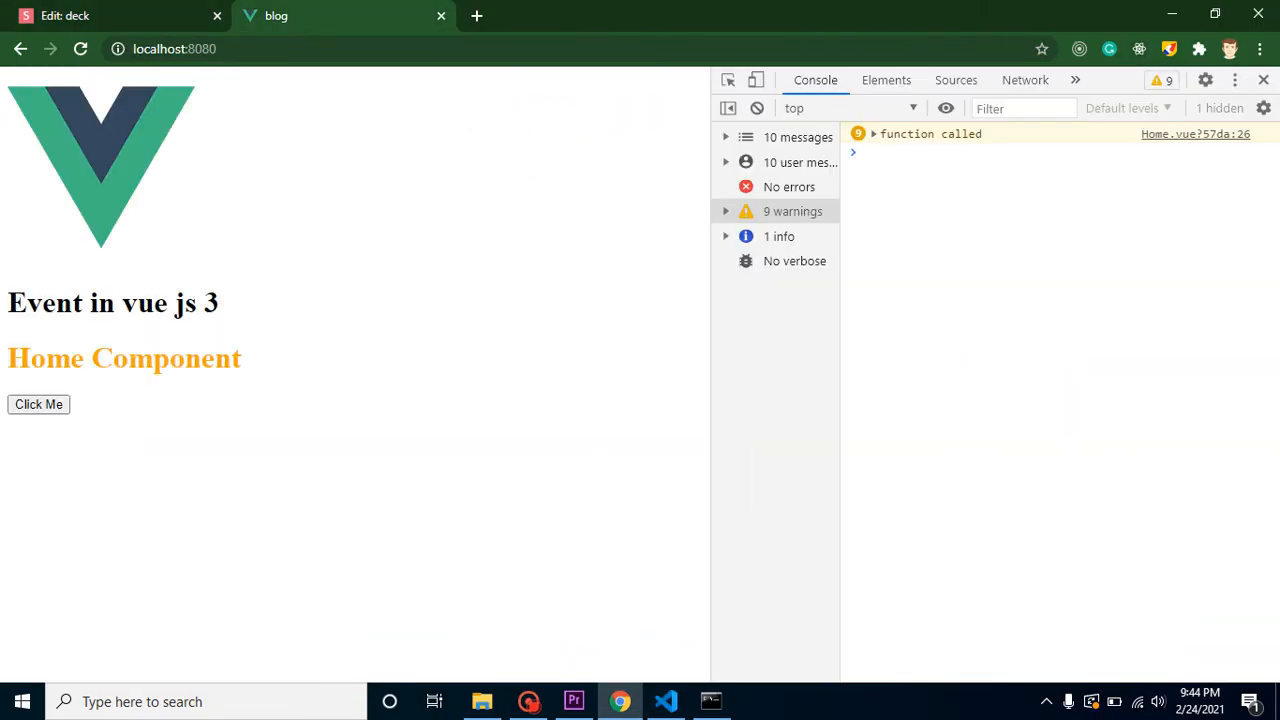
# Click Click Me, dismiss the "function called" alert, and clear Chrome's console
pyautogui.click(38, 404)
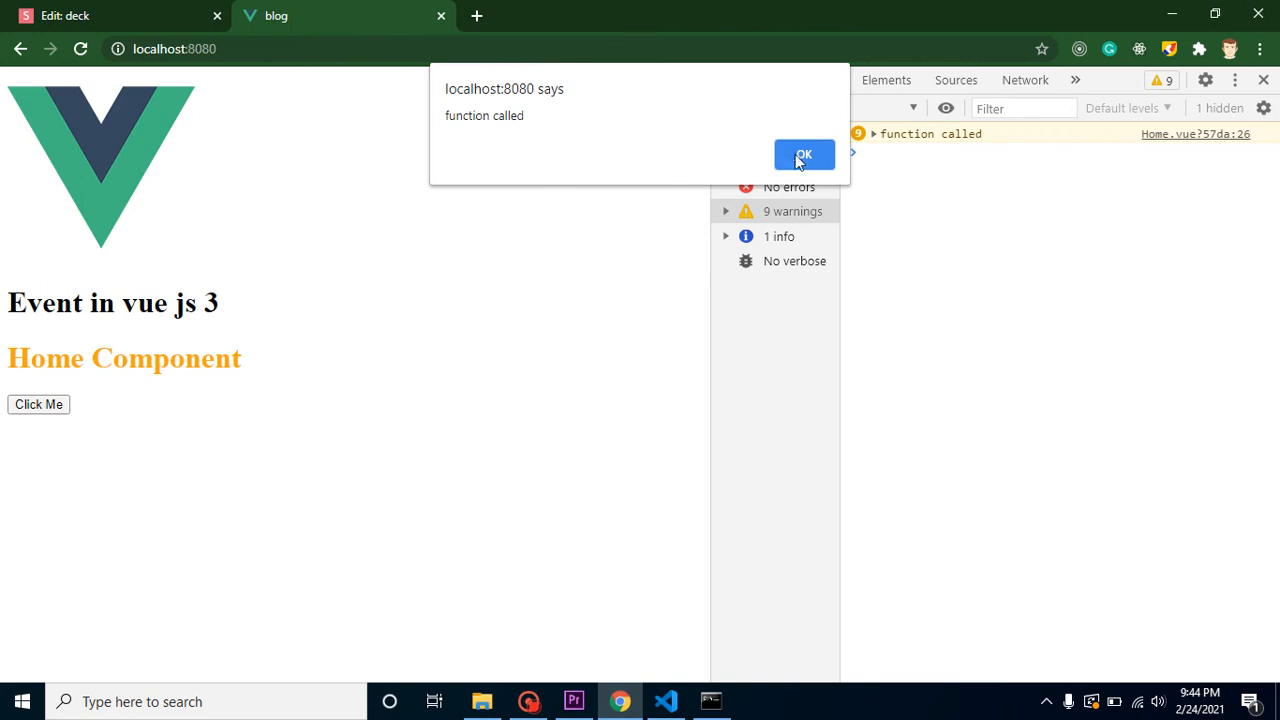
pyautogui.click(803, 154)
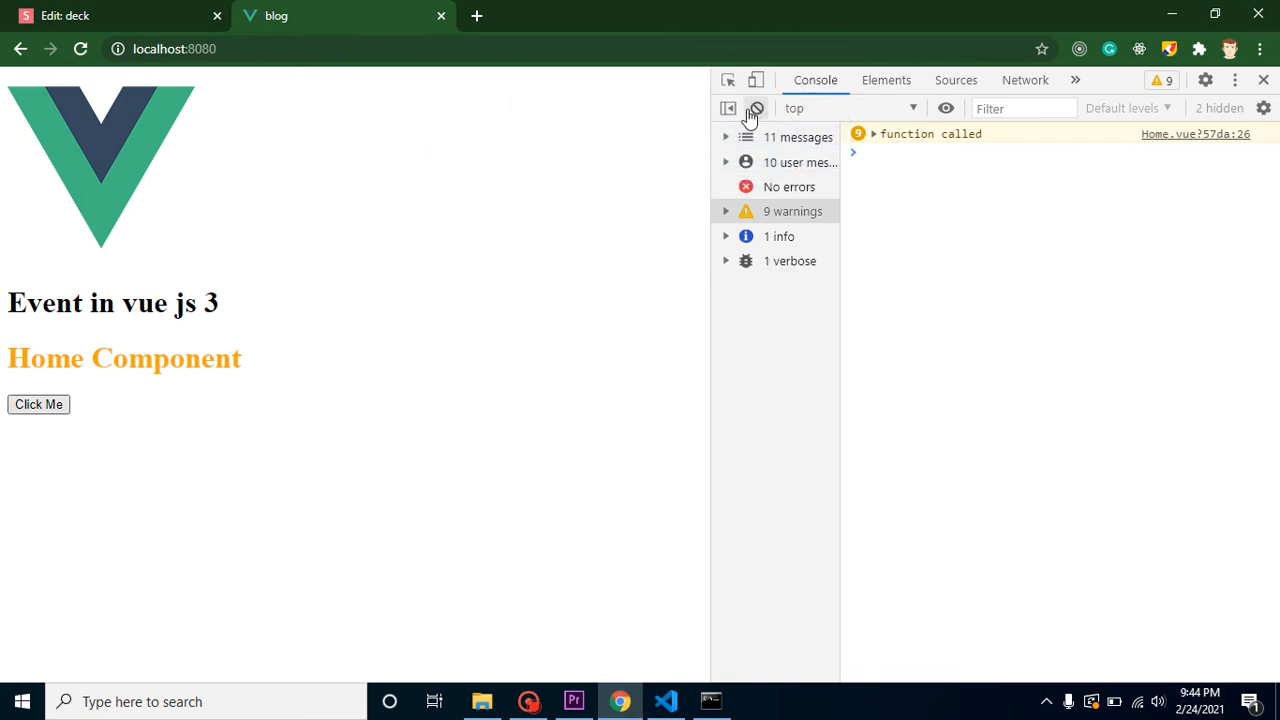
pyautogui.click(757, 108)
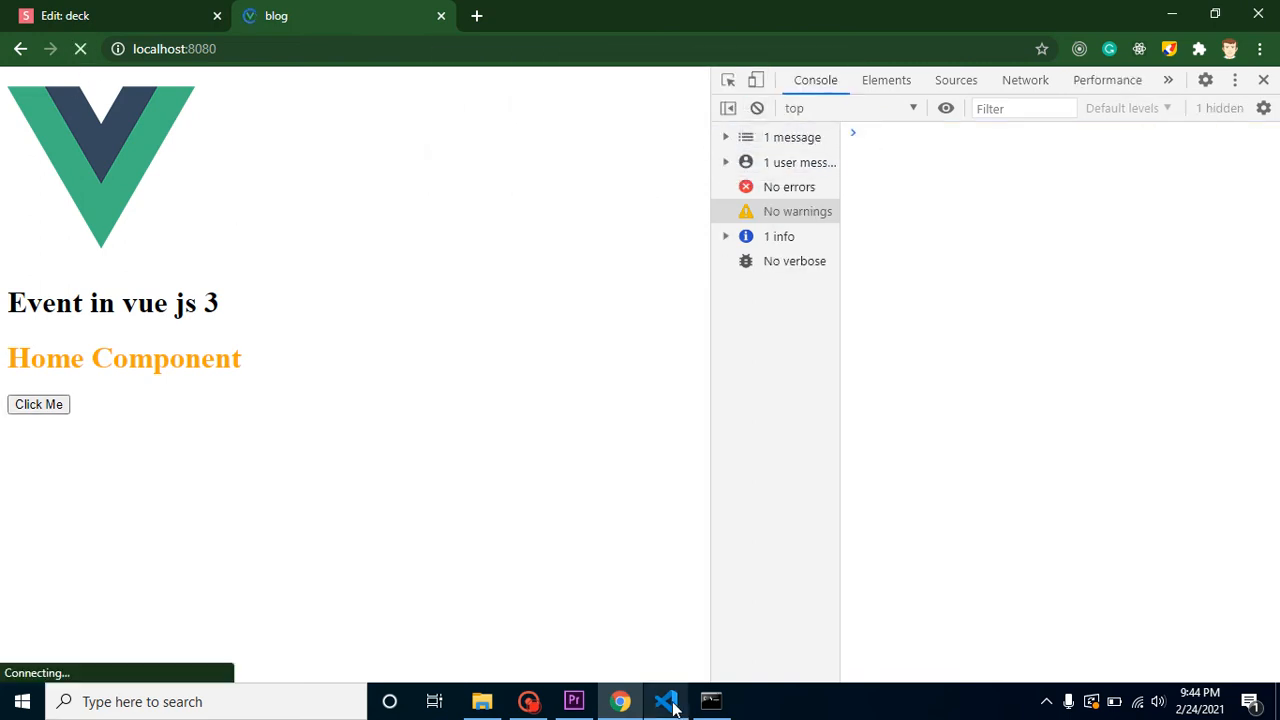
# Change the handler to getData("button 1 click") and make getData alert its data parameter
pyautogui.click(666, 701)
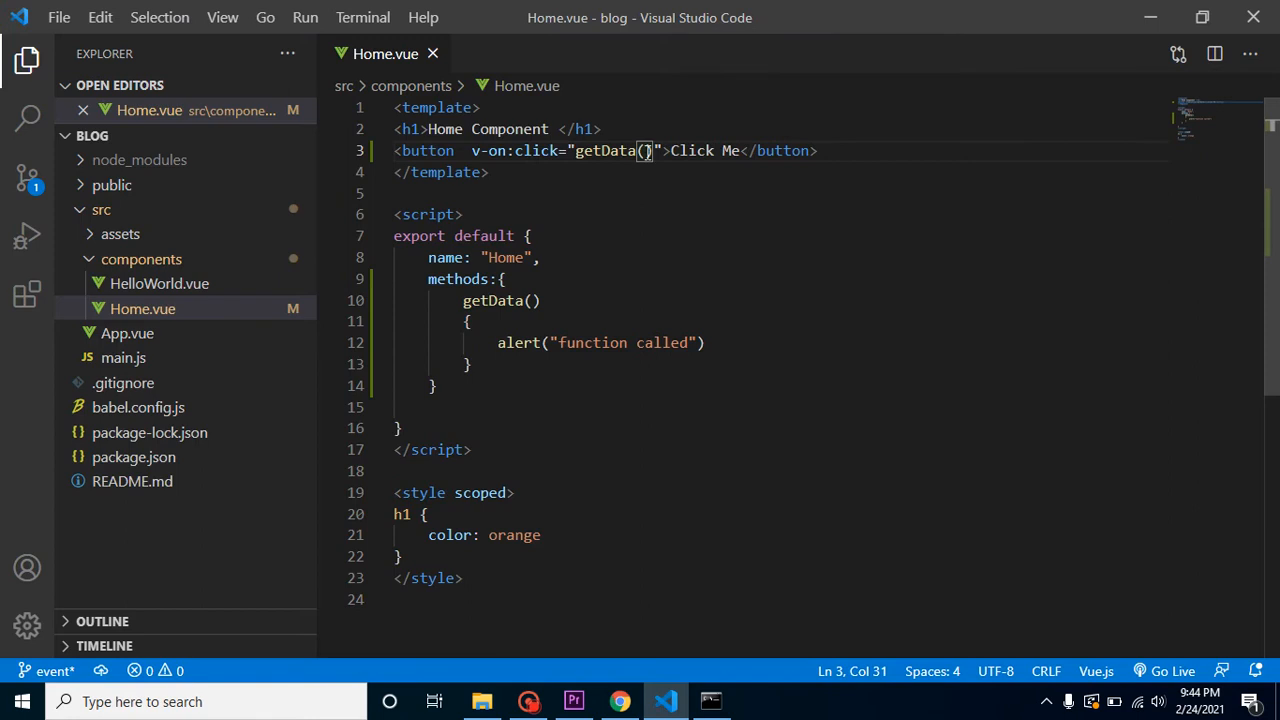
pyautogui.write("b'")
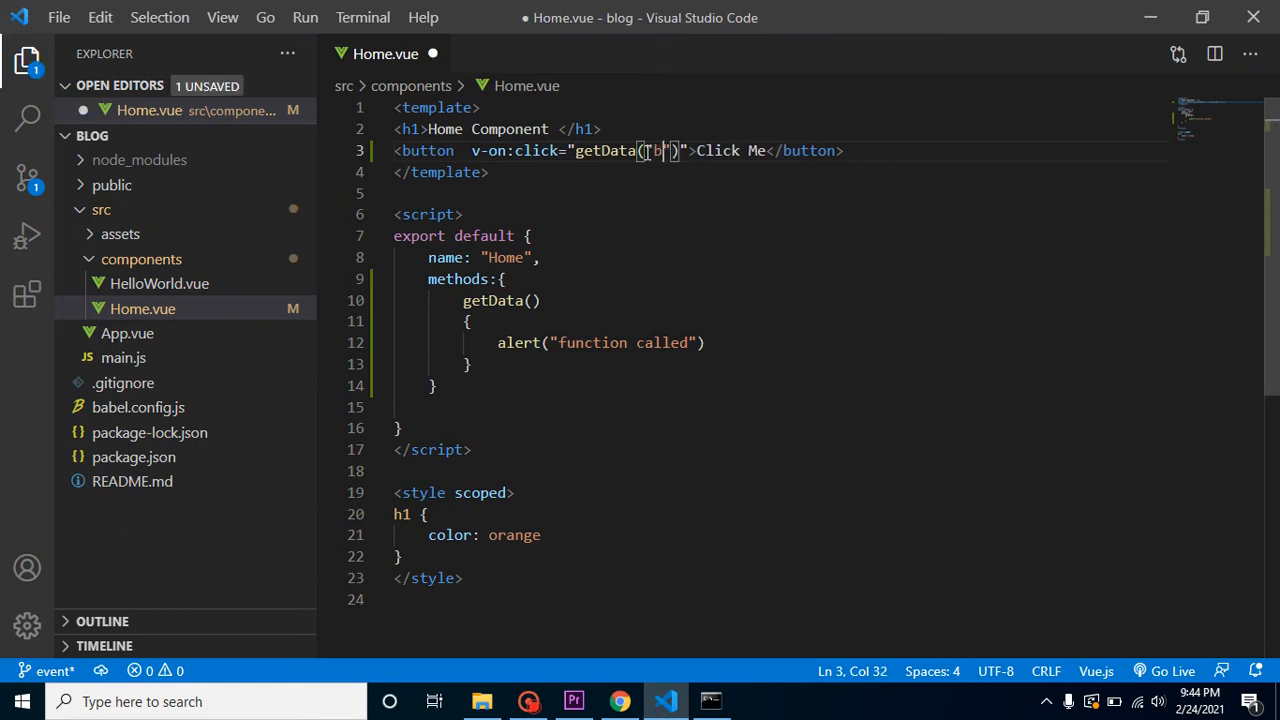
pyautogui.write('utton 1 c')
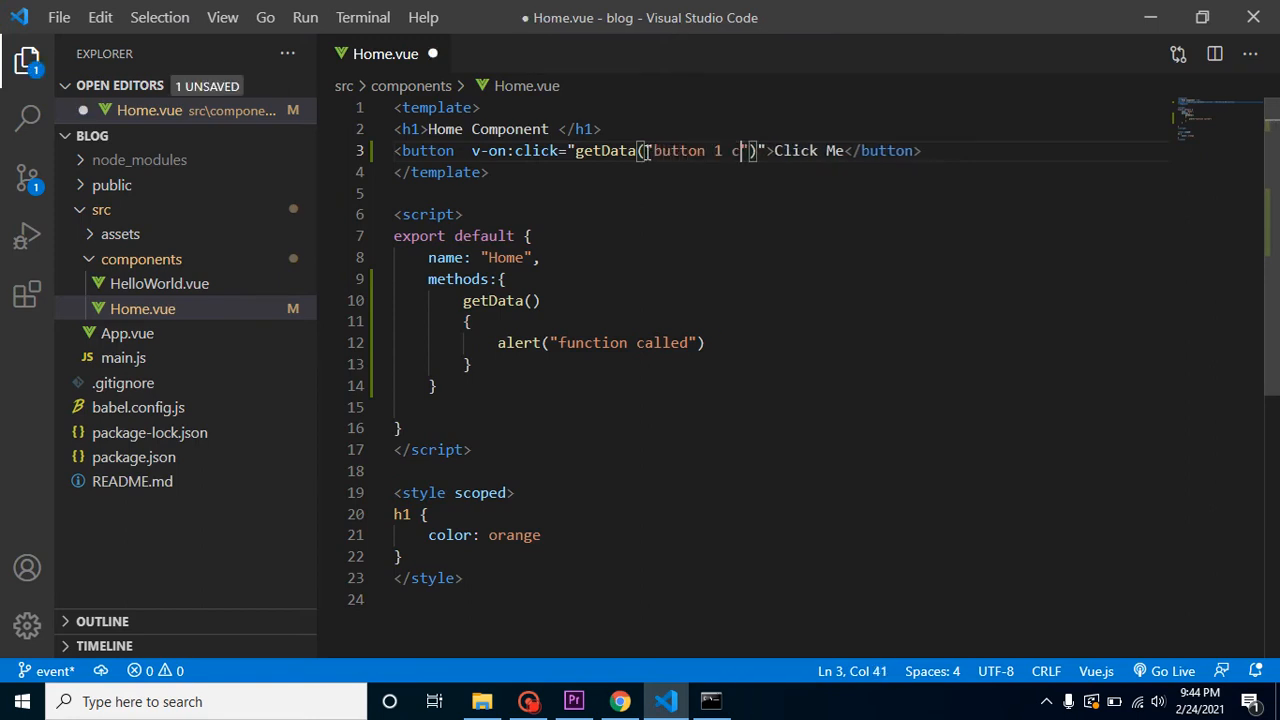
pyautogui.write('lick')
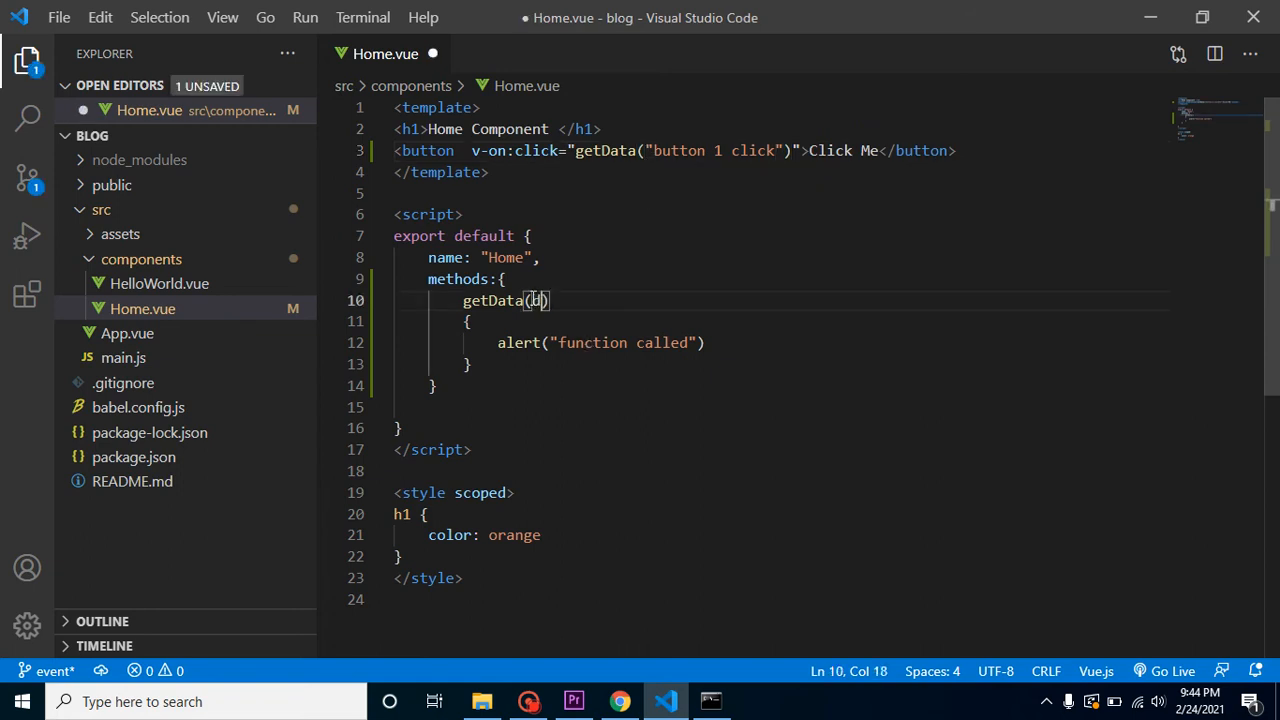
pyautogui.write('ata')
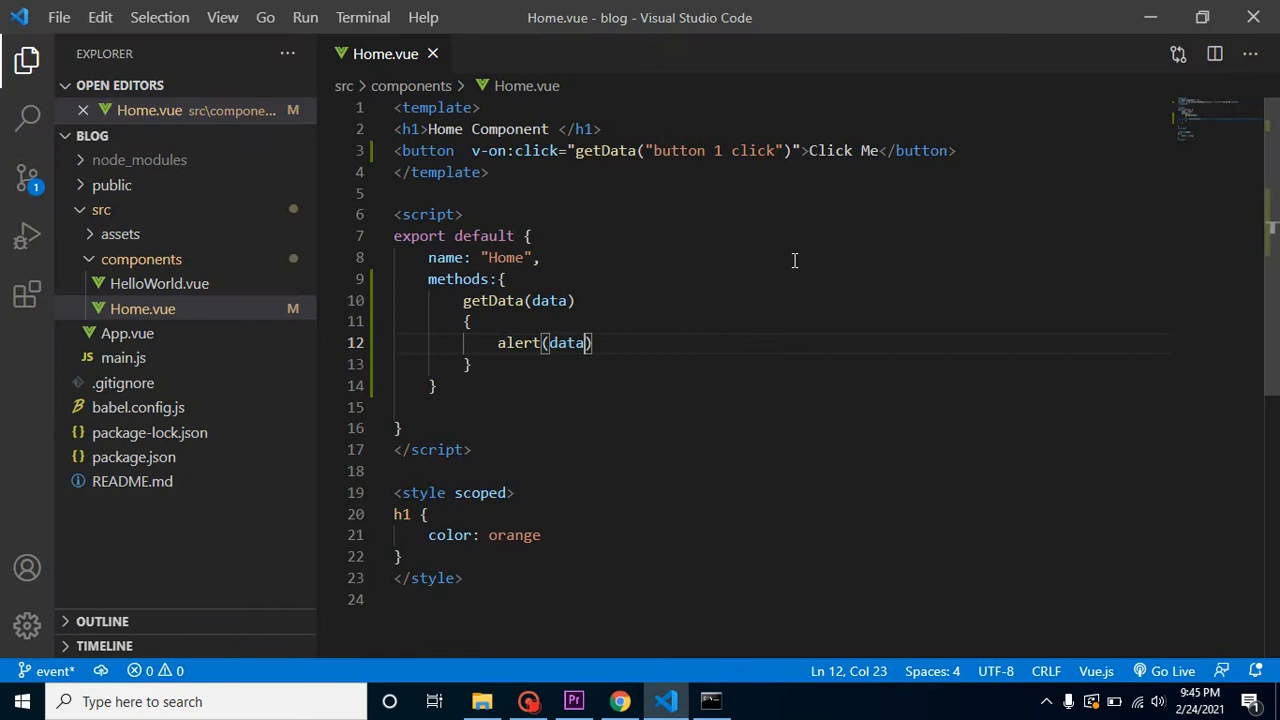
pyautogui.click(619, 701)
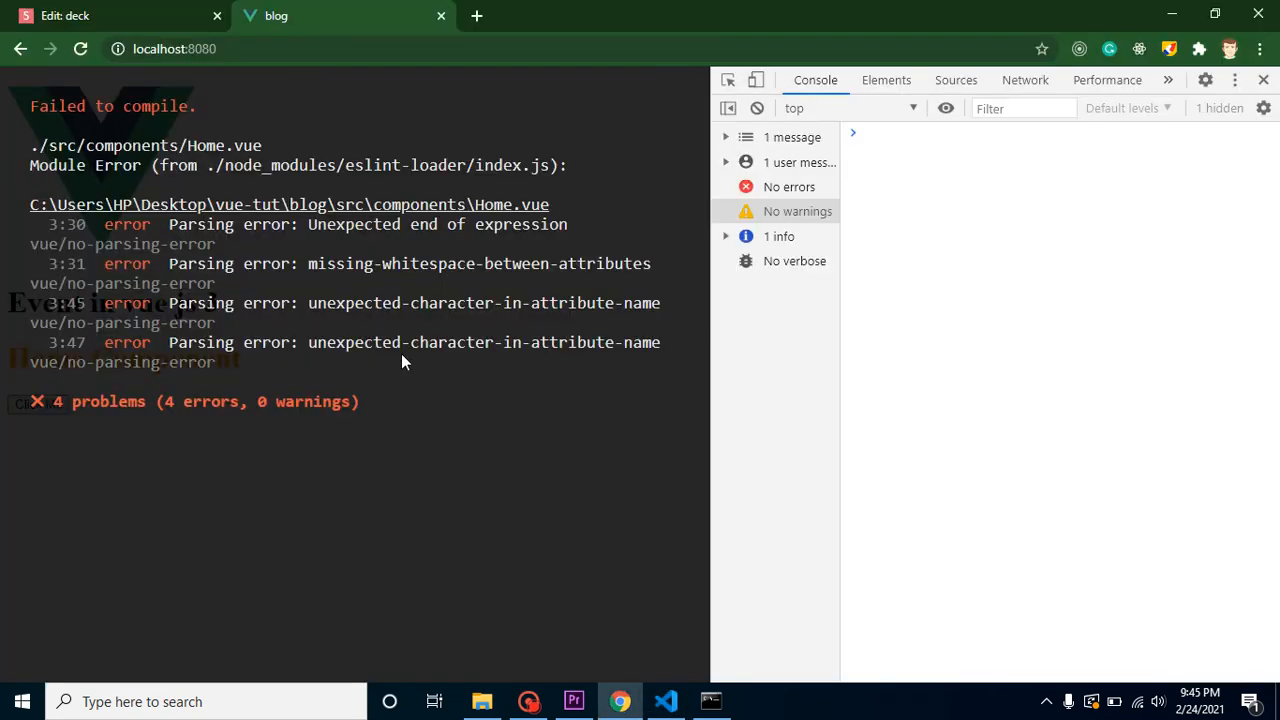
# Reload the erroring page, then save Home.vue with single quotes inside the handler
pyautogui.click(80, 48)
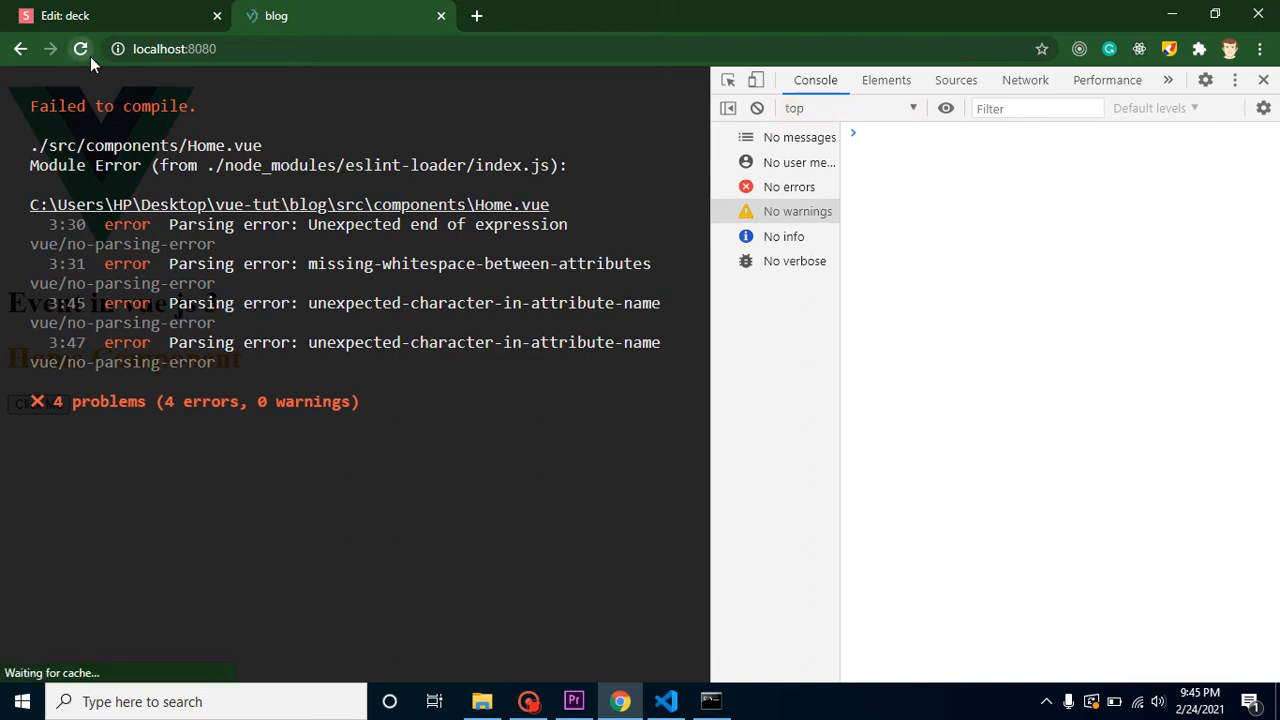
pyautogui.click(80, 48)
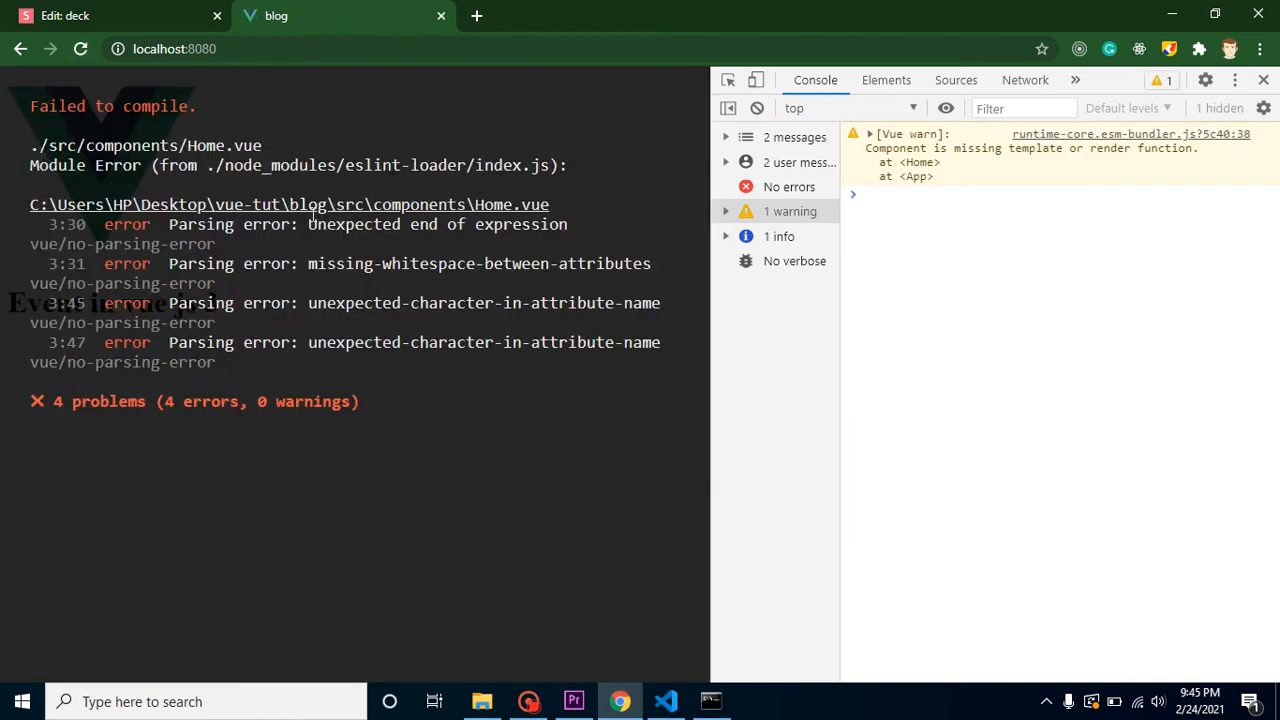
pyautogui.click(665, 701)
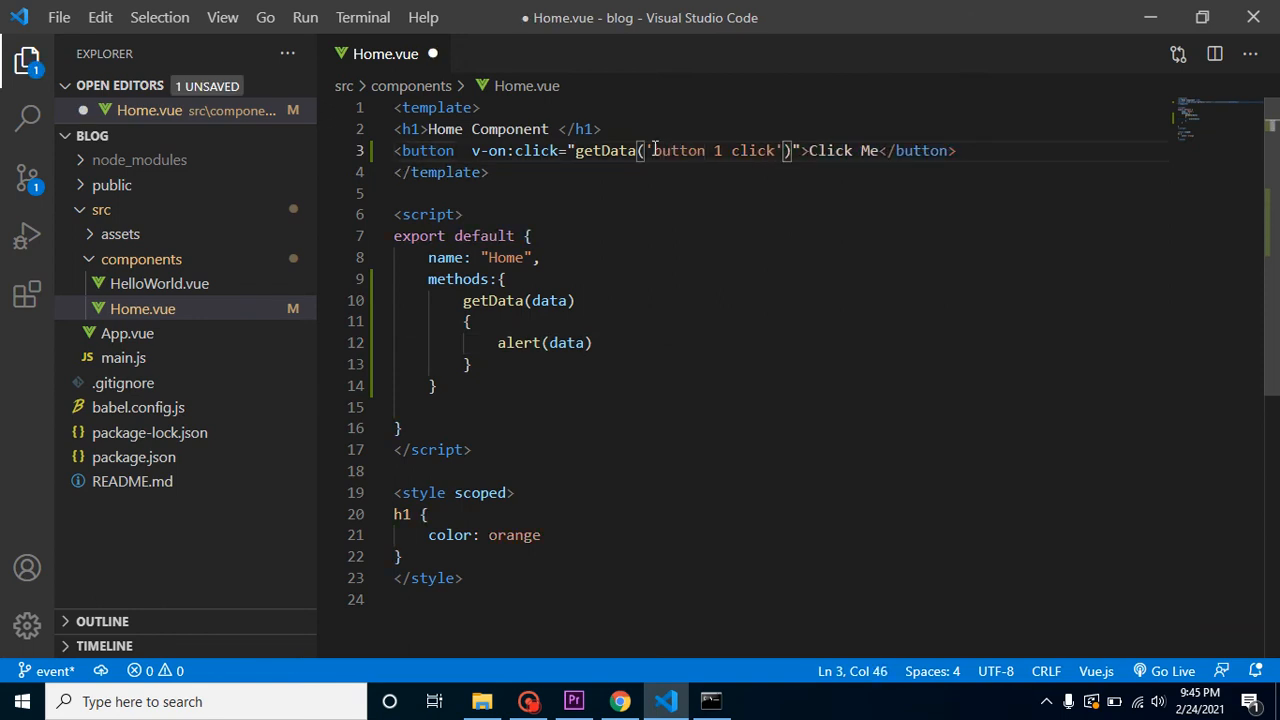
pyautogui.press('ctrl+s')
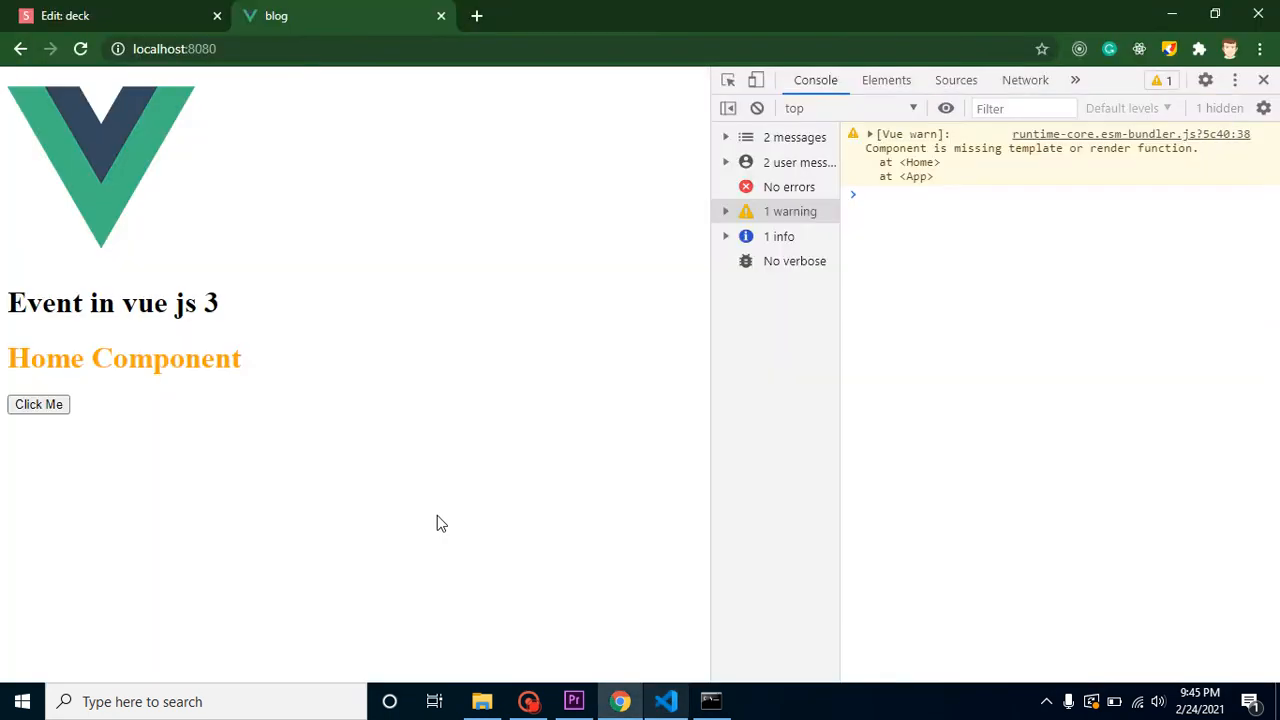
# Confirm Click Me shows the "button 1 click" alert and dismiss it
pyautogui.click(38, 404)
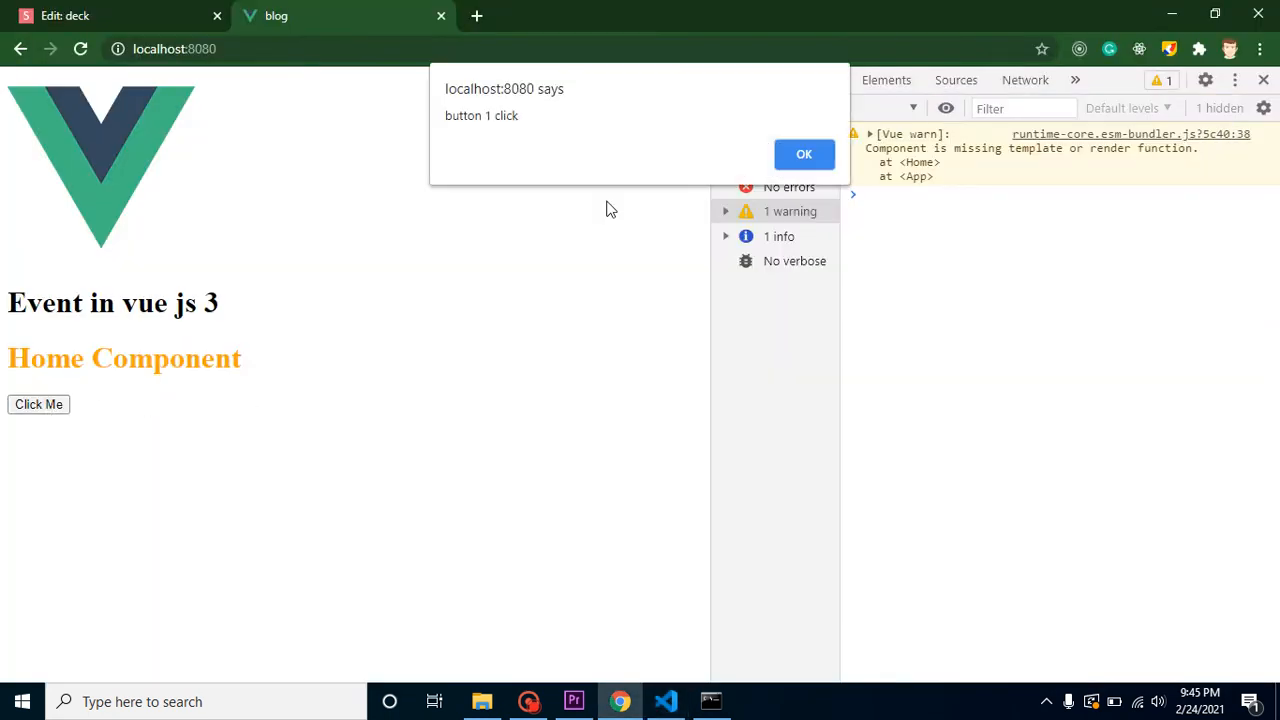
pyautogui.click(803, 153)
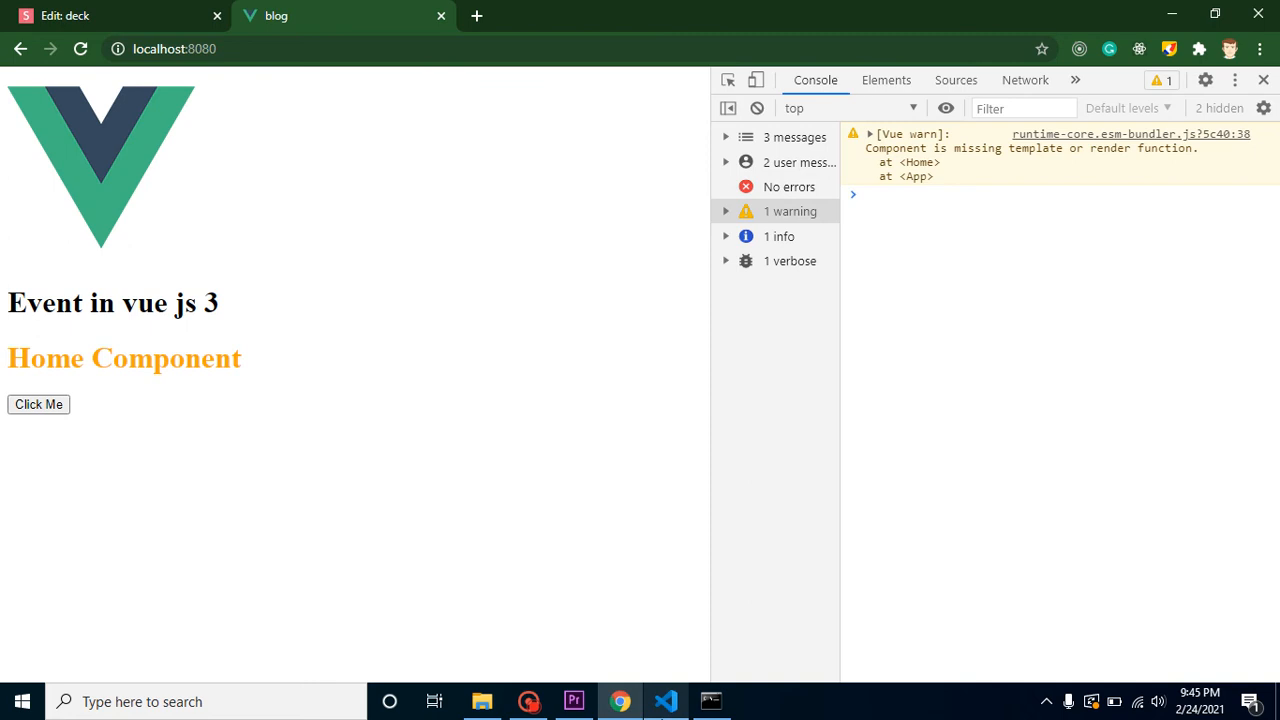
pyautogui.click(665, 701)
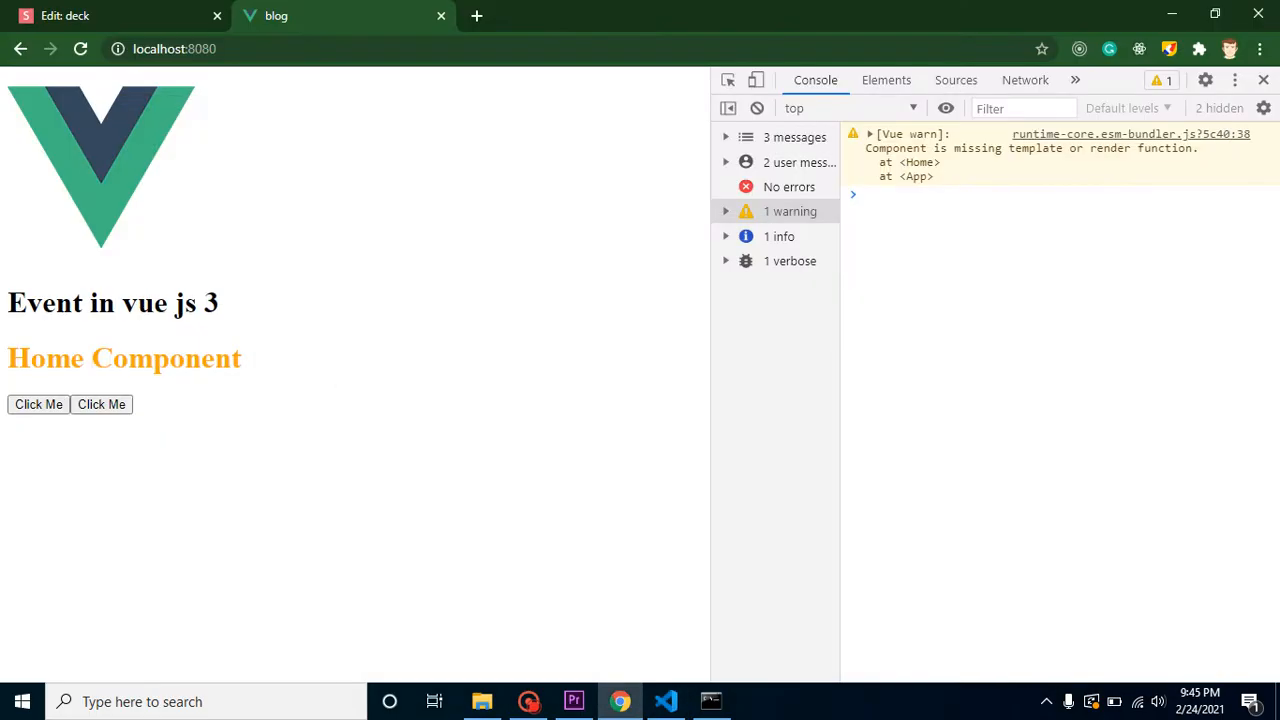
# Set a dblclick handler, then test the first button's "button 1 click" alert
pyautogui.click(101, 404)
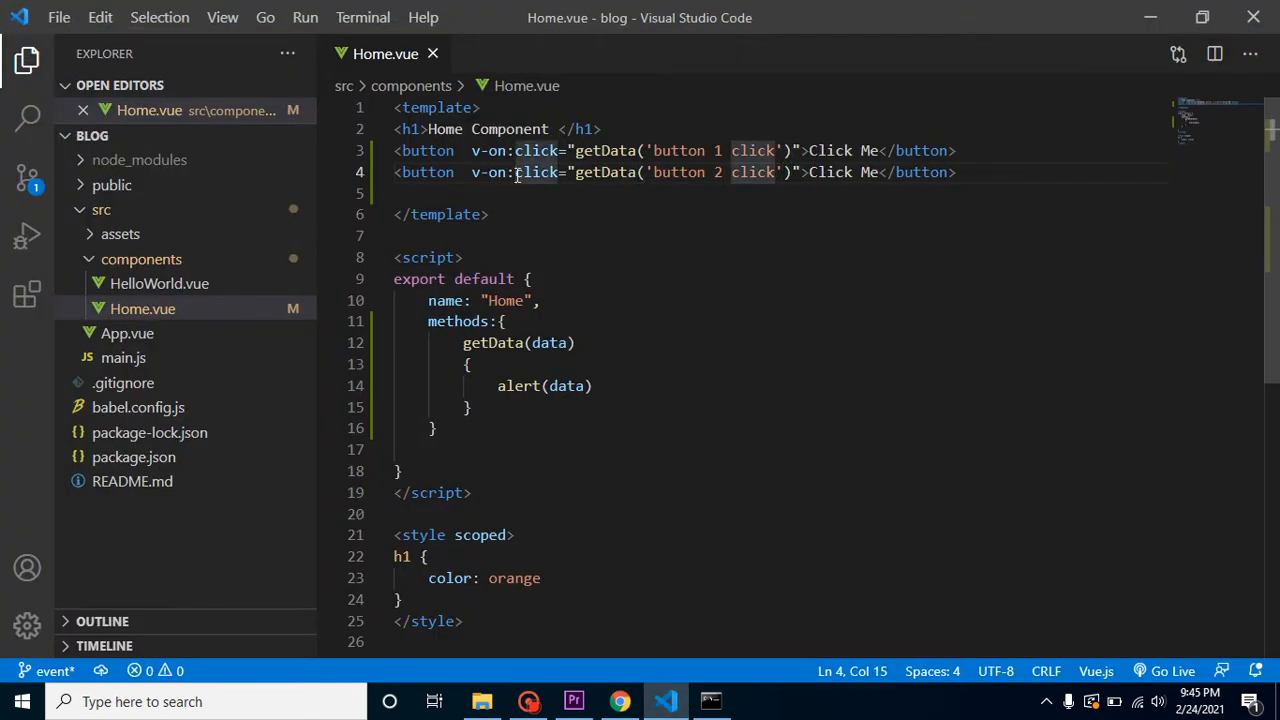
pyautogui.write('dbl')
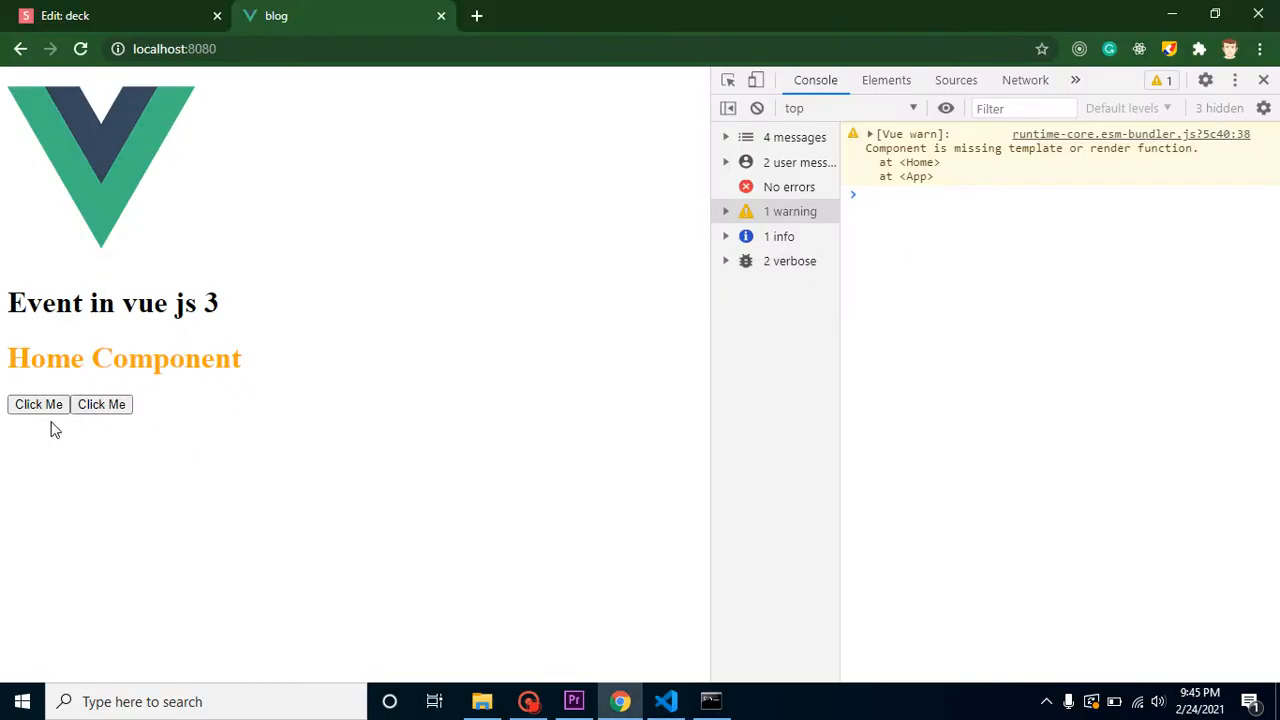
pyautogui.click(38, 404)
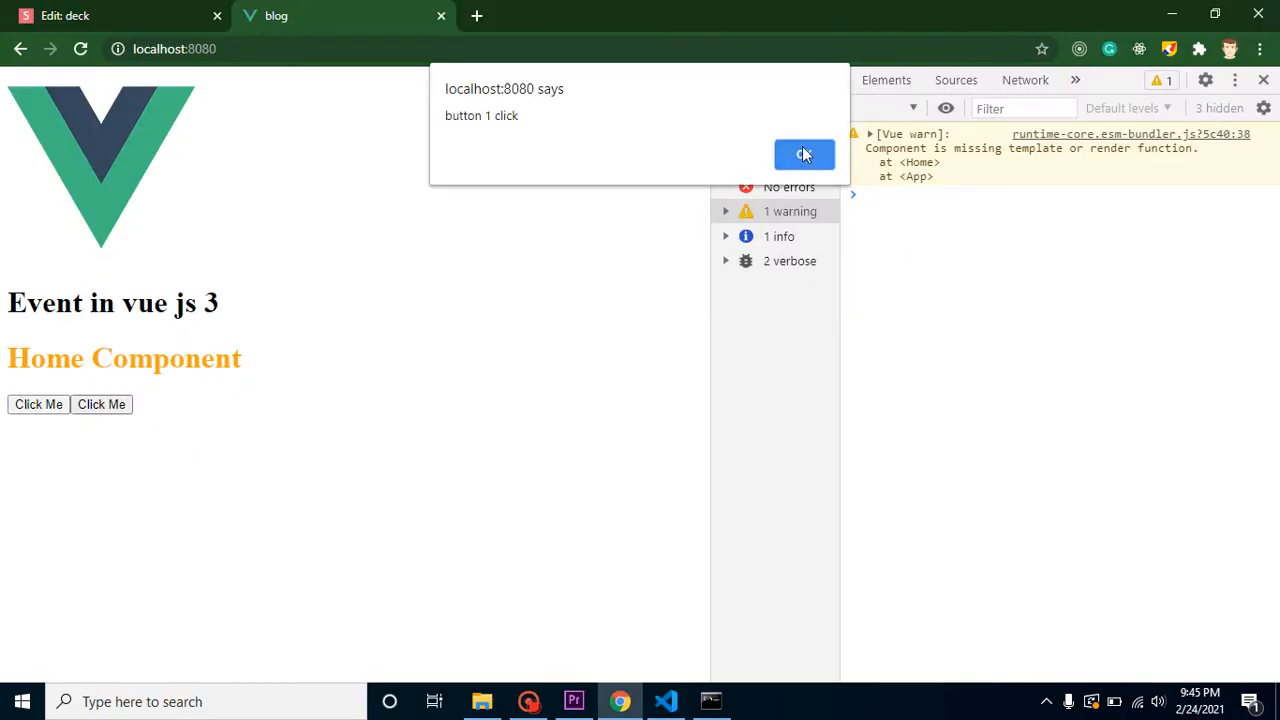
pyautogui.click(804, 154)
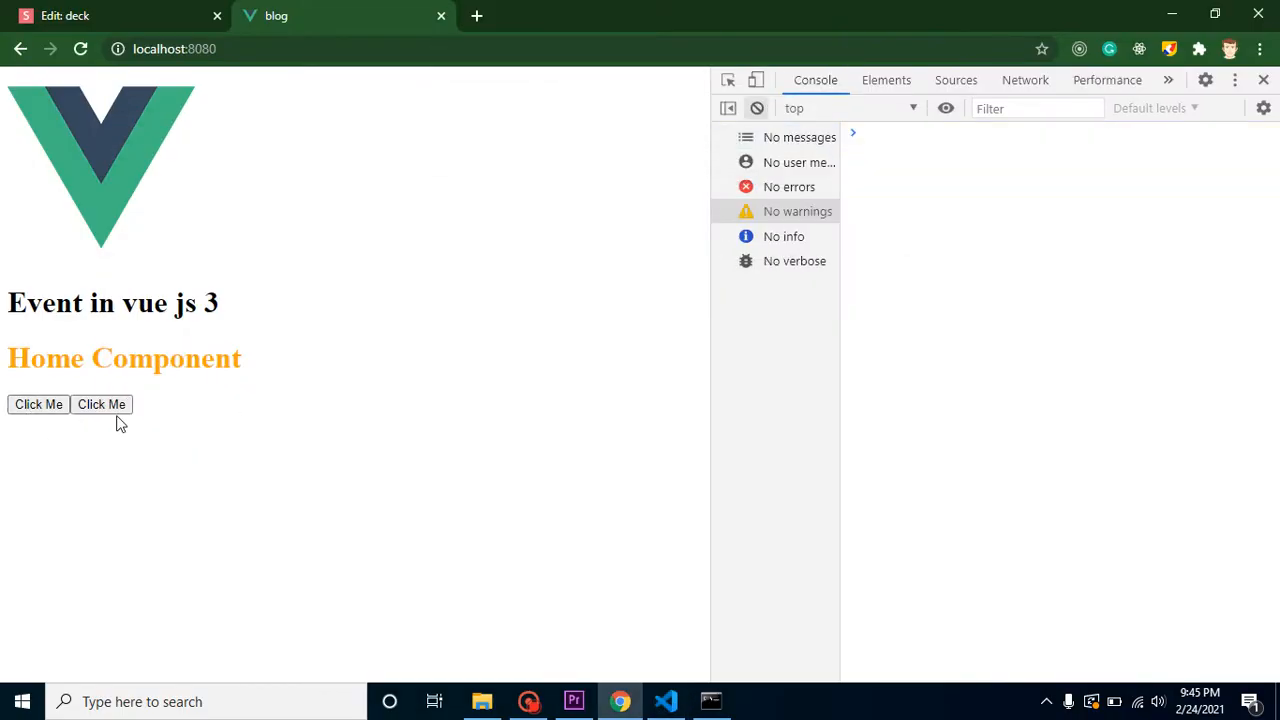
# Double-click the second Click Me to get the "button 2 click" alert, then dismiss it
pyautogui.click(101, 404)
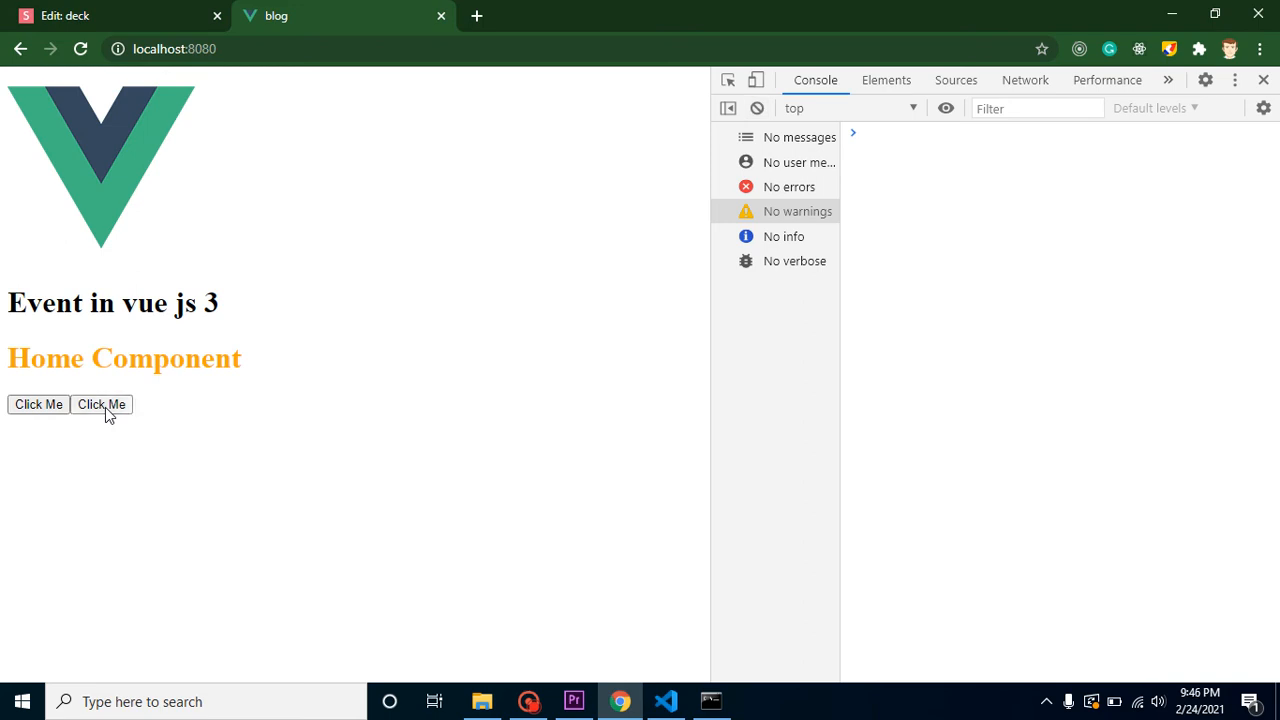
pyautogui.click(100, 404)
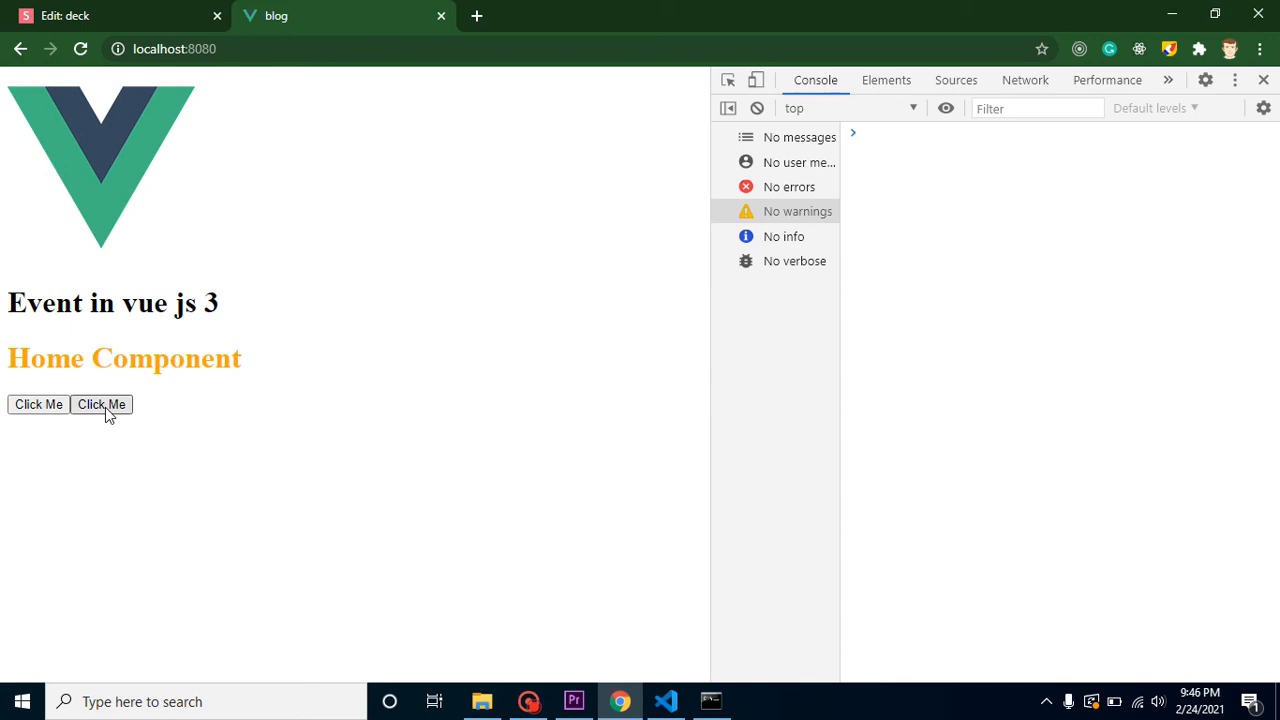
pyautogui.click(101, 404)
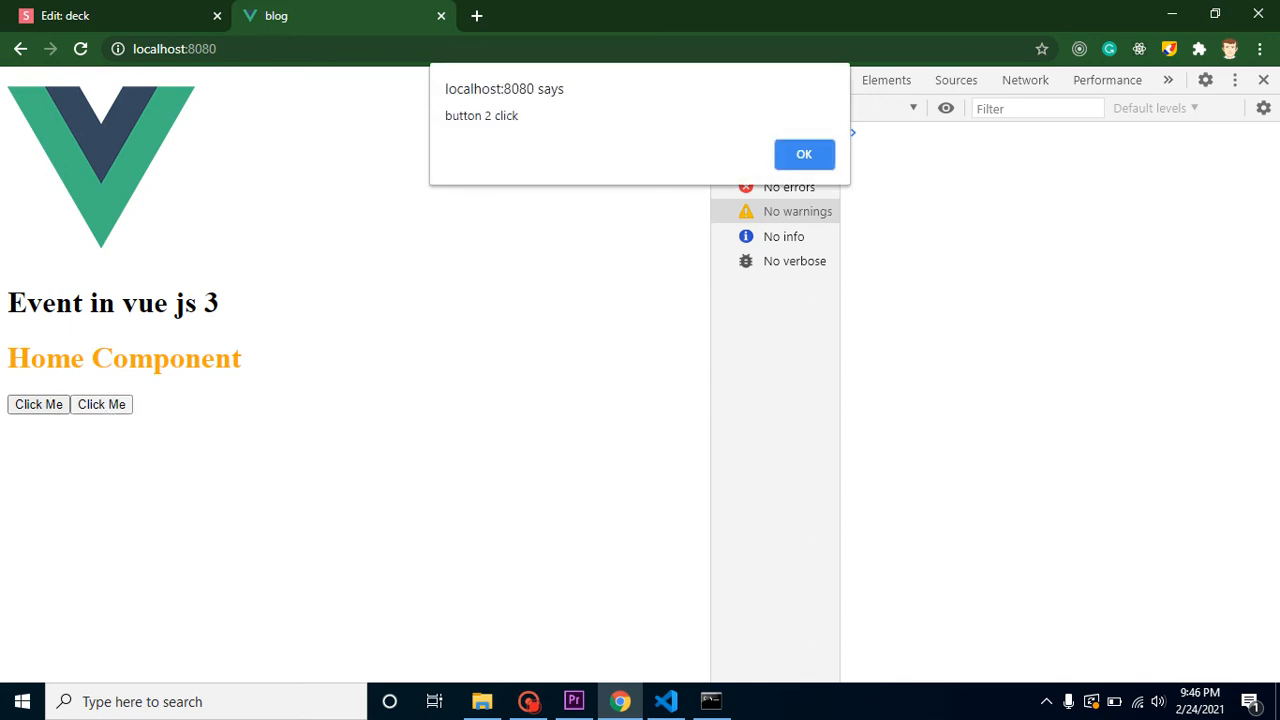
pyautogui.click(803, 154)
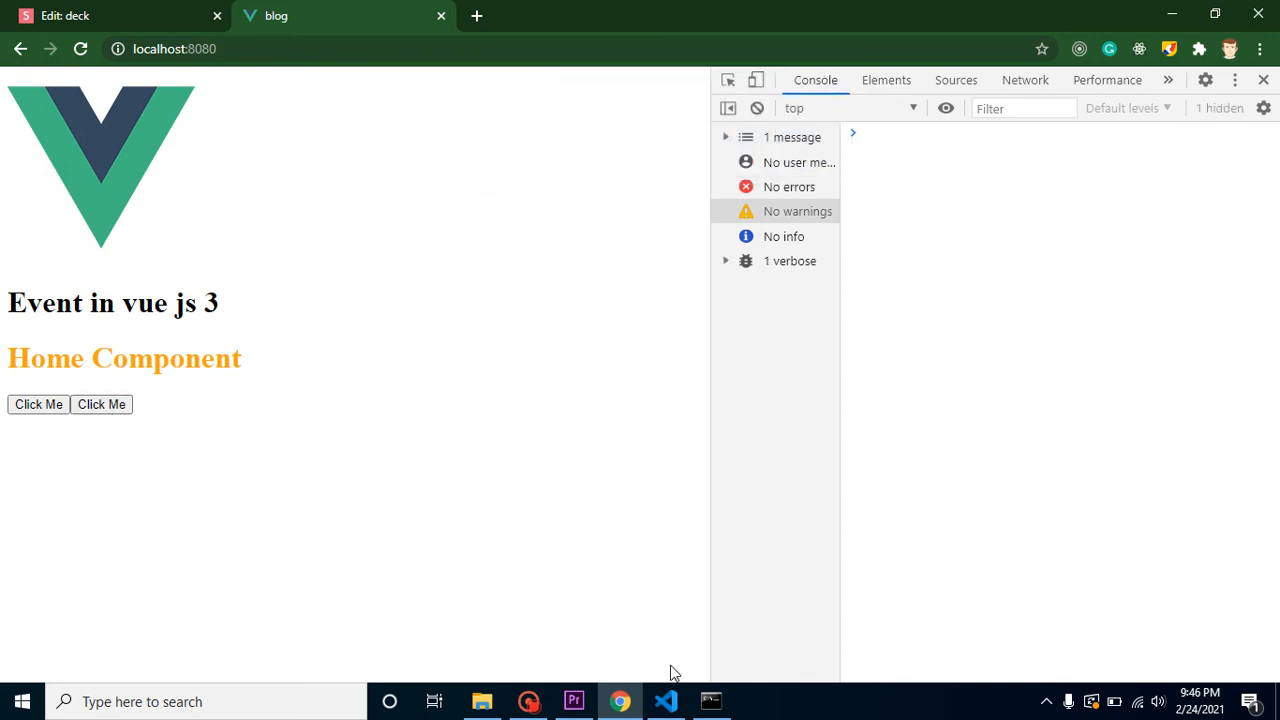
pyautogui.click(666, 701)
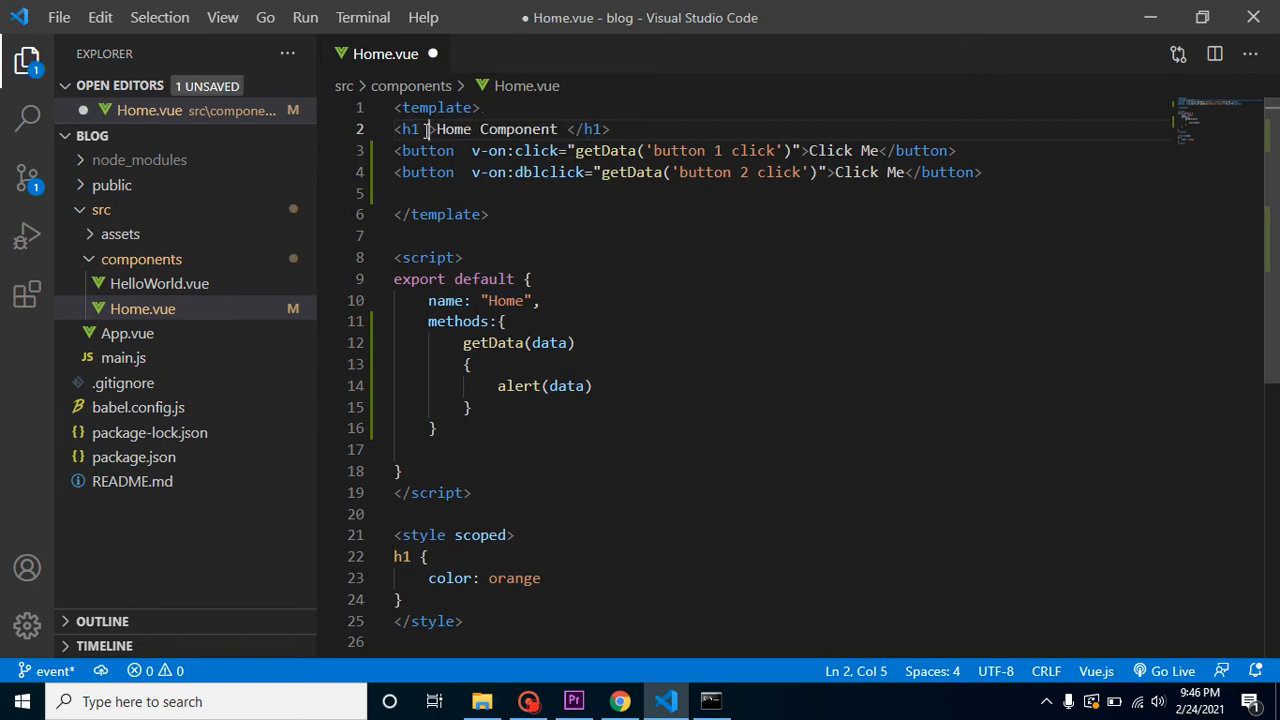
# Add v-on:mousemove="getConsole()" to the Home Component h1 and save
pyautogui.write('on')
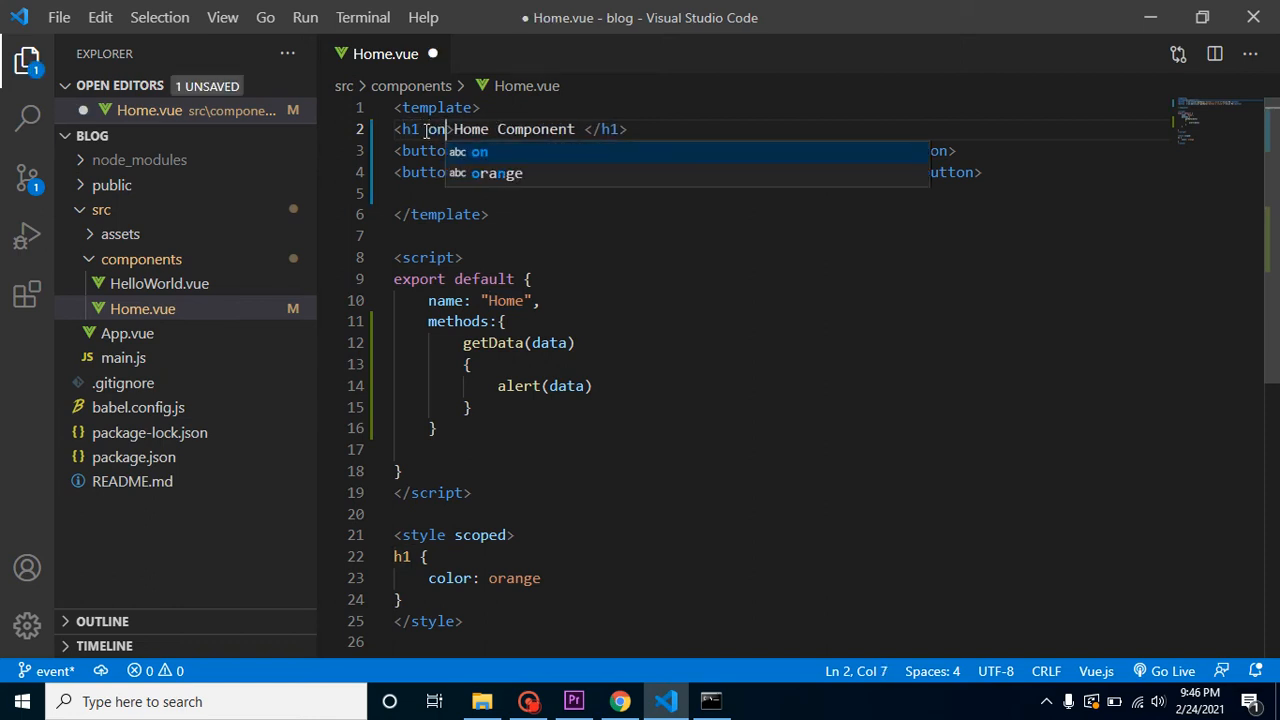
pyautogui.write('v-on:mousemo')
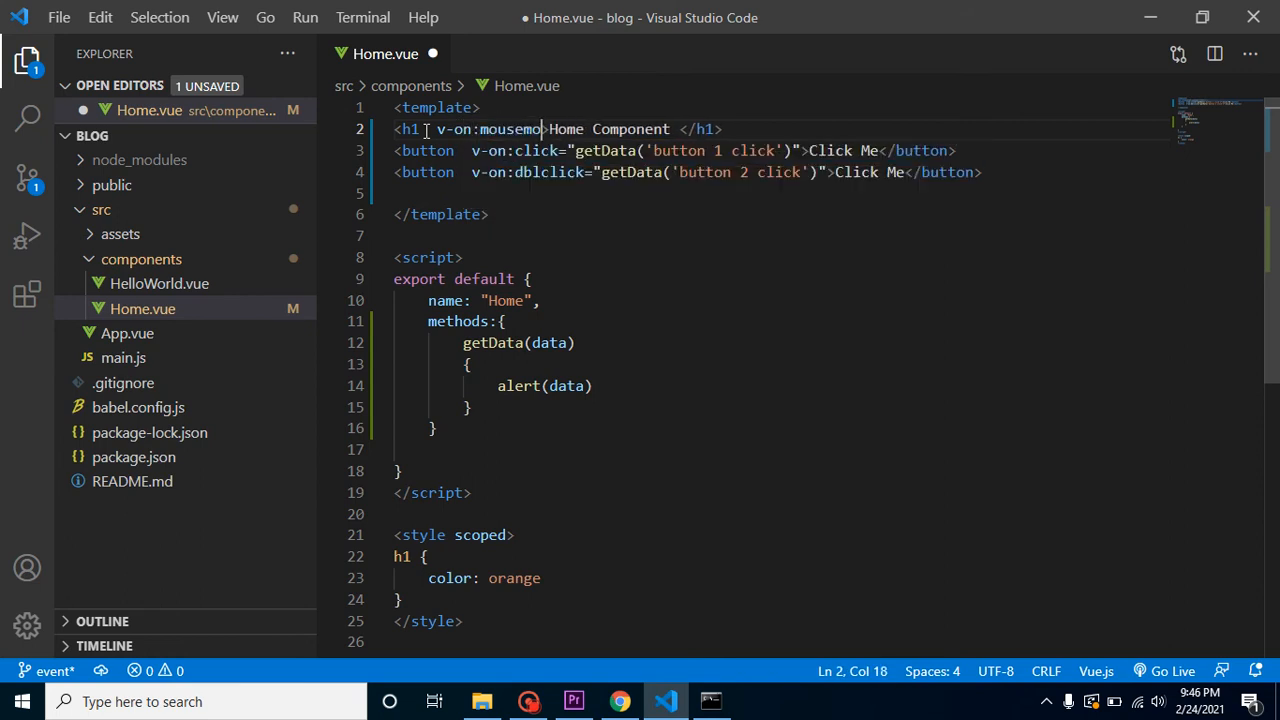
pyautogui.write('ve="')
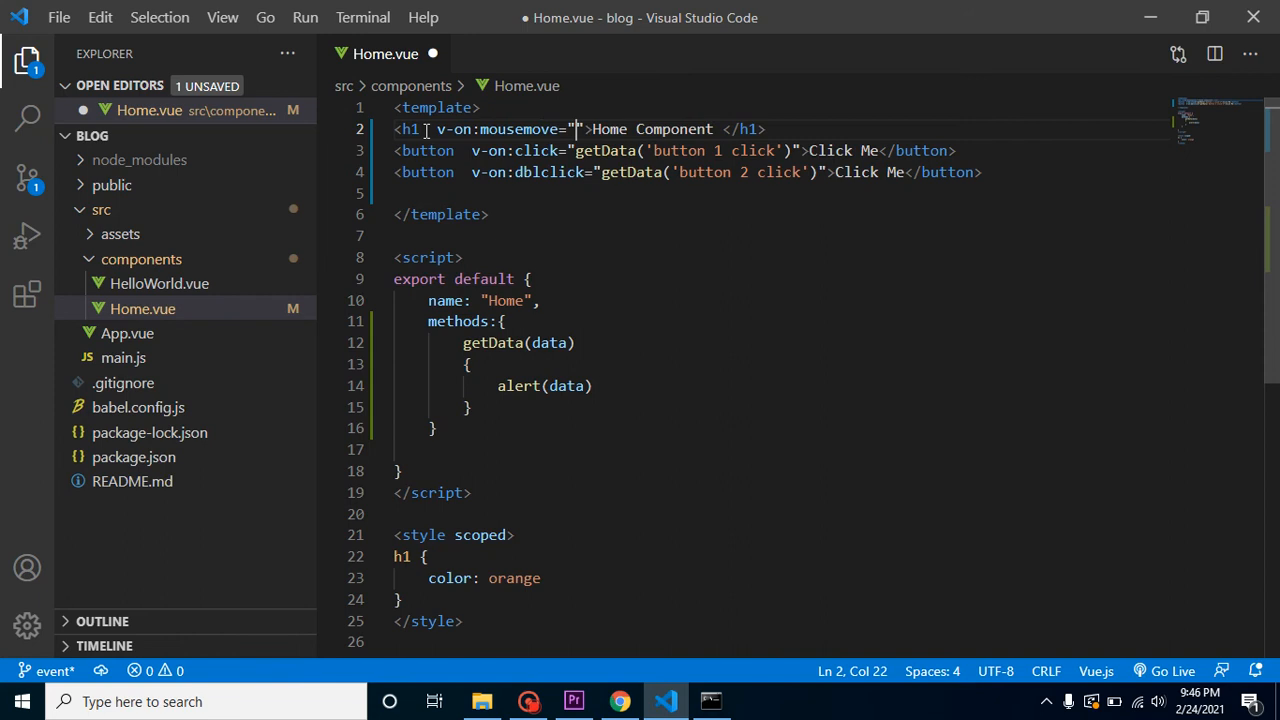
pyautogui.write('getD')
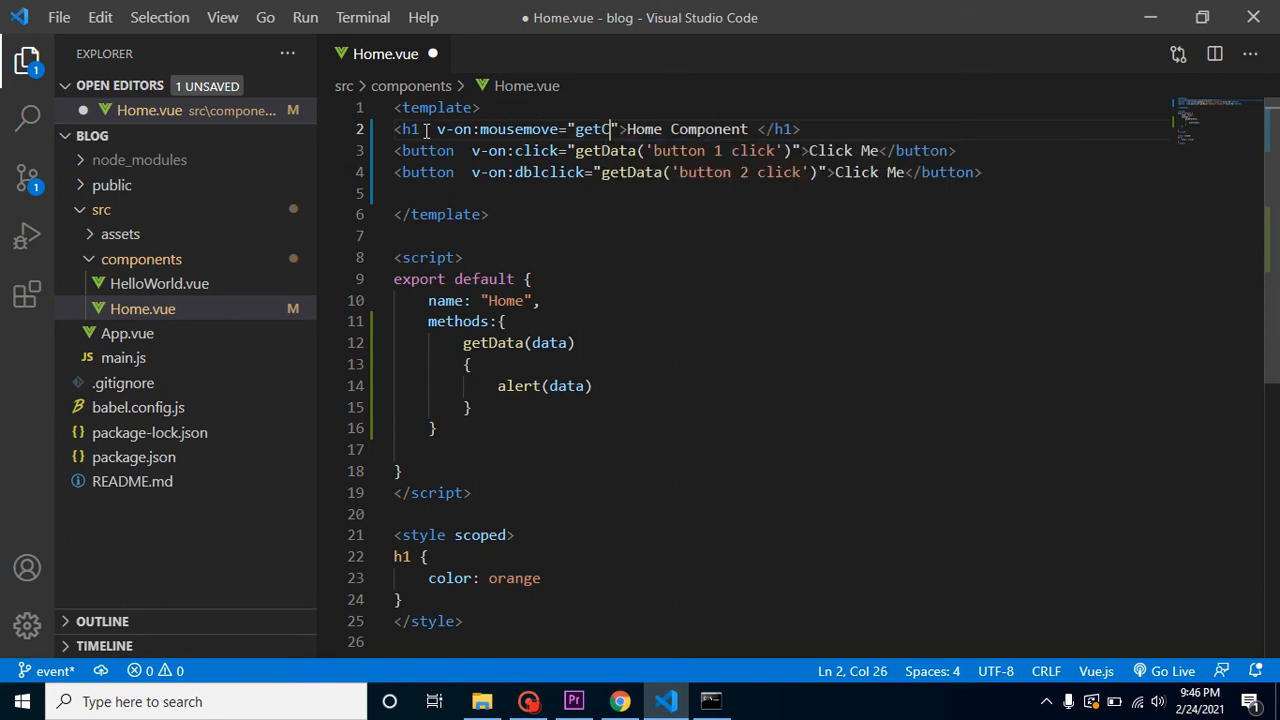
pyautogui.write('onsole')
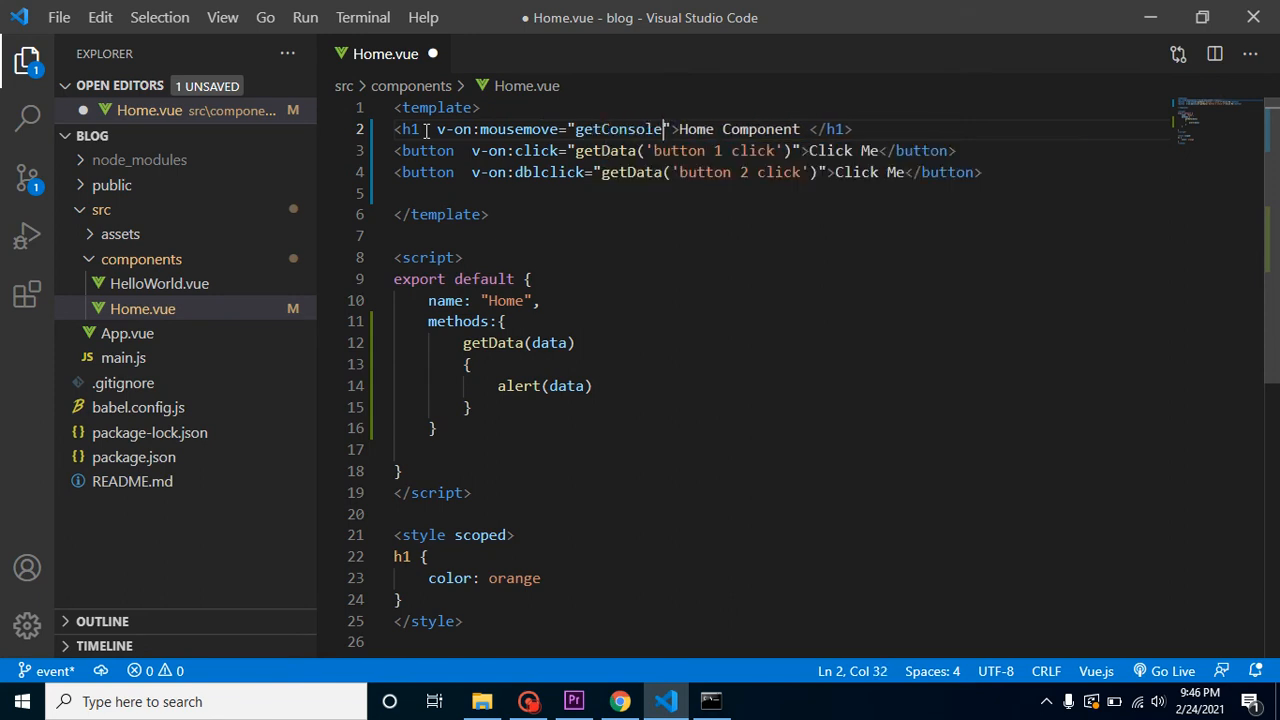
pyautogui.write('()')
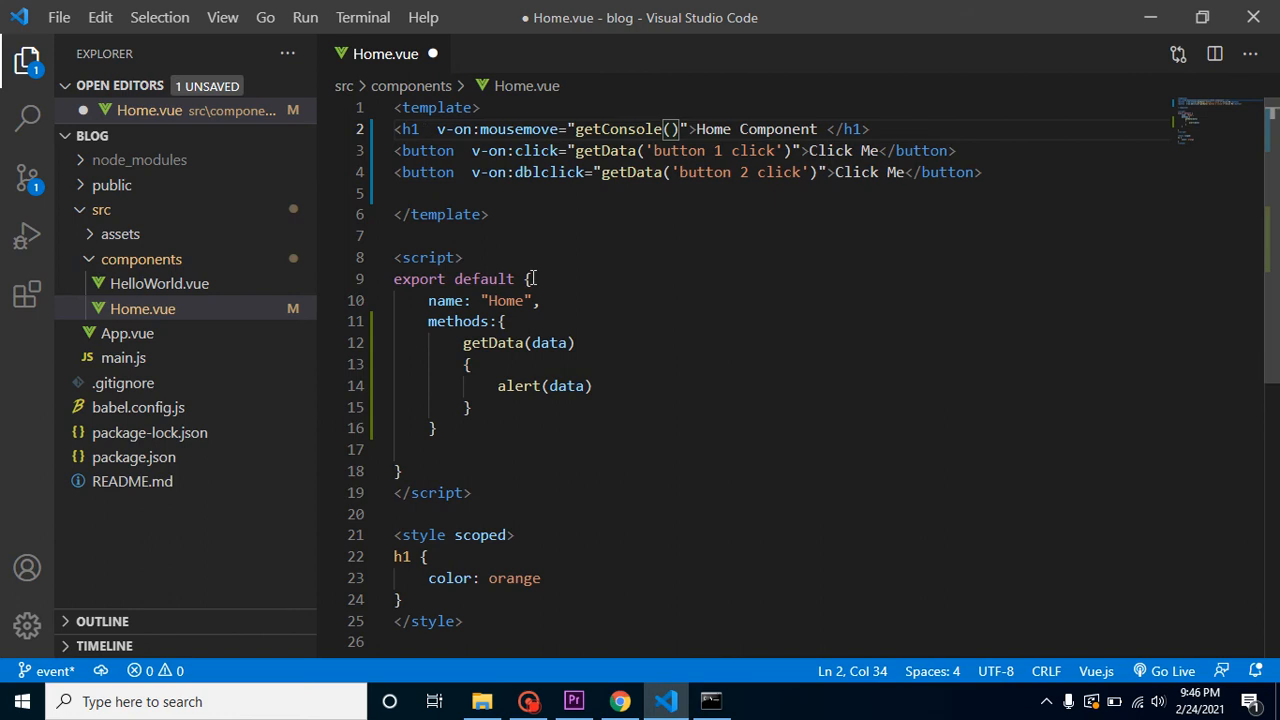
pyautogui.press('ctrl+s')
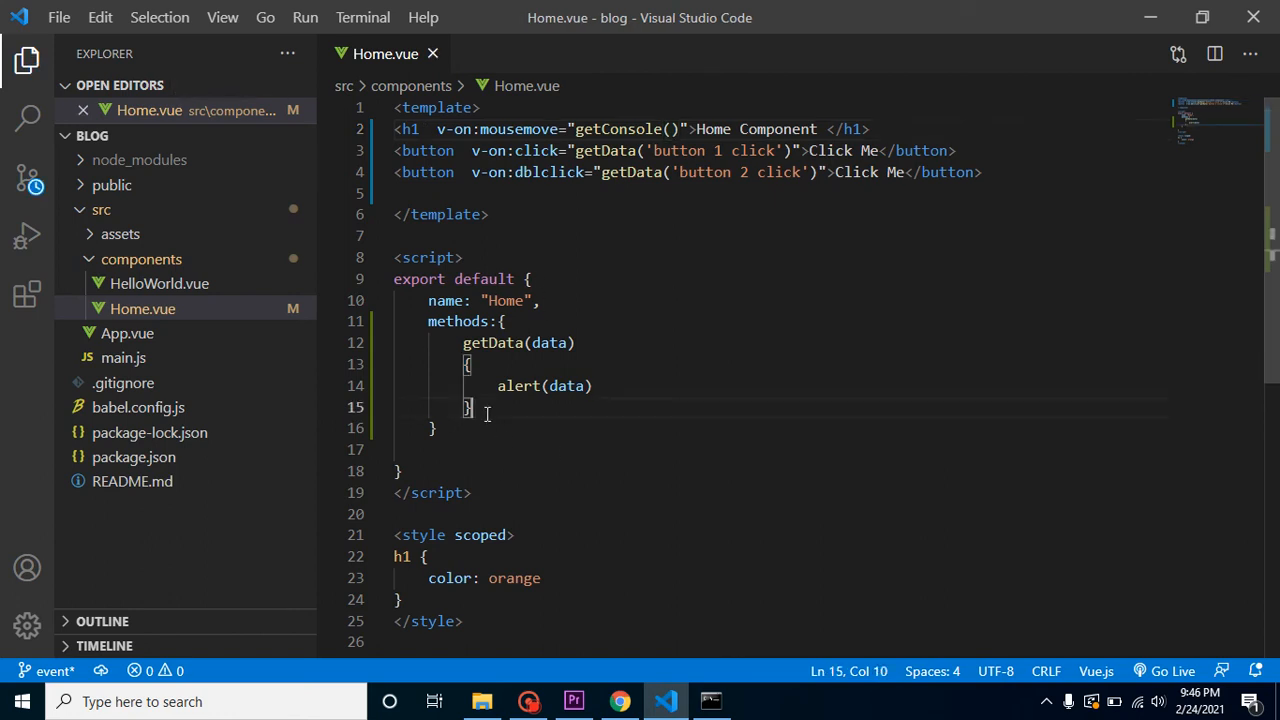
# Add a getConsole method that logs "event is fired" to the console
pyautogui.write('getConsole(')
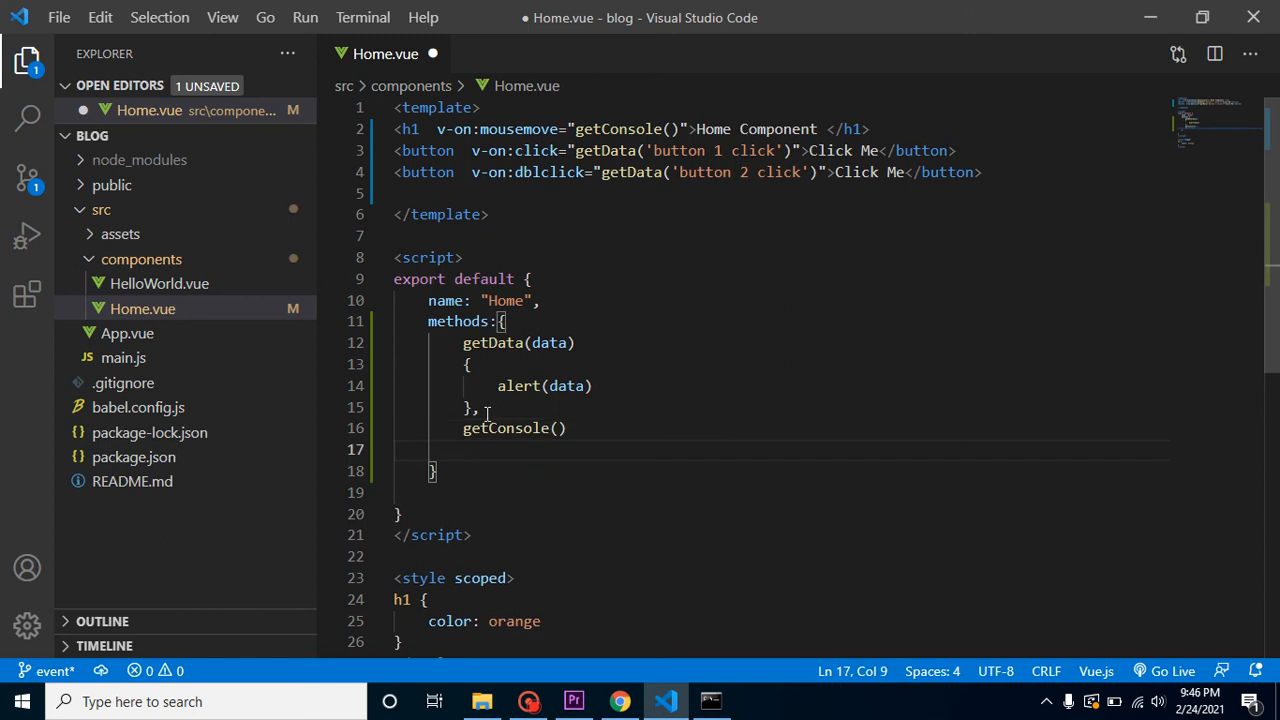
pyautogui.write('consol')
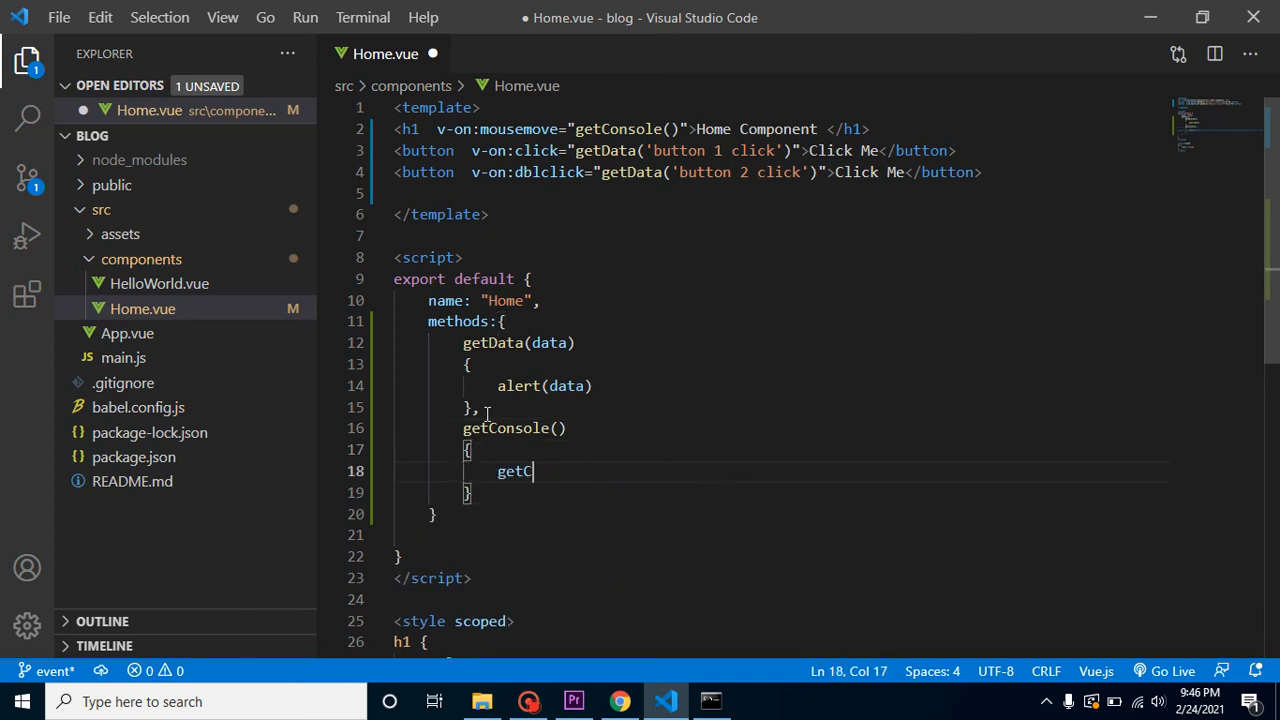
pyautogui.write('console.log(')
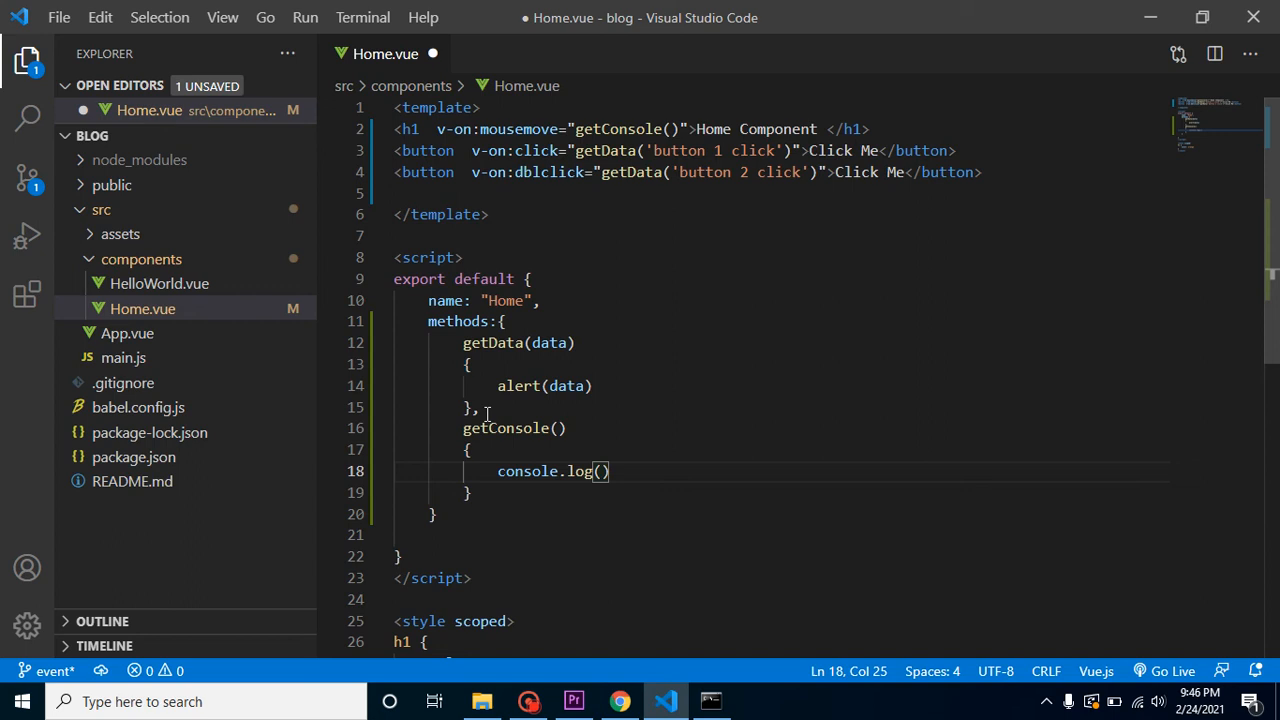
pyautogui.write('""')
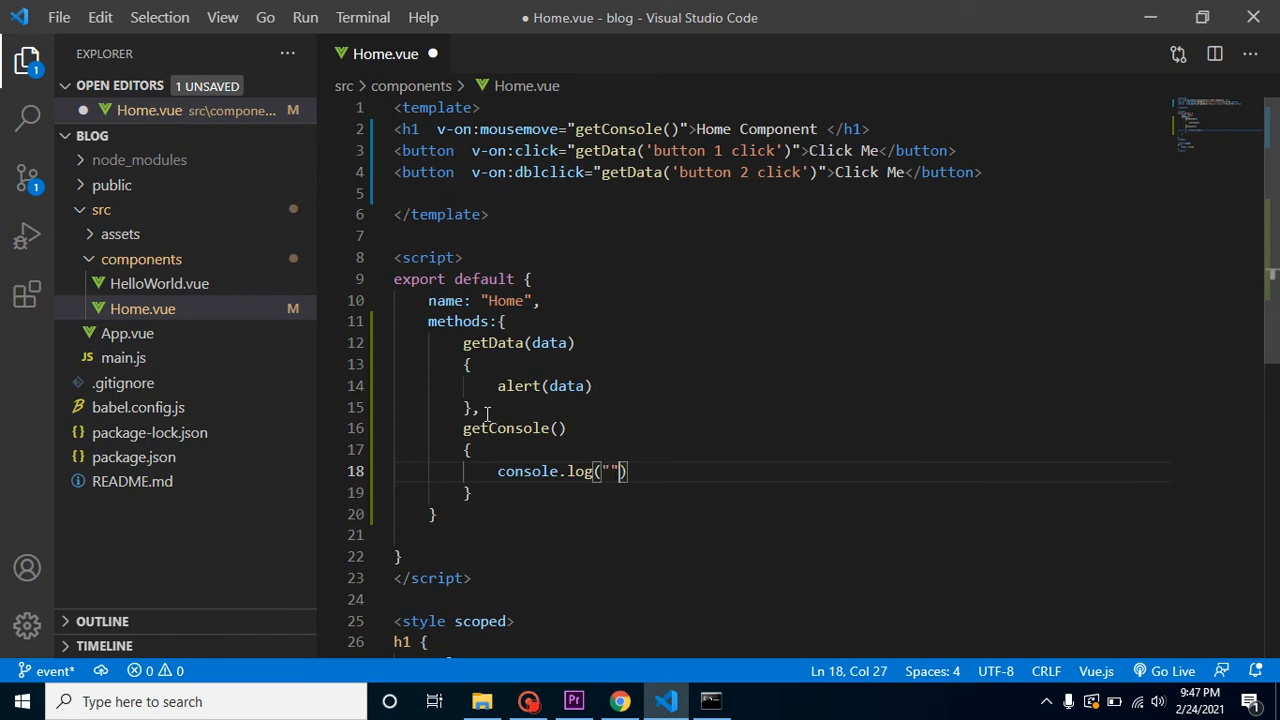
pyautogui.write('event is fired')
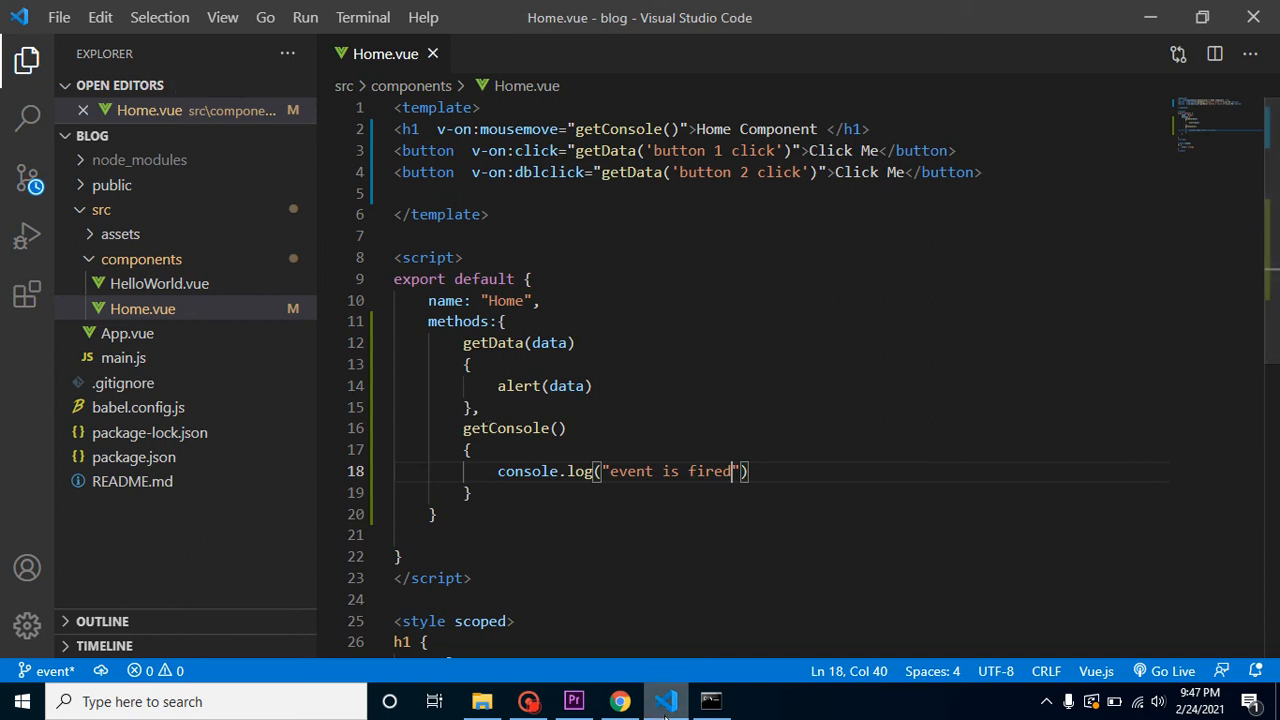
pyautogui.click(620, 701)
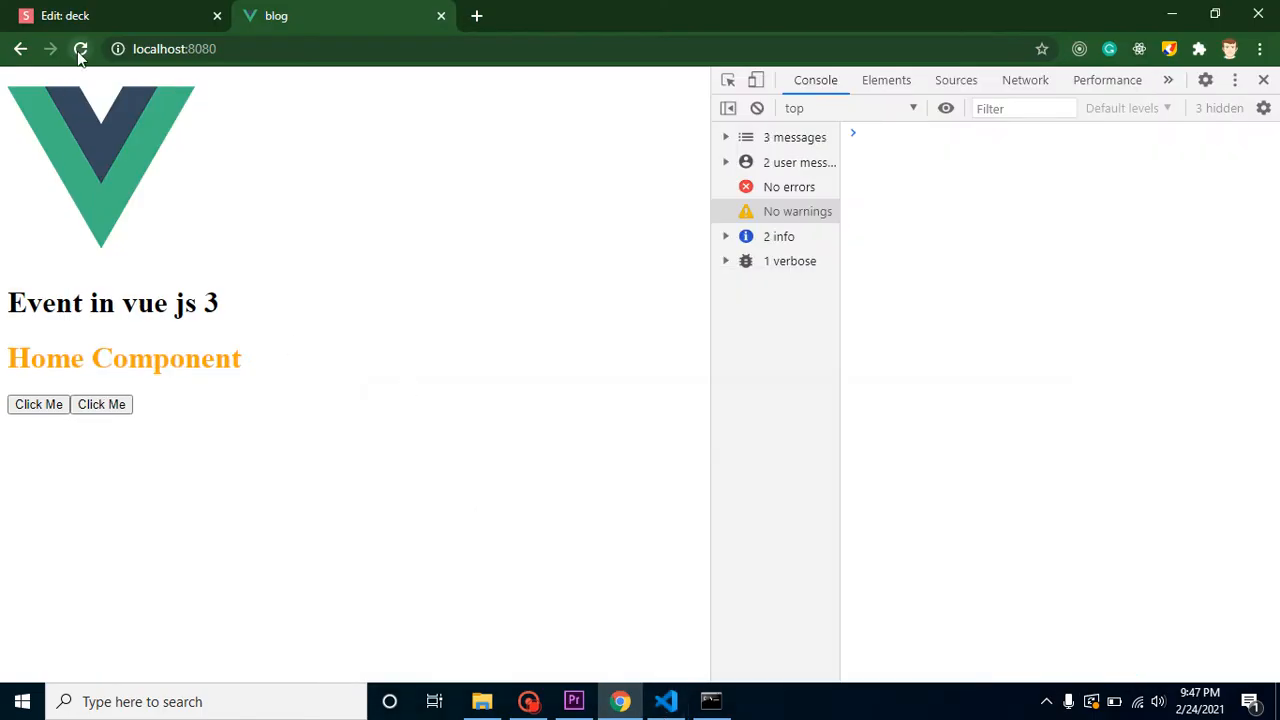
# Reload, show info messages, clear the console, and hover the heading to log "event is fired"
pyautogui.click(80, 48)
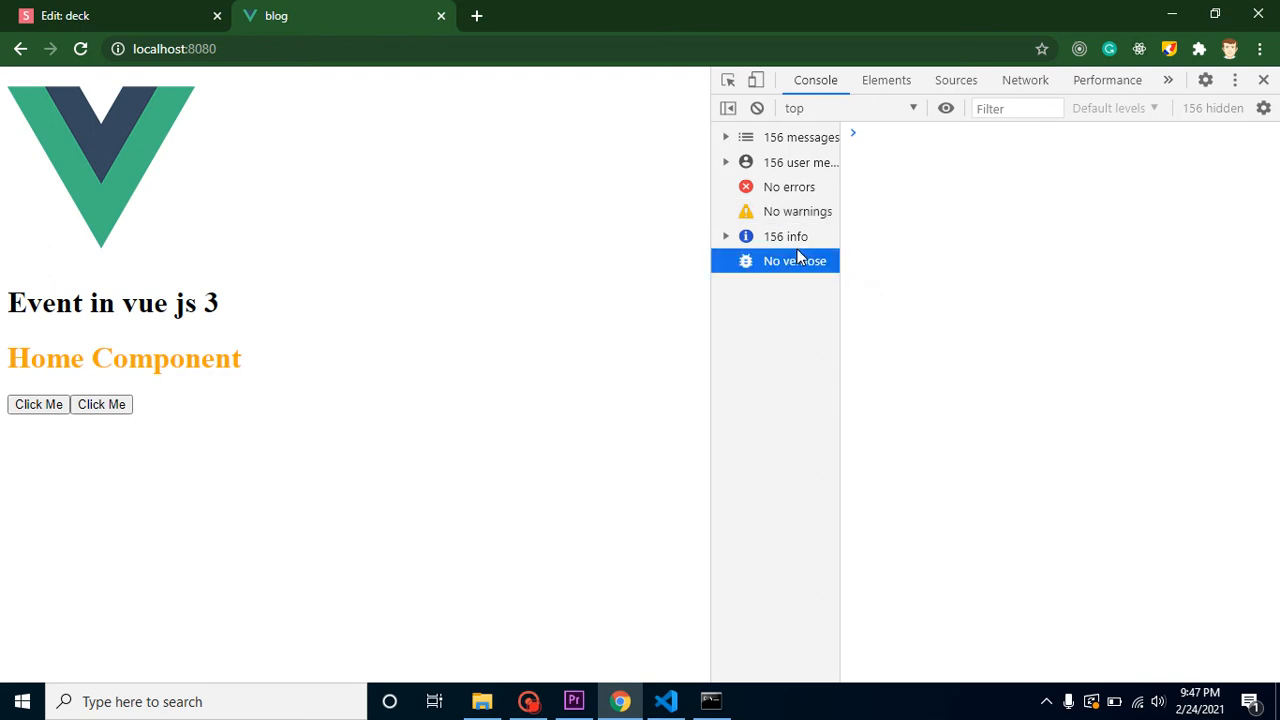
pyautogui.click(785, 236)
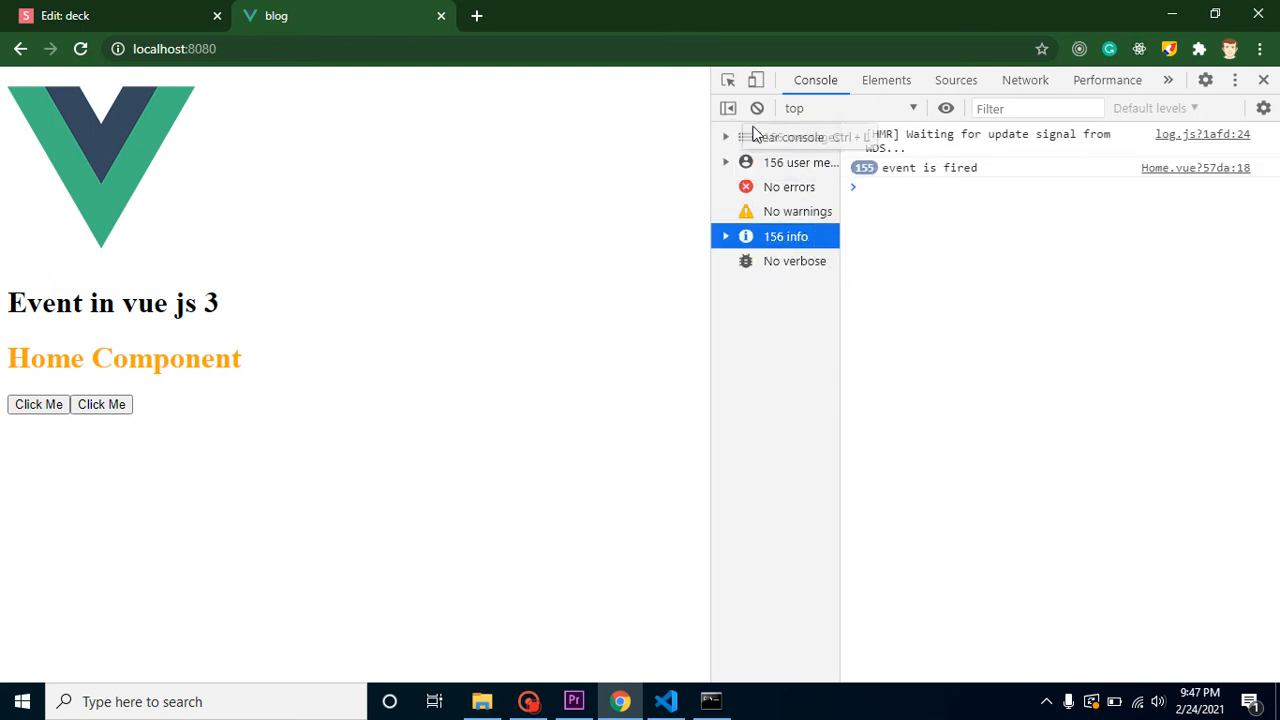
pyautogui.click(727, 108)
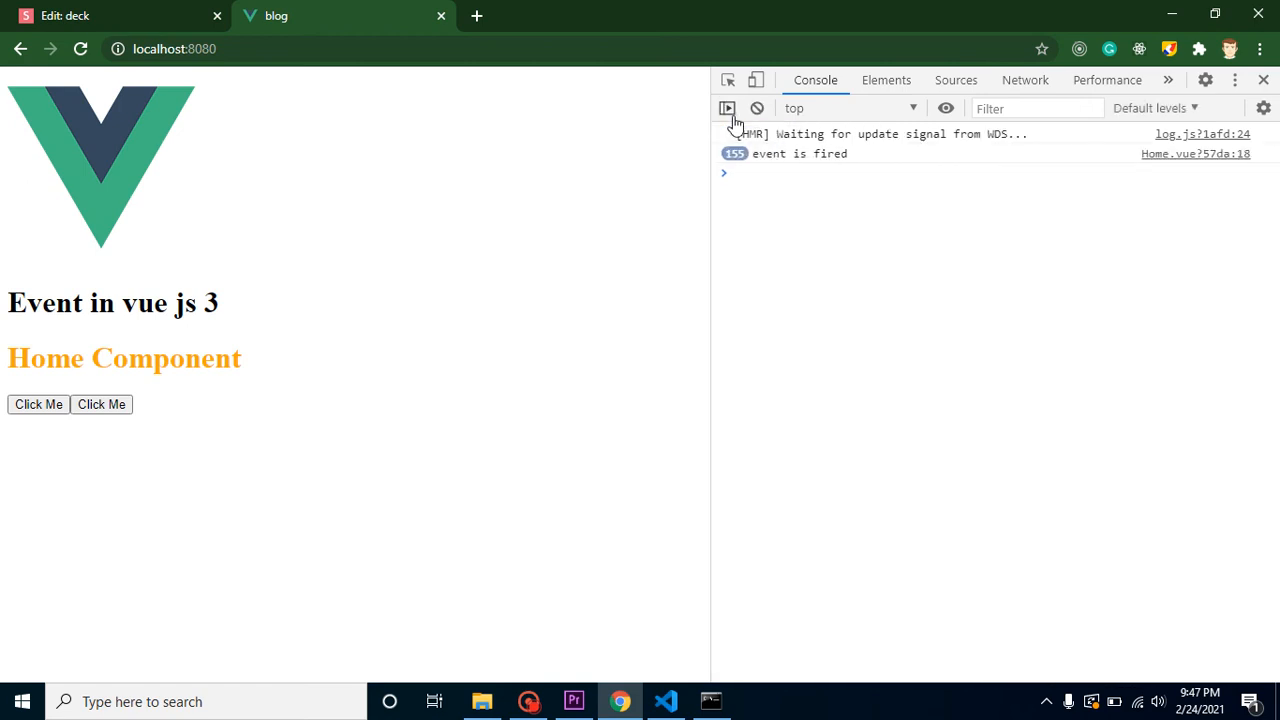
pyautogui.click(757, 108)
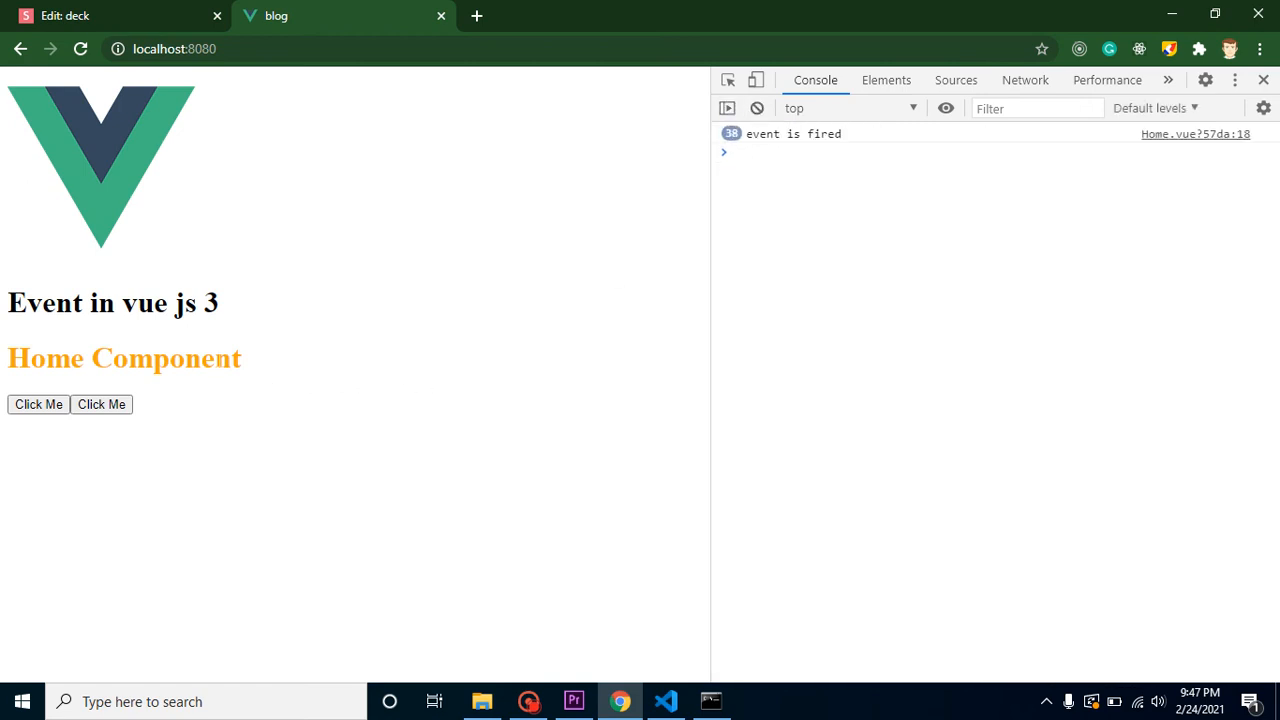
pyautogui.click(38, 404)
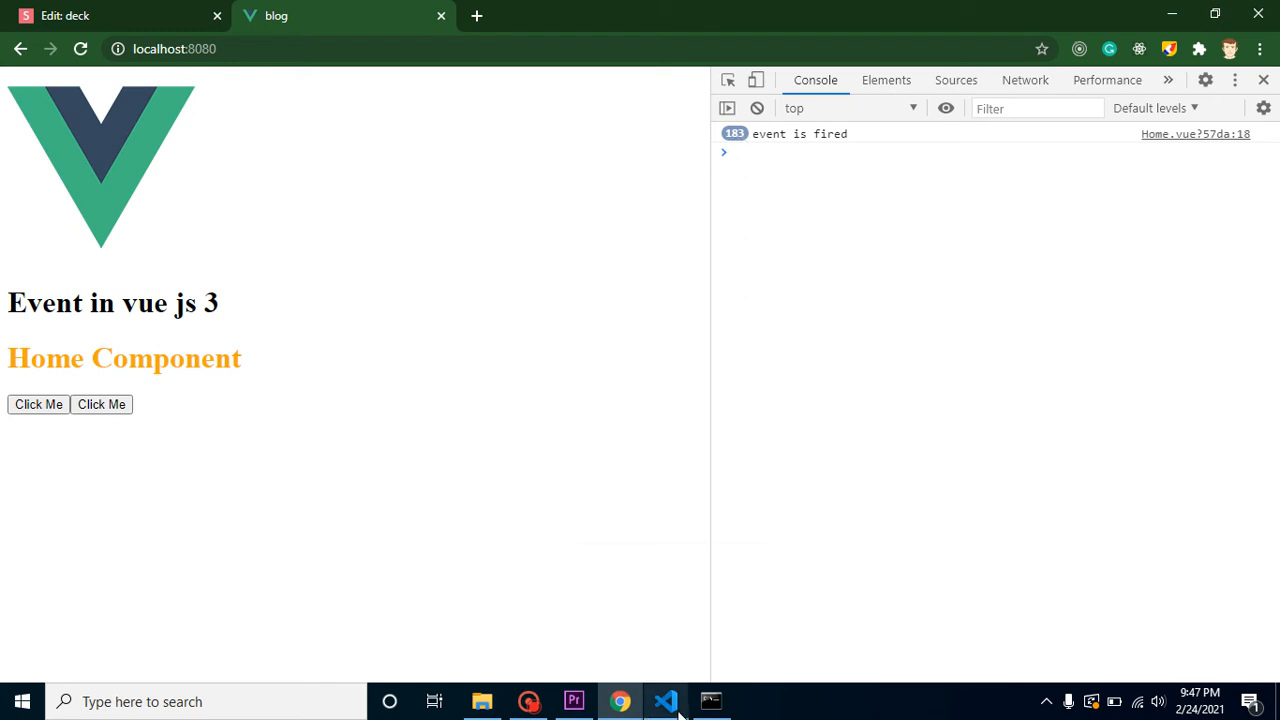
pyautogui.moveTo(665, 701)
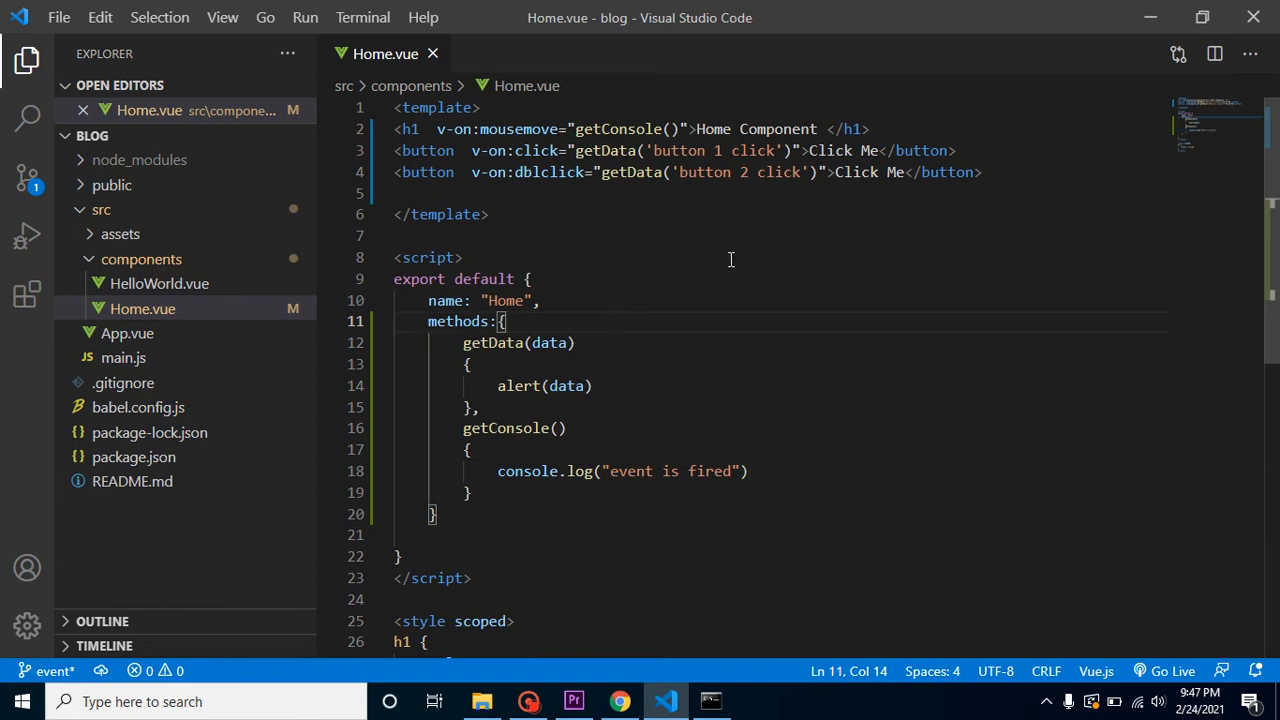
pyautogui.click(983, 172)
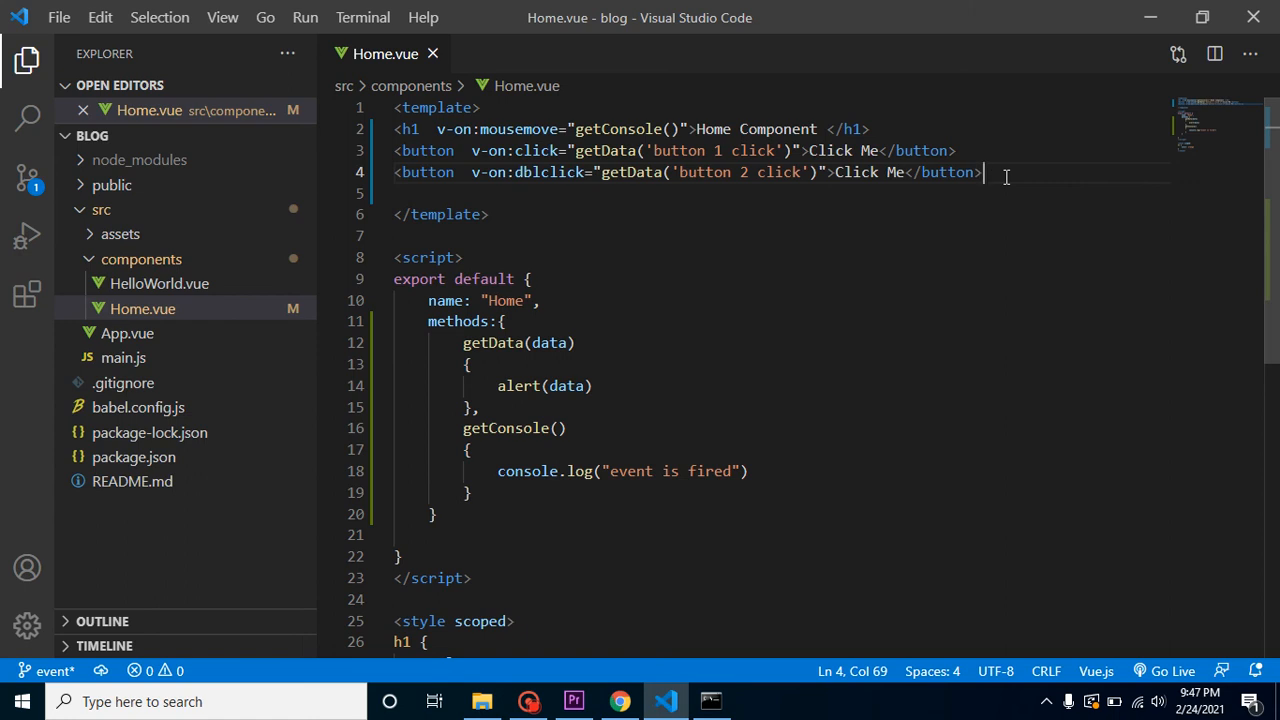
# Add an empty <h2></h2> on a new line below the buttons
pyautogui.press('Enter')
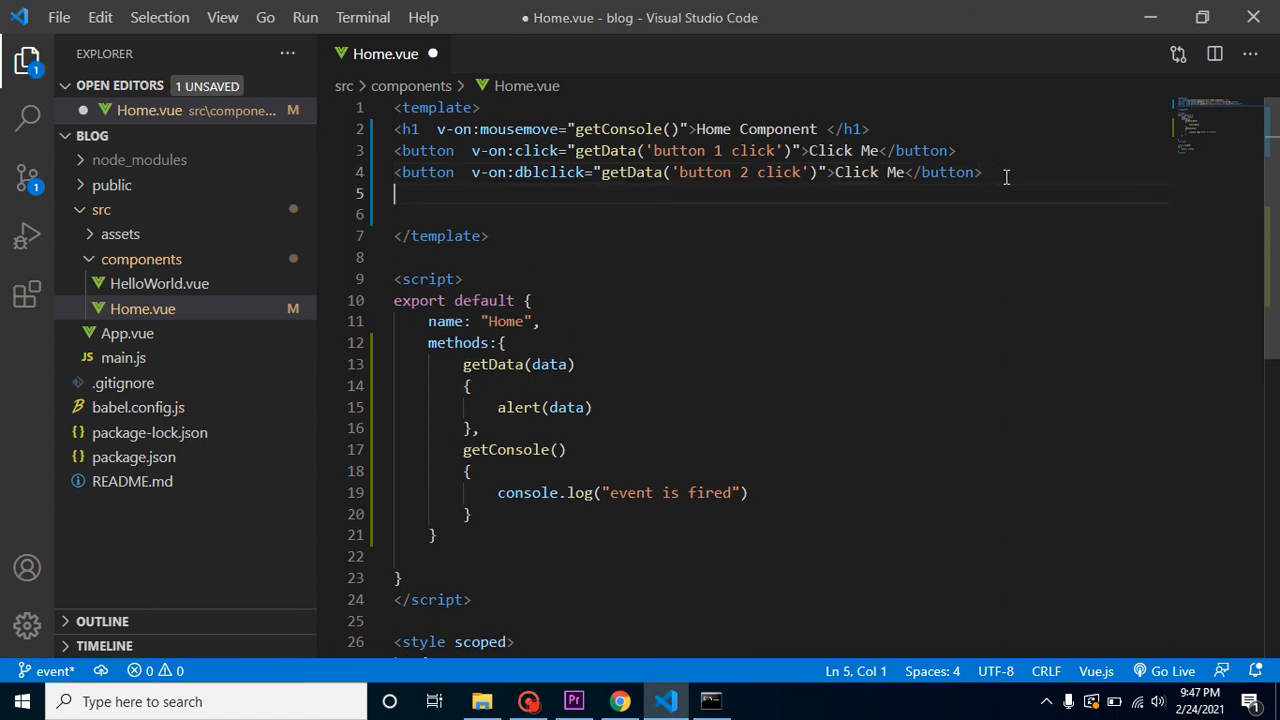
pyautogui.write('<')
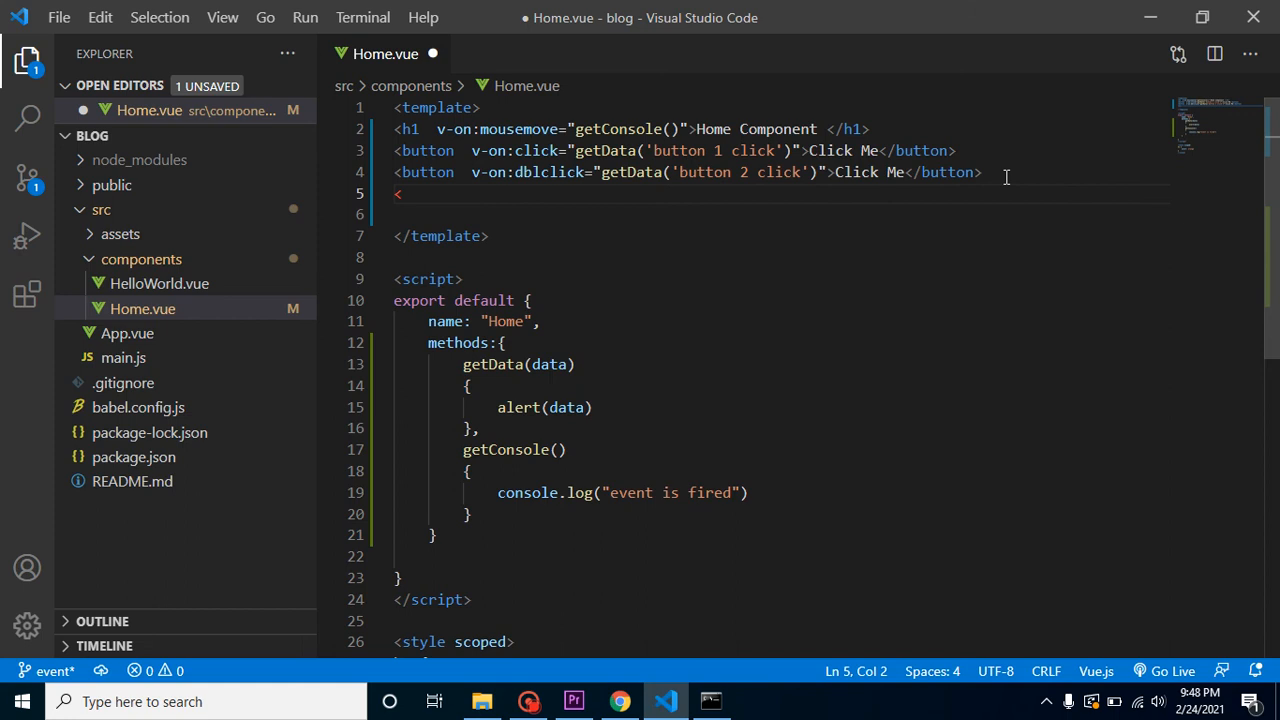
pyautogui.write('h2></h2>')
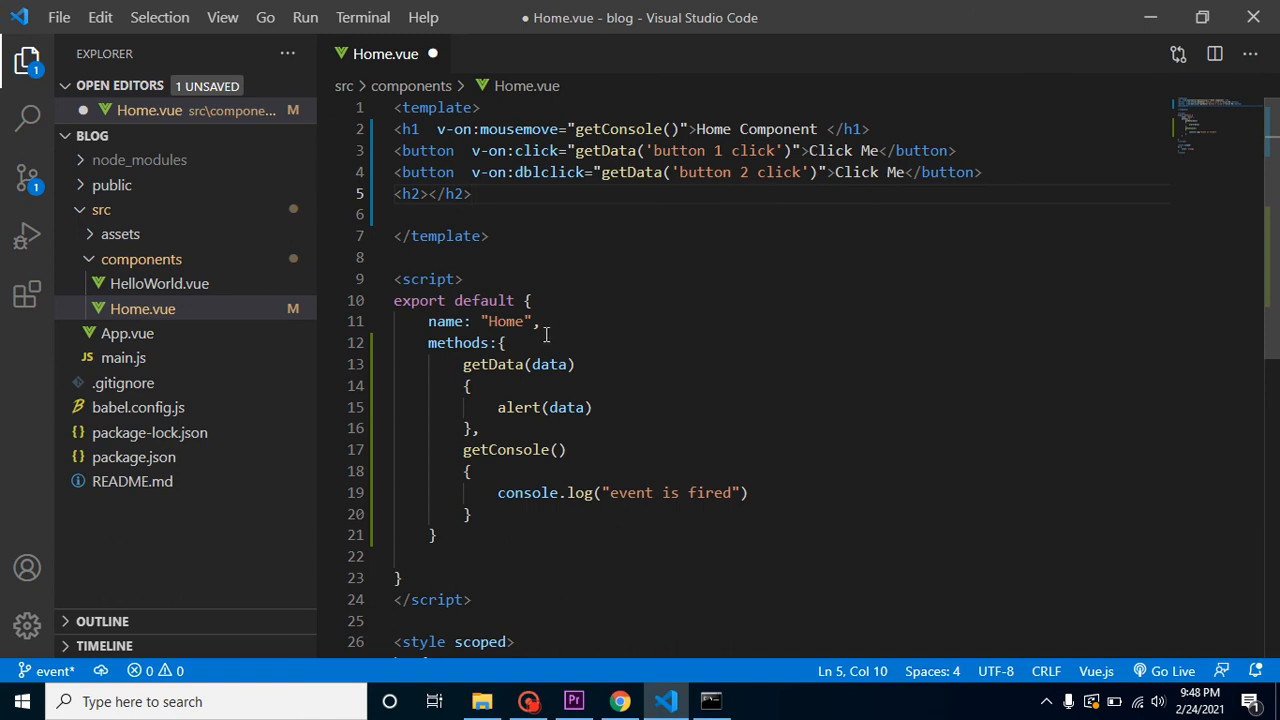
# Start a data() function returning an empty object above methods
pyautogui.write('data(')
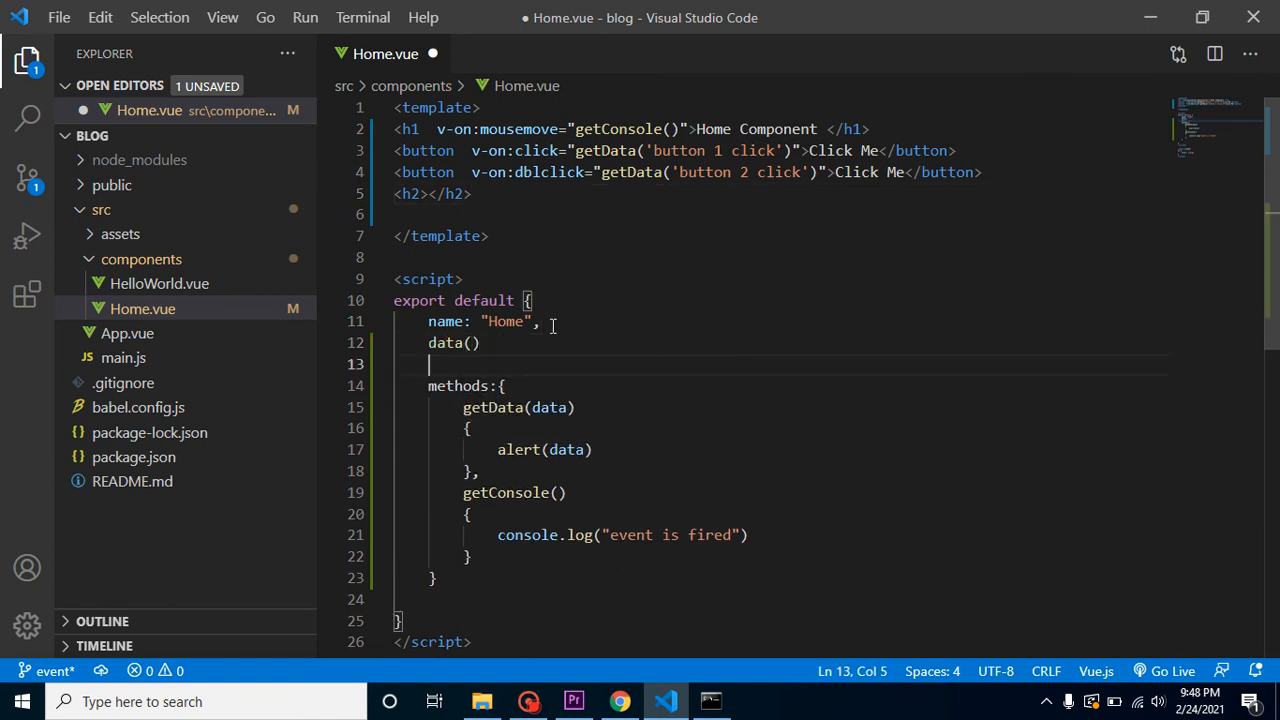
pyautogui.write('{')
pyautogui.write('retrun :{}')
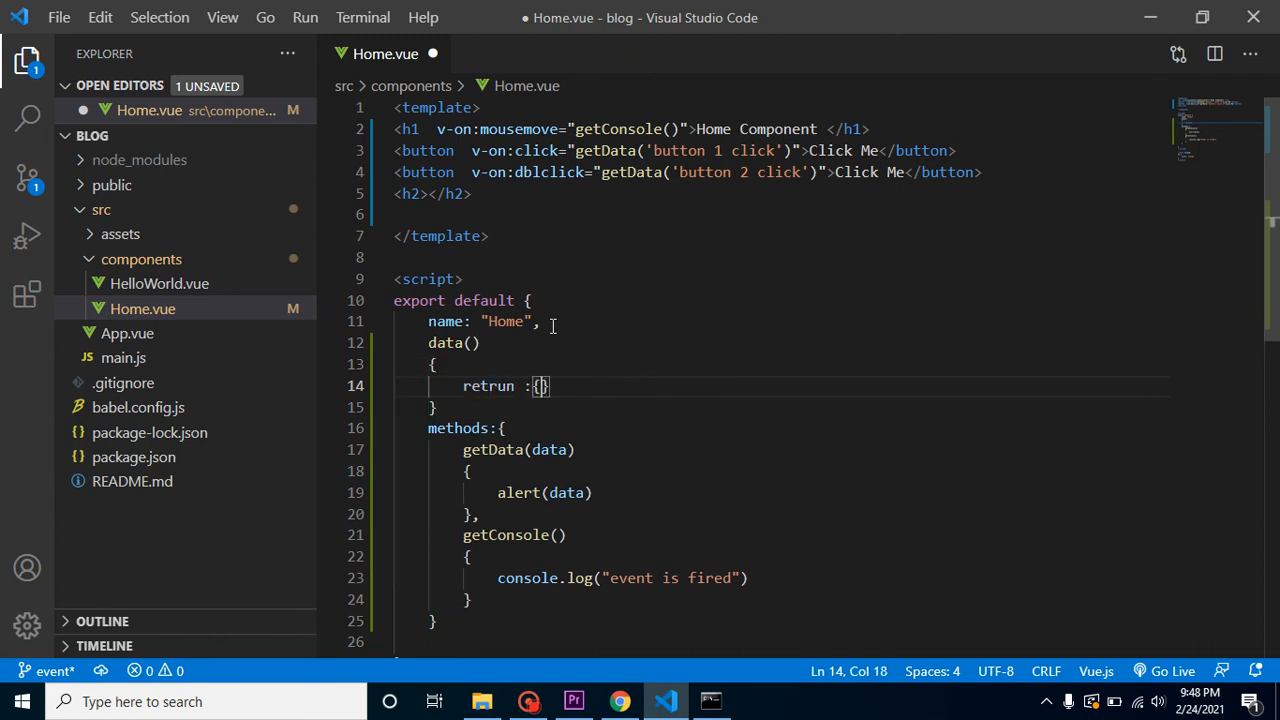
pyautogui.press('Enter')
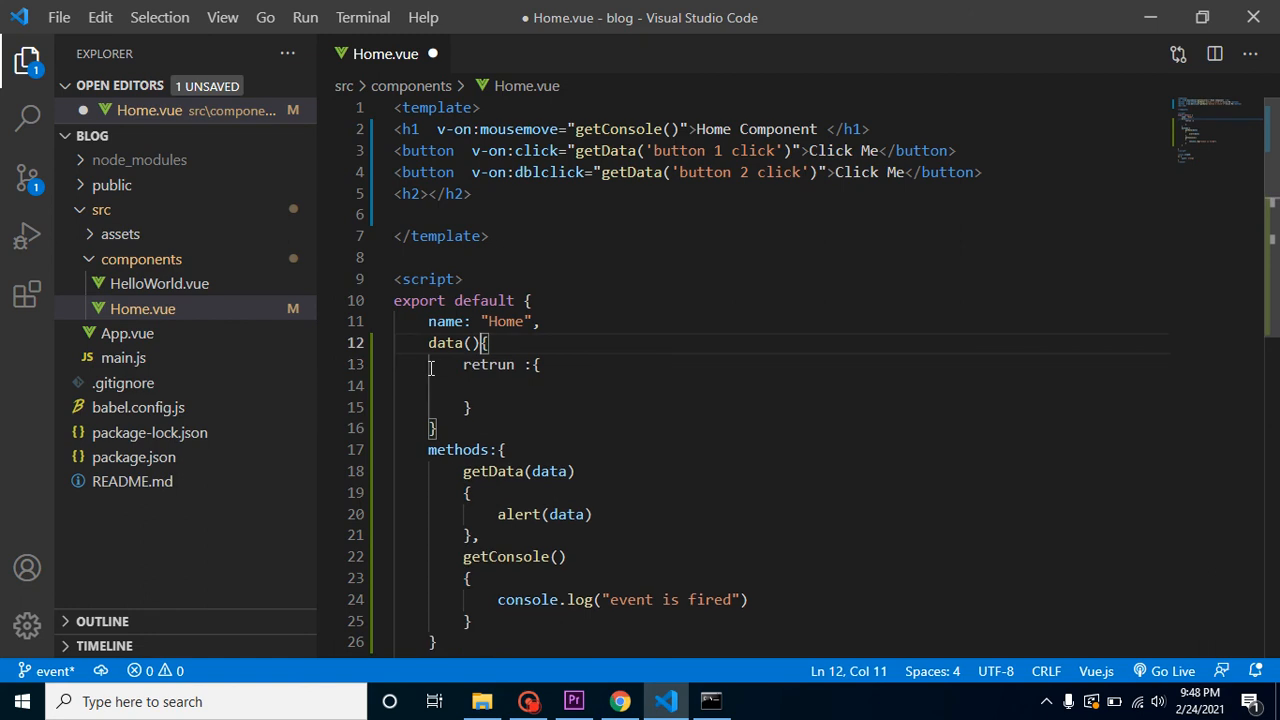
# Reformat Home.vue and make data() return count: 0
pyautogui.rightClick(440, 385)
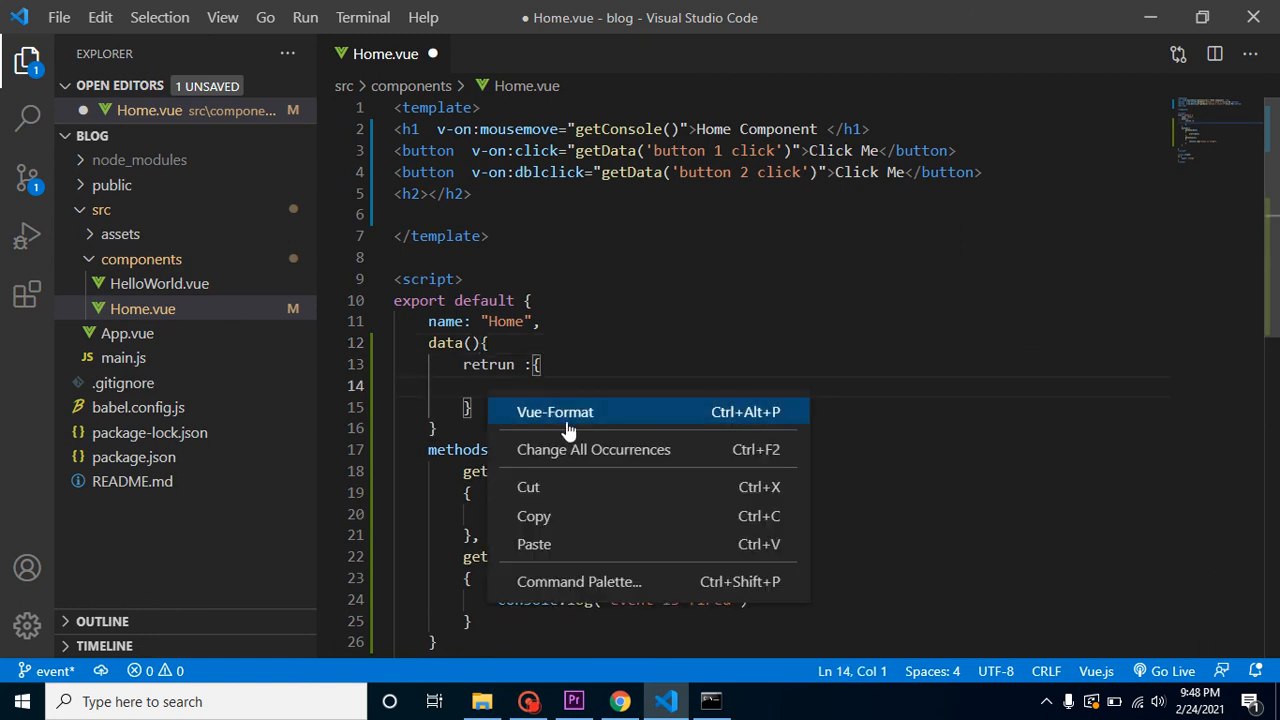
pyautogui.click(554, 411)
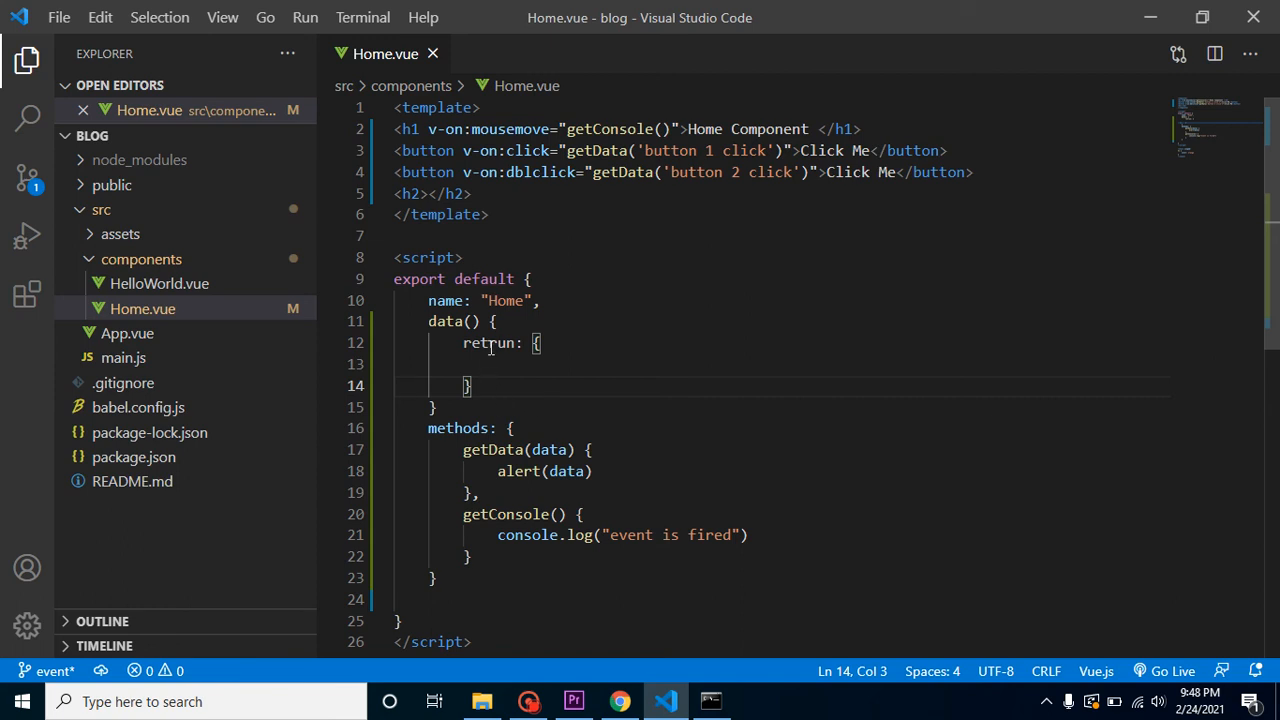
pyautogui.press('Backspace')
pyautogui.write(',')
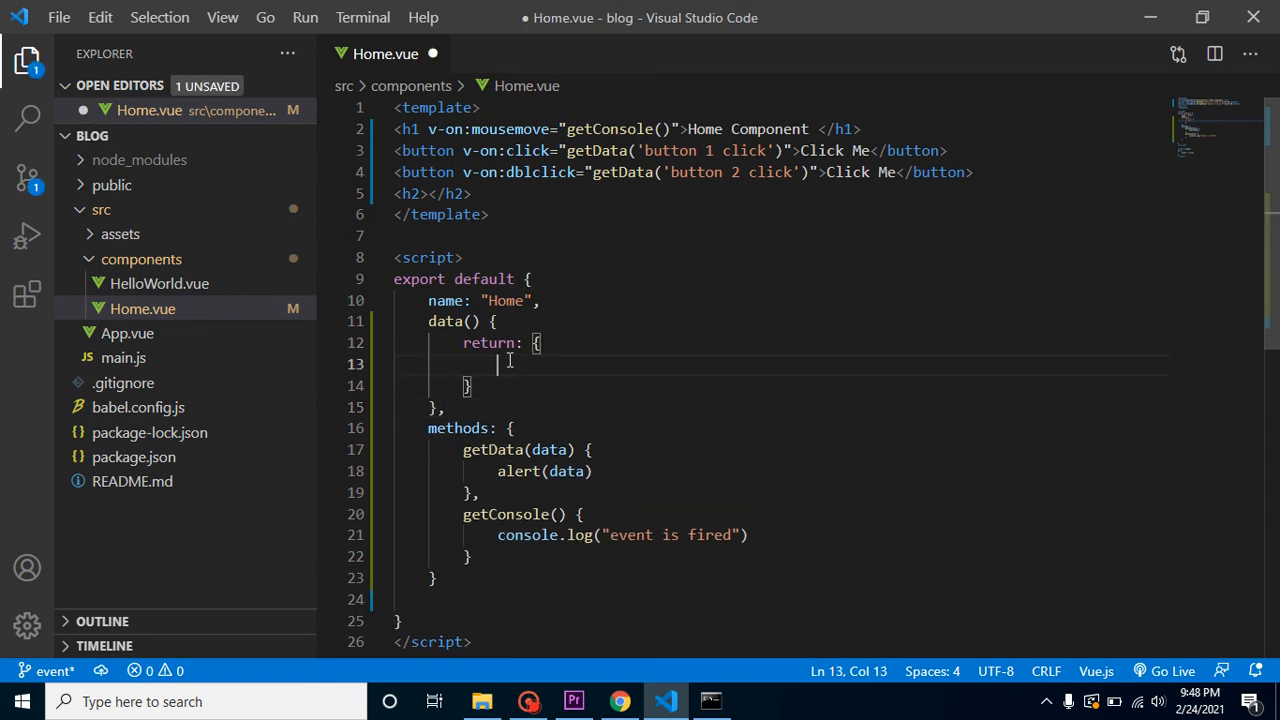
pyautogui.write('count:')
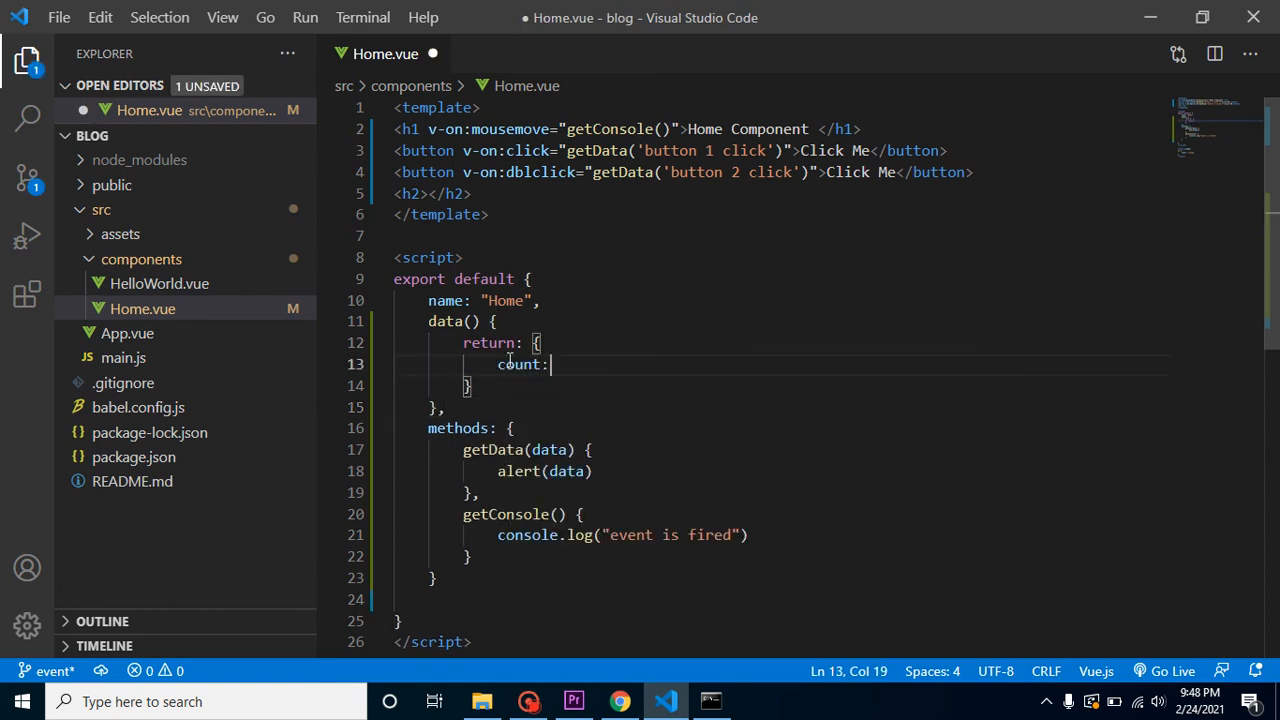
pyautogui.write('0')
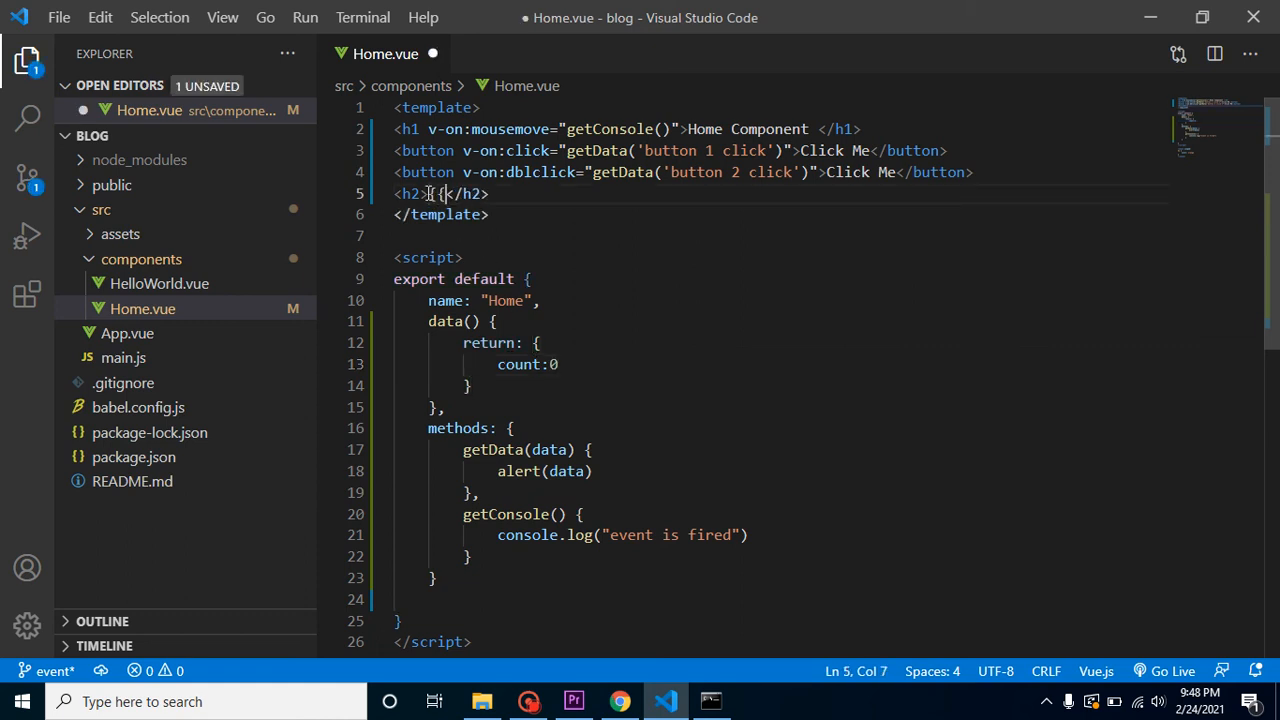
# Put {{count}} in the h2 heading and try the first button in Chrome
pyautogui.write('count}}')
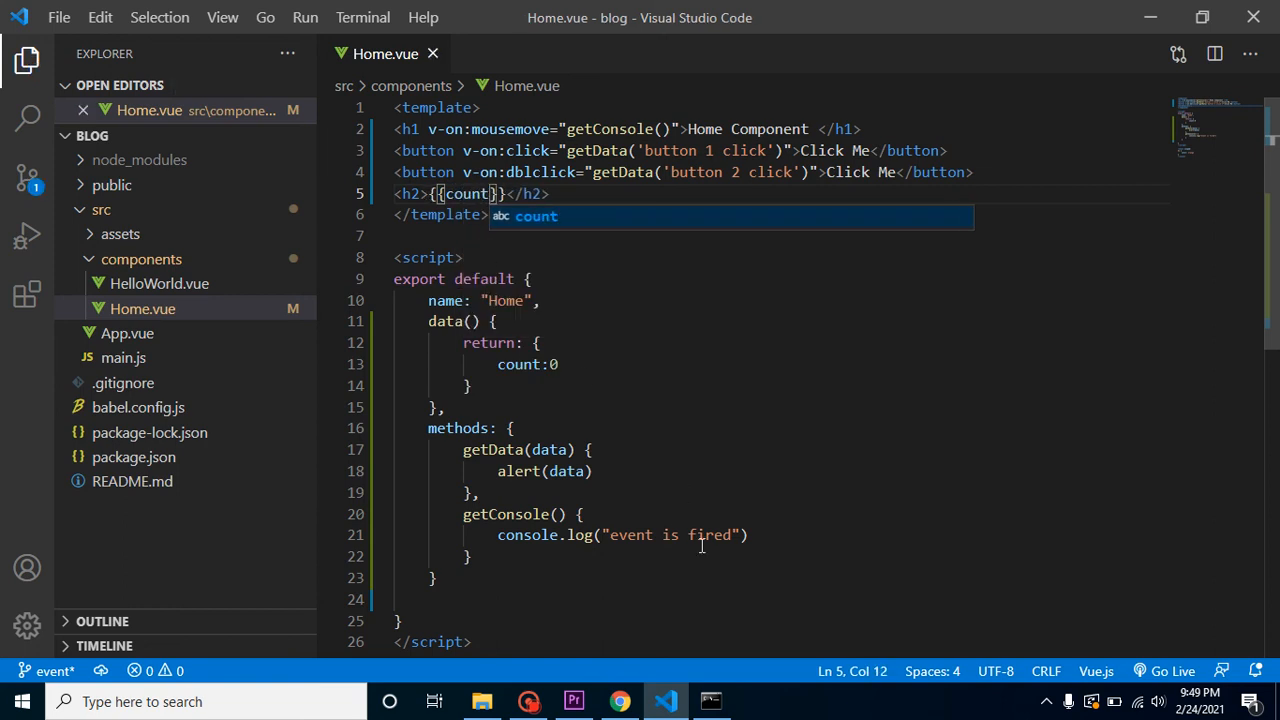
pyautogui.click(620, 701)
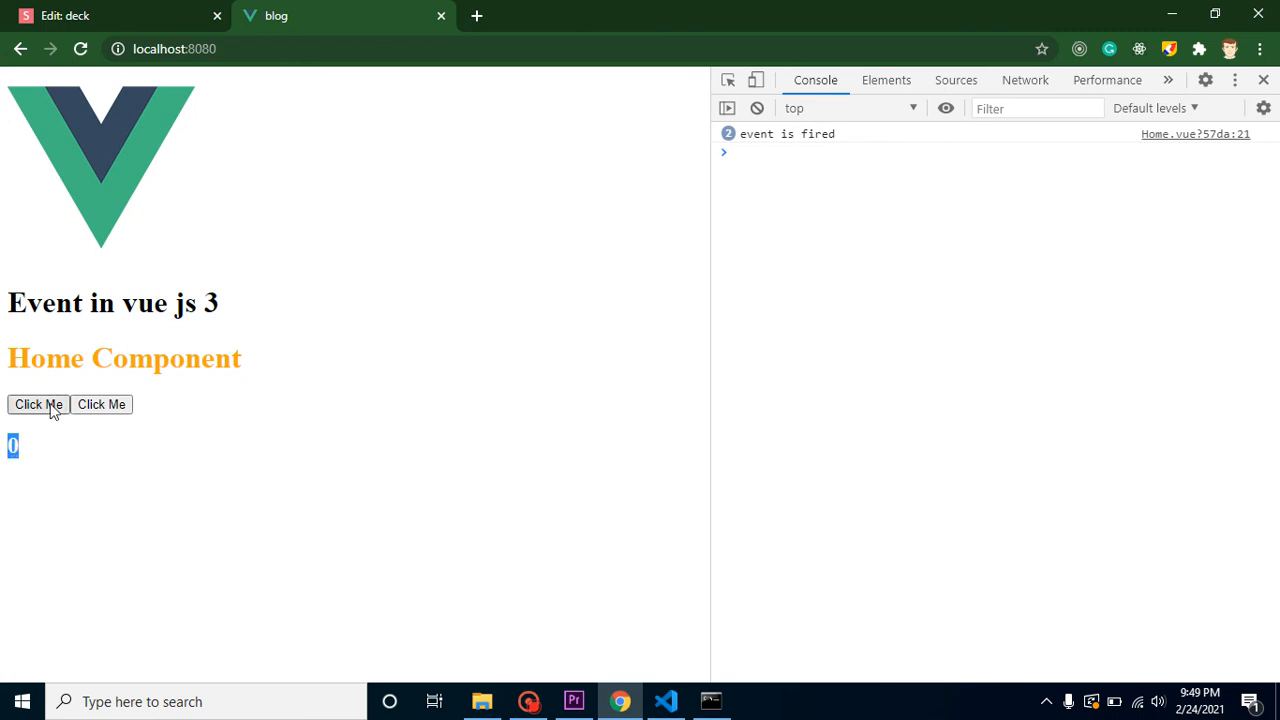
pyautogui.click(38, 404)
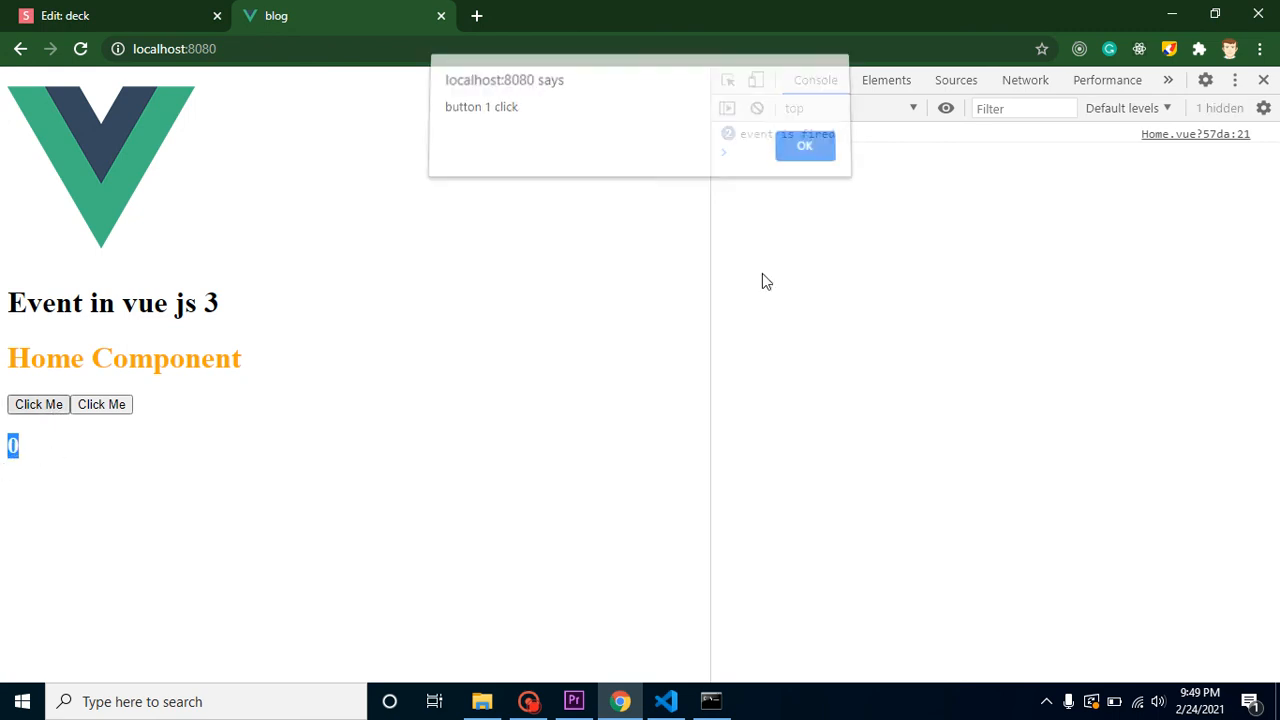
pyautogui.click(665, 701)
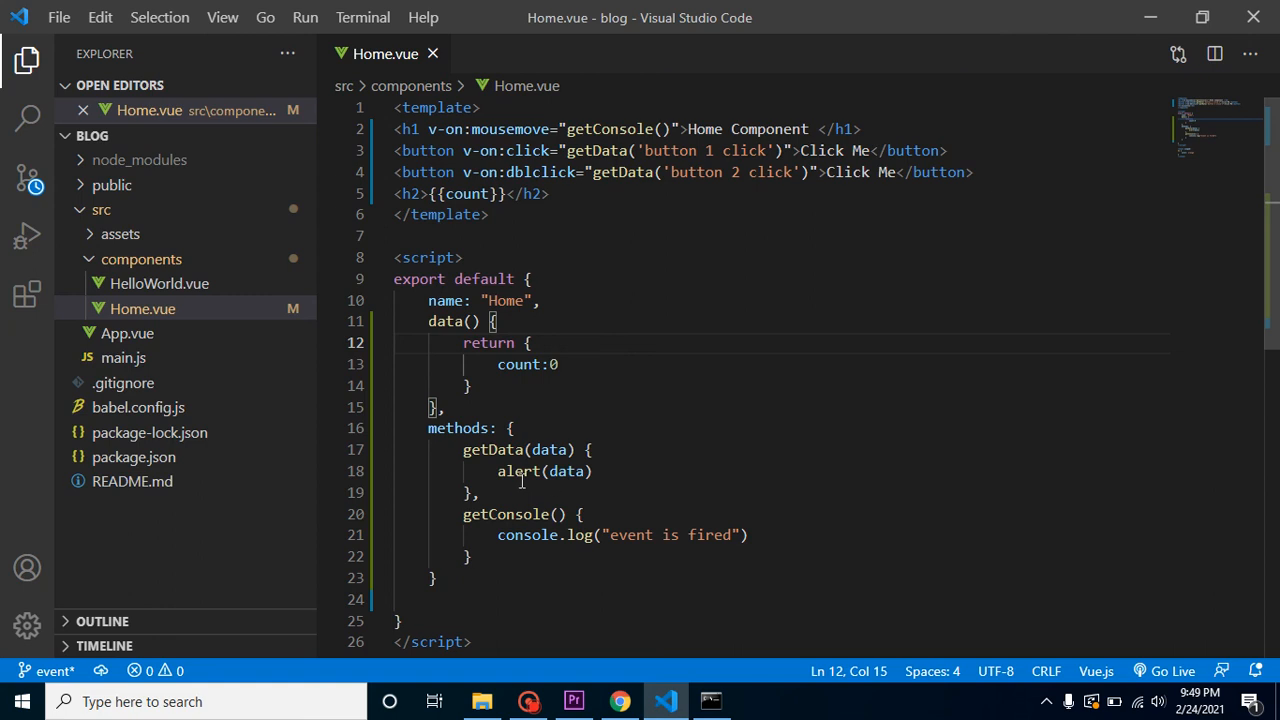
# Replace getData's alert with this.count=this.count+1
pyautogui.press('Delete')
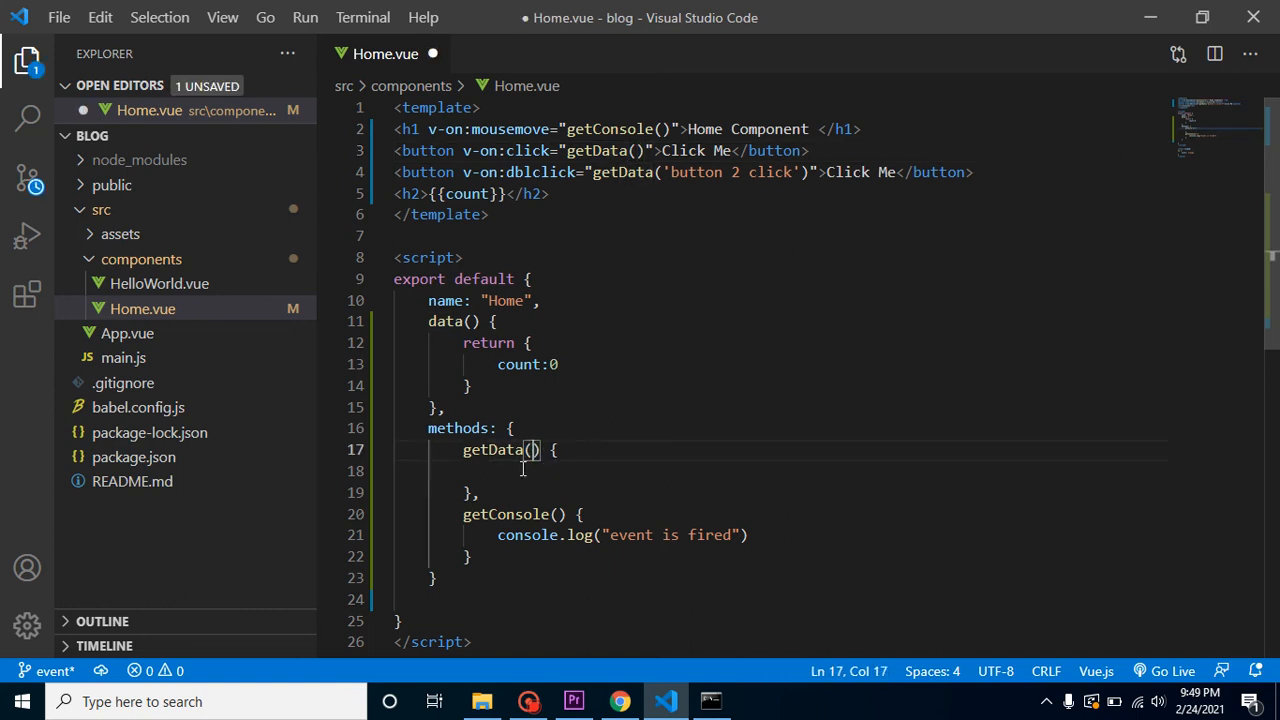
pyautogui.write('this')
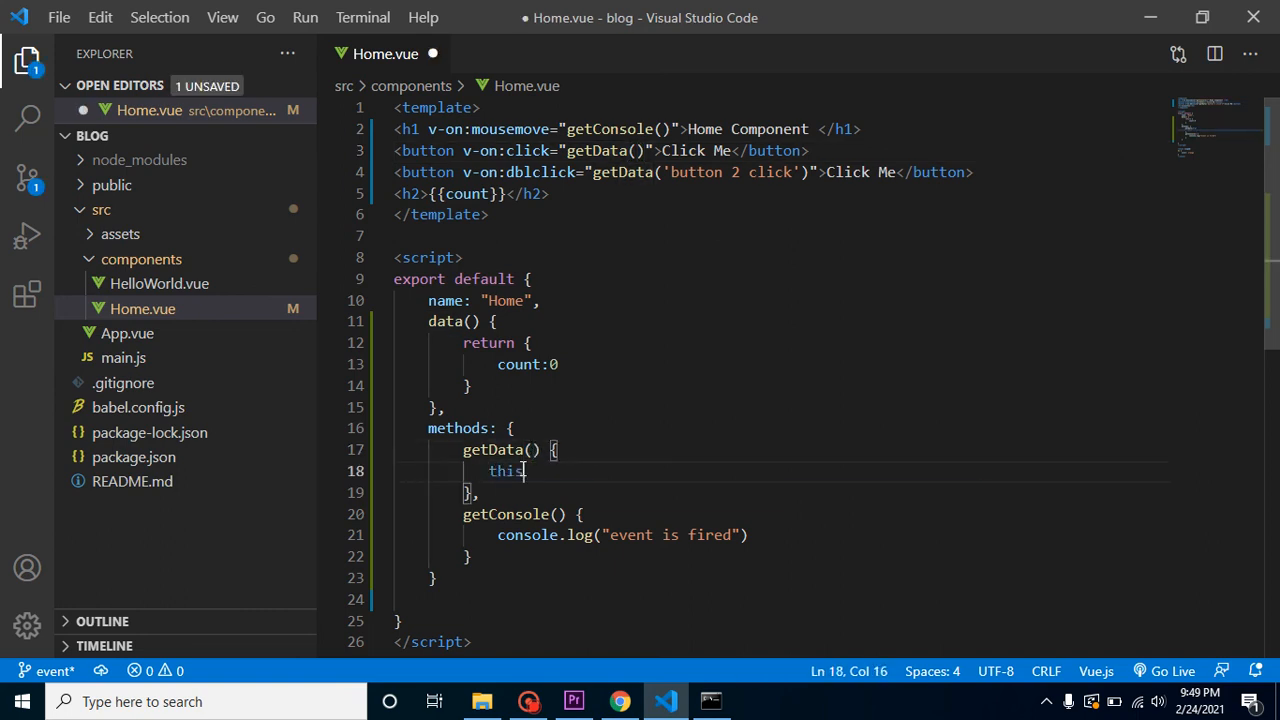
pyautogui.write('.count')
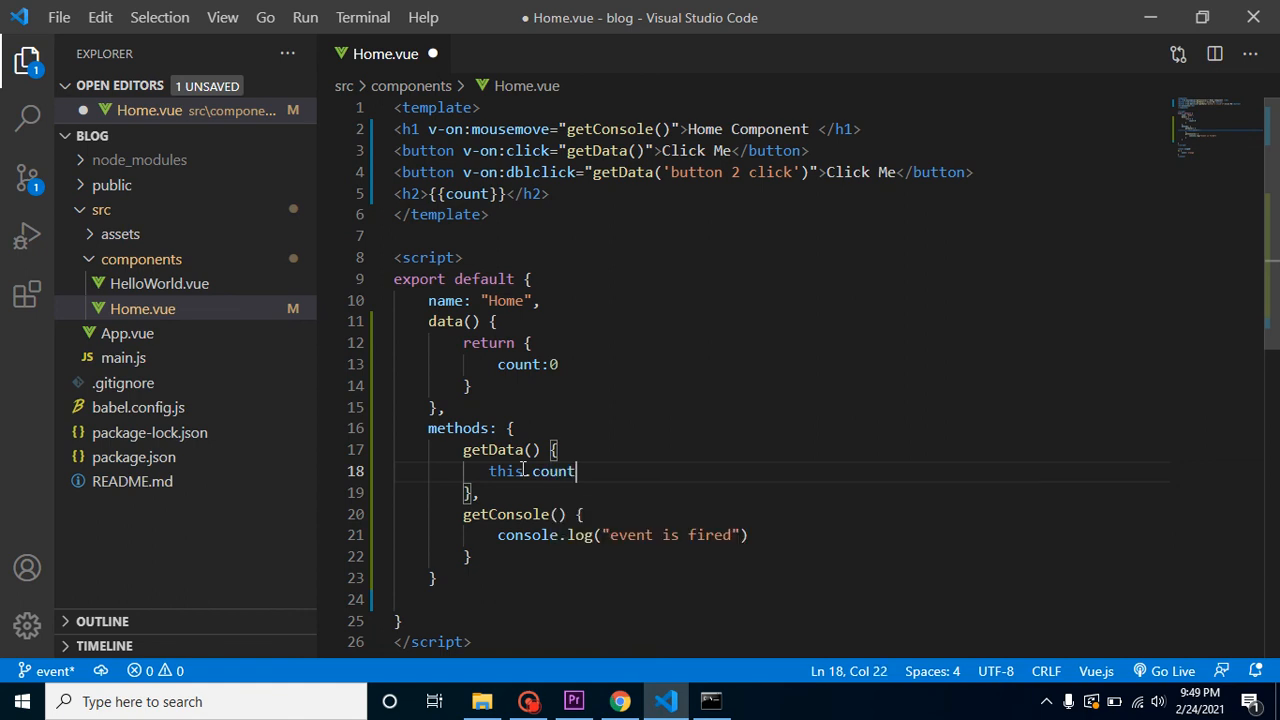
pyautogui.write('=this')
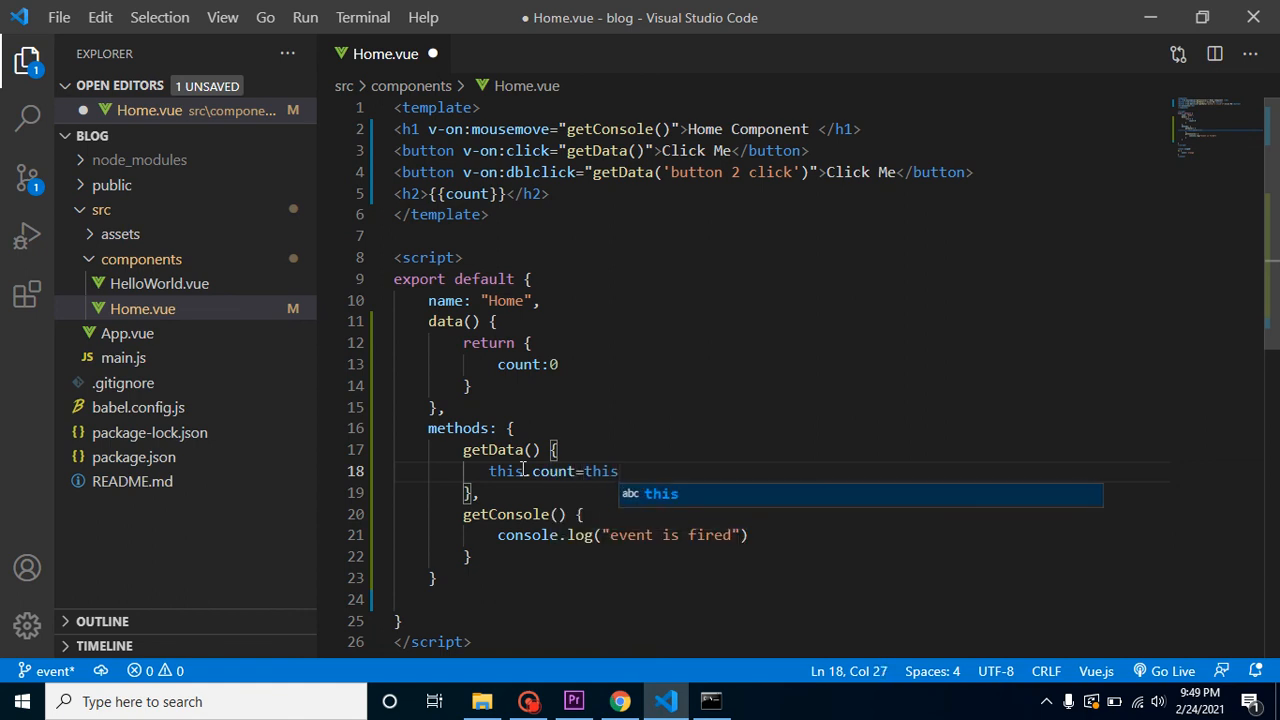
pyautogui.write('.count+')
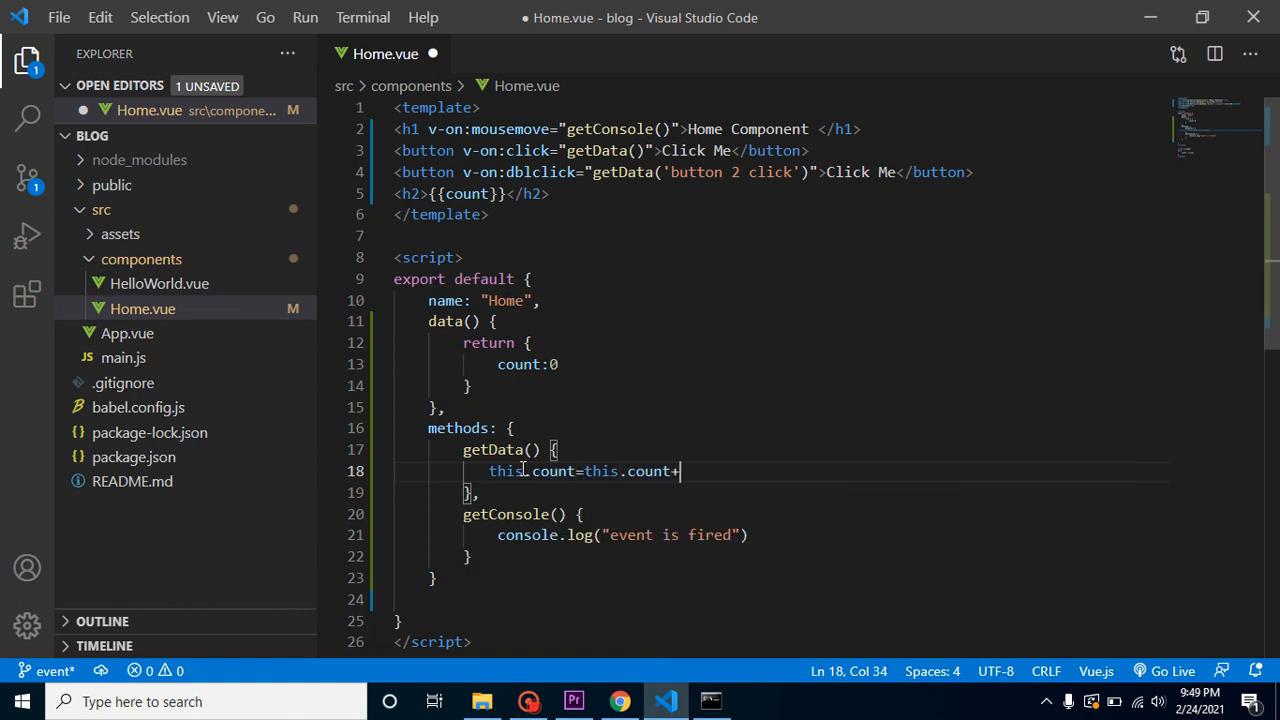
pyautogui.click(620, 701)
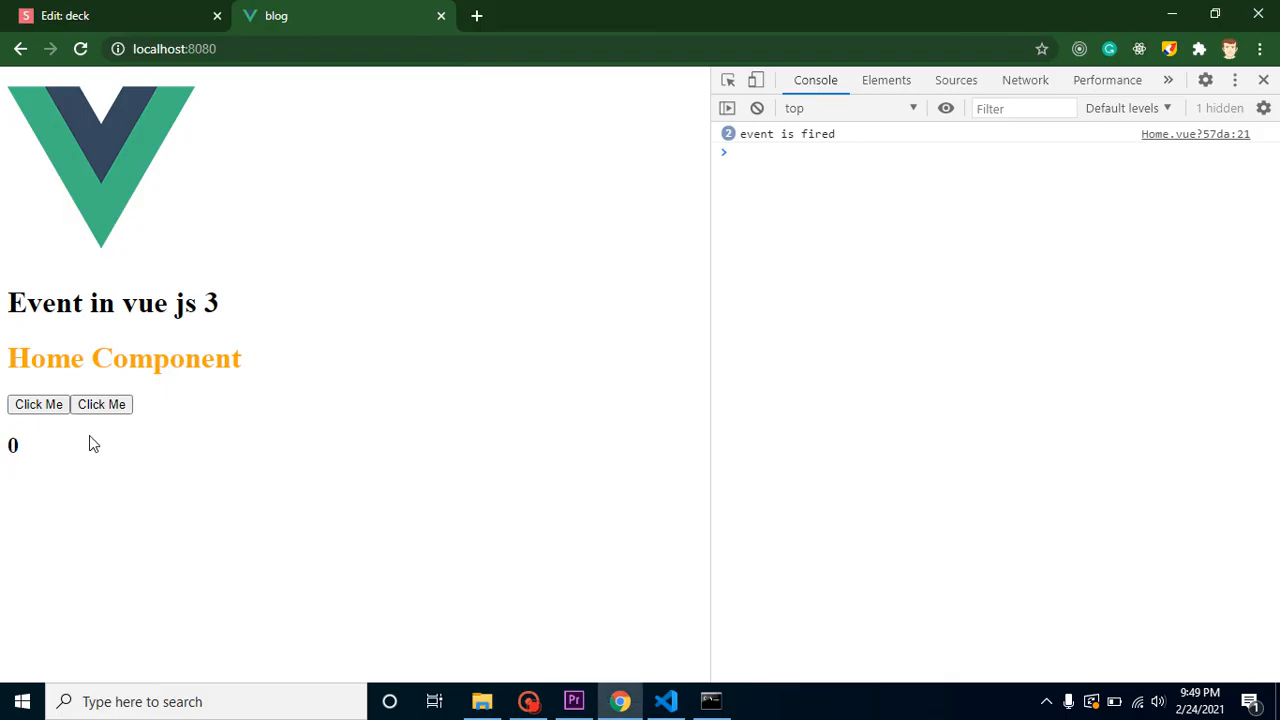
pyautogui.click(38, 404)
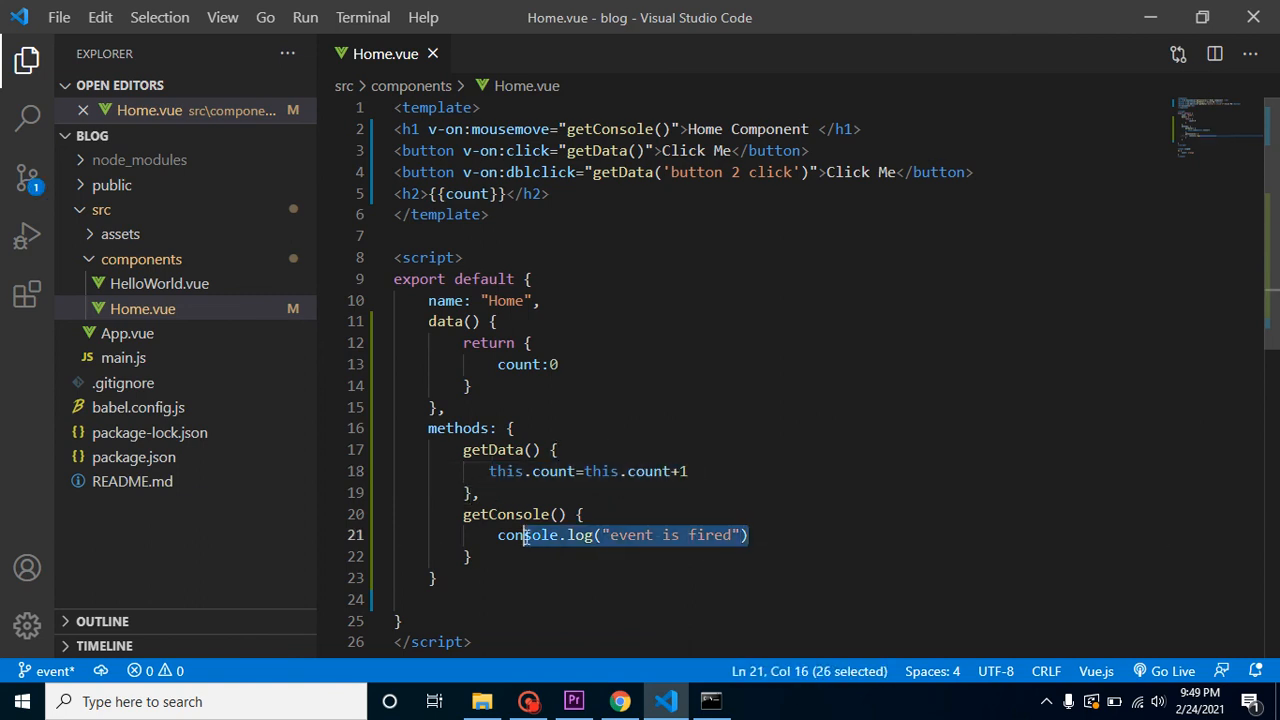
# Replace getConsole's log line with this.count=this.count+1 followed by -1
pyautogui.write('this.count=this.count+1')
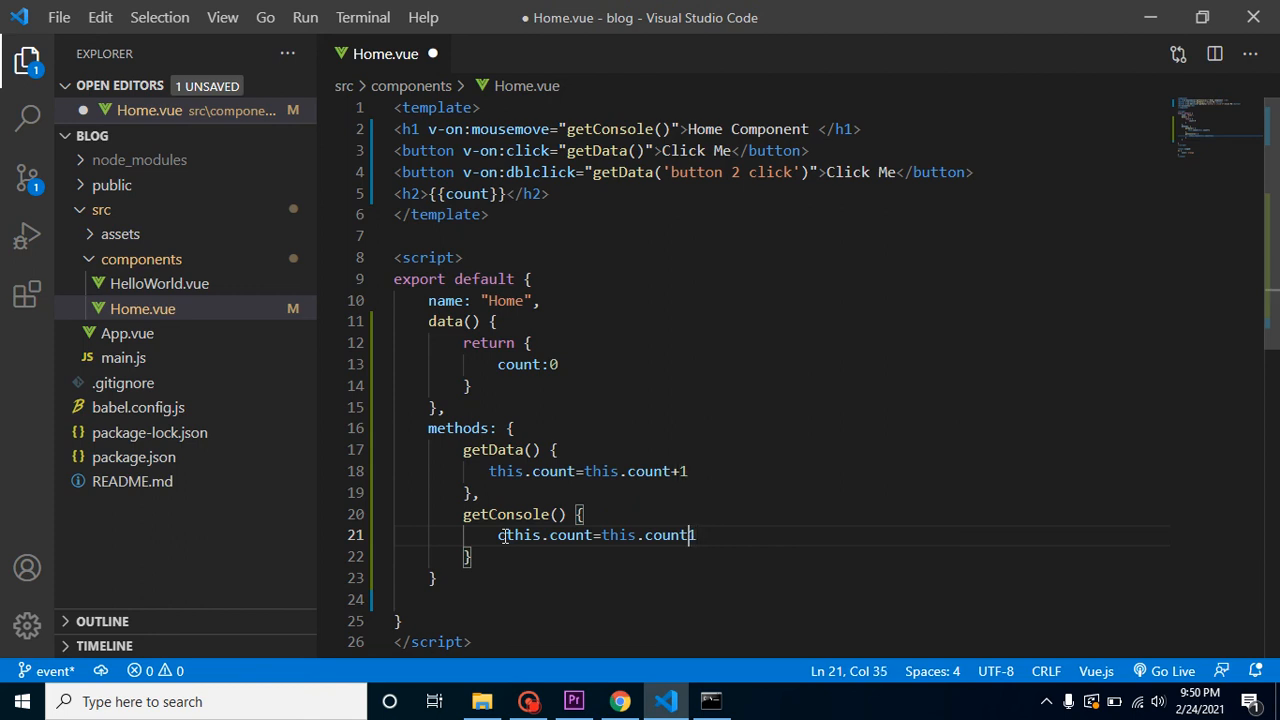
pyautogui.write('-1')
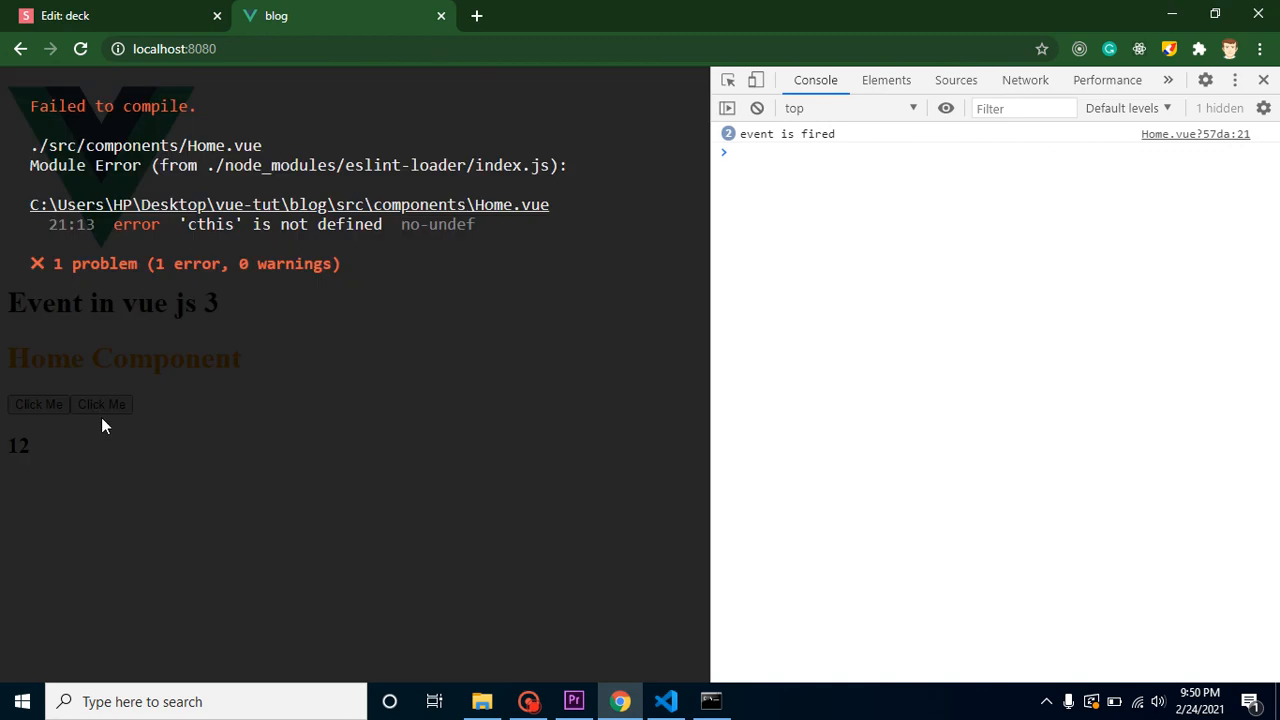
# Click the first and second Click Me buttons repeatedly, then reload the blog page
pyautogui.click(665, 701)
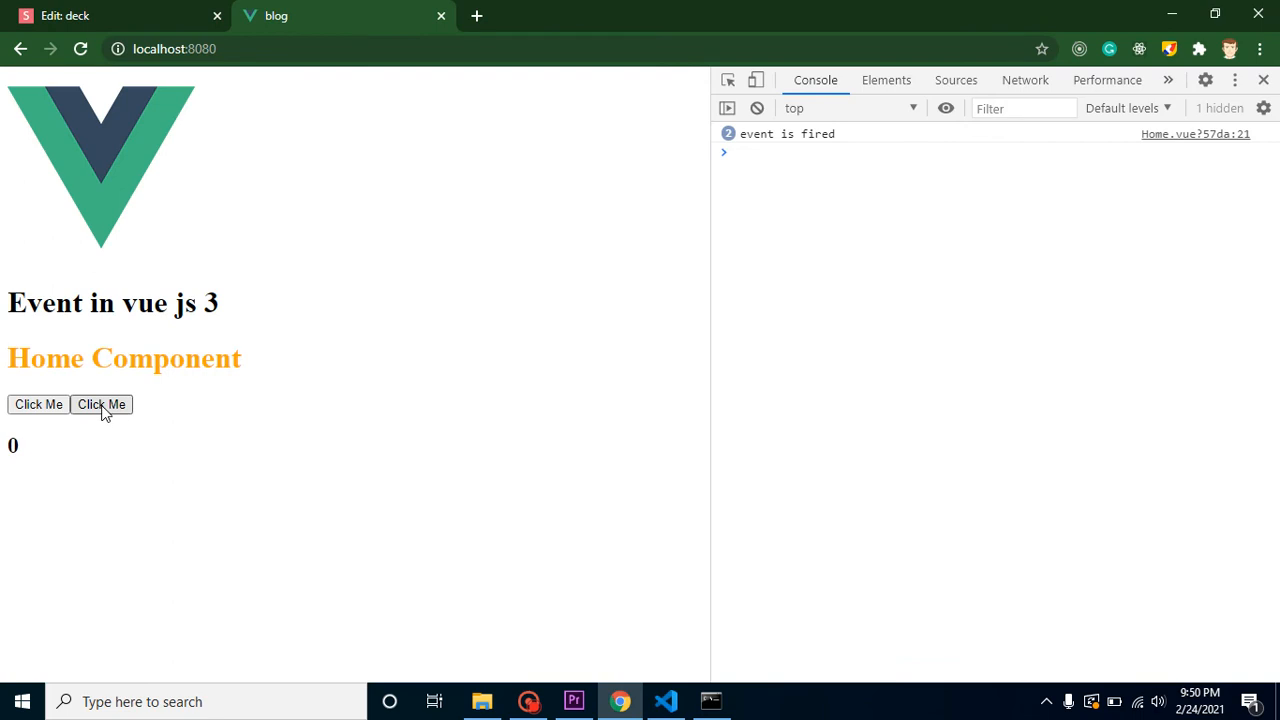
pyautogui.click(38, 404)
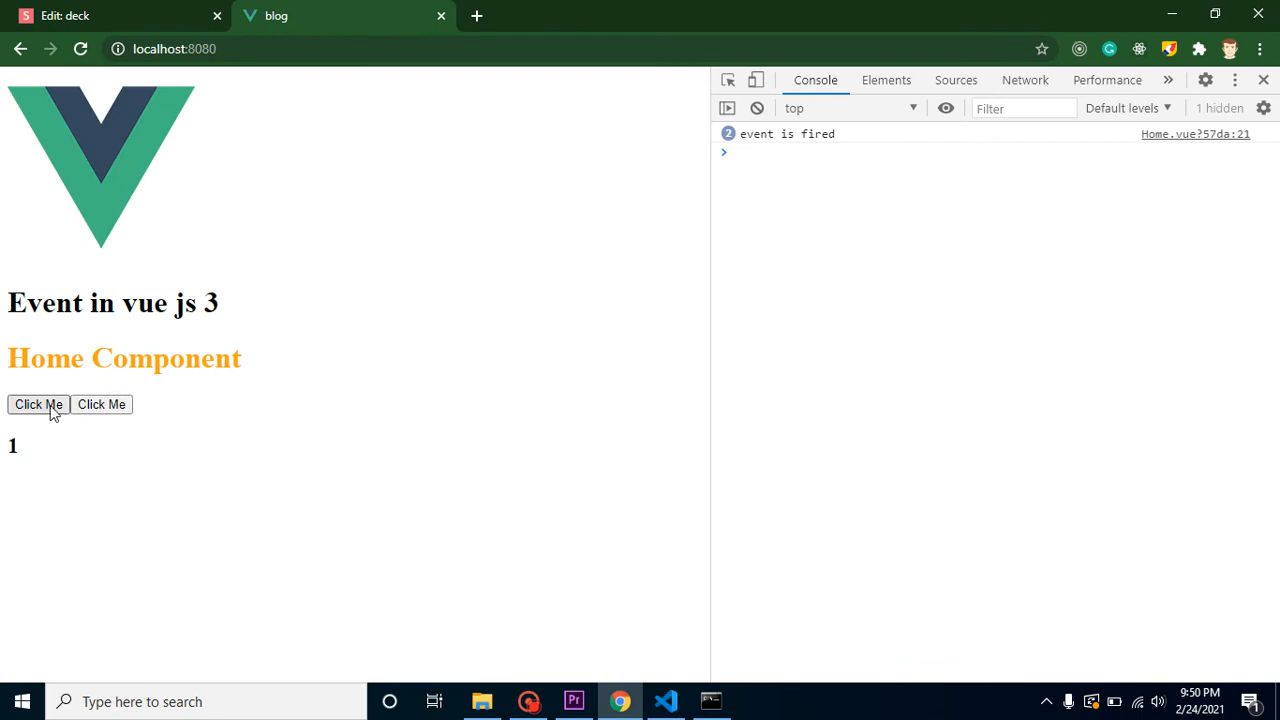
pyautogui.click(101, 404)
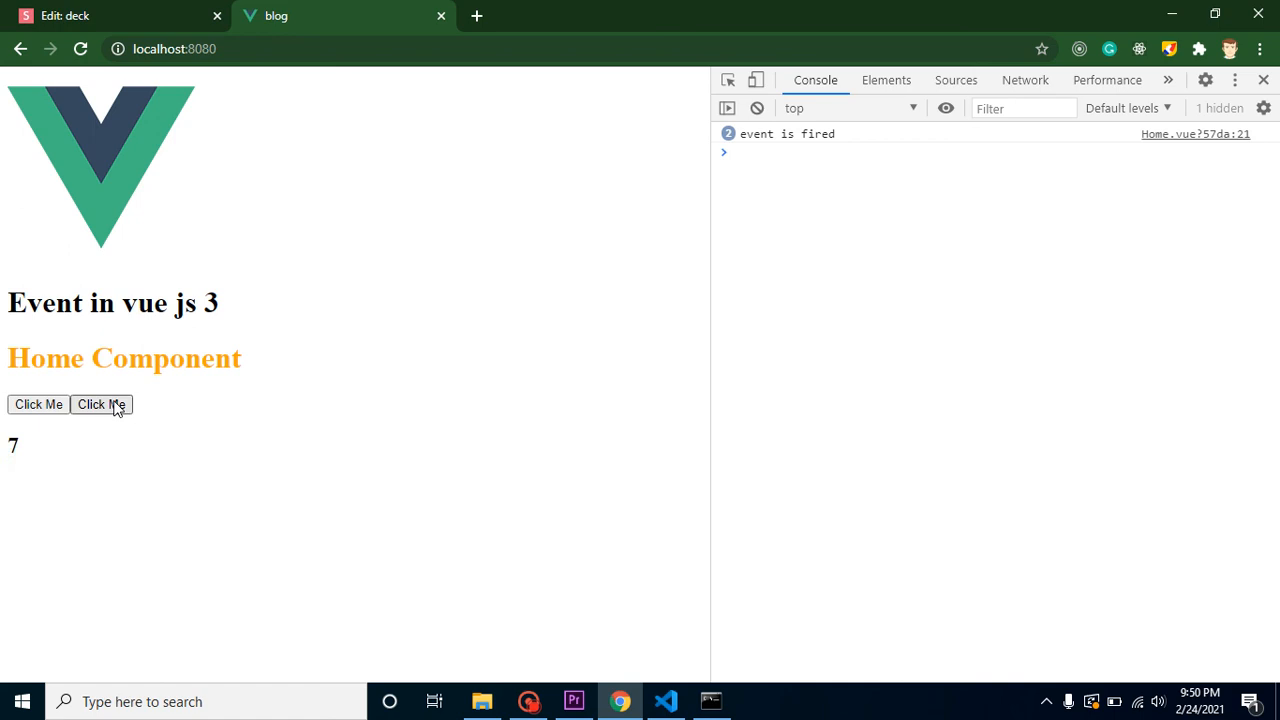
pyautogui.click(101, 404)
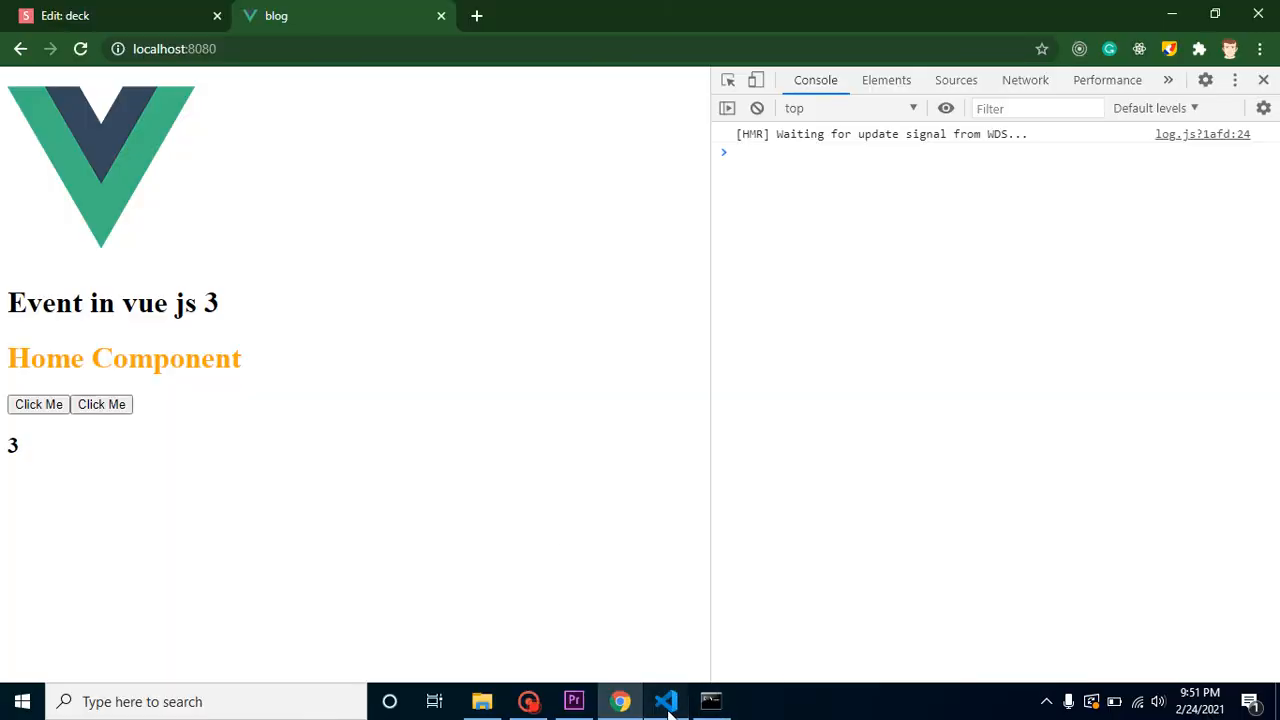
pyautogui.click(665, 701)
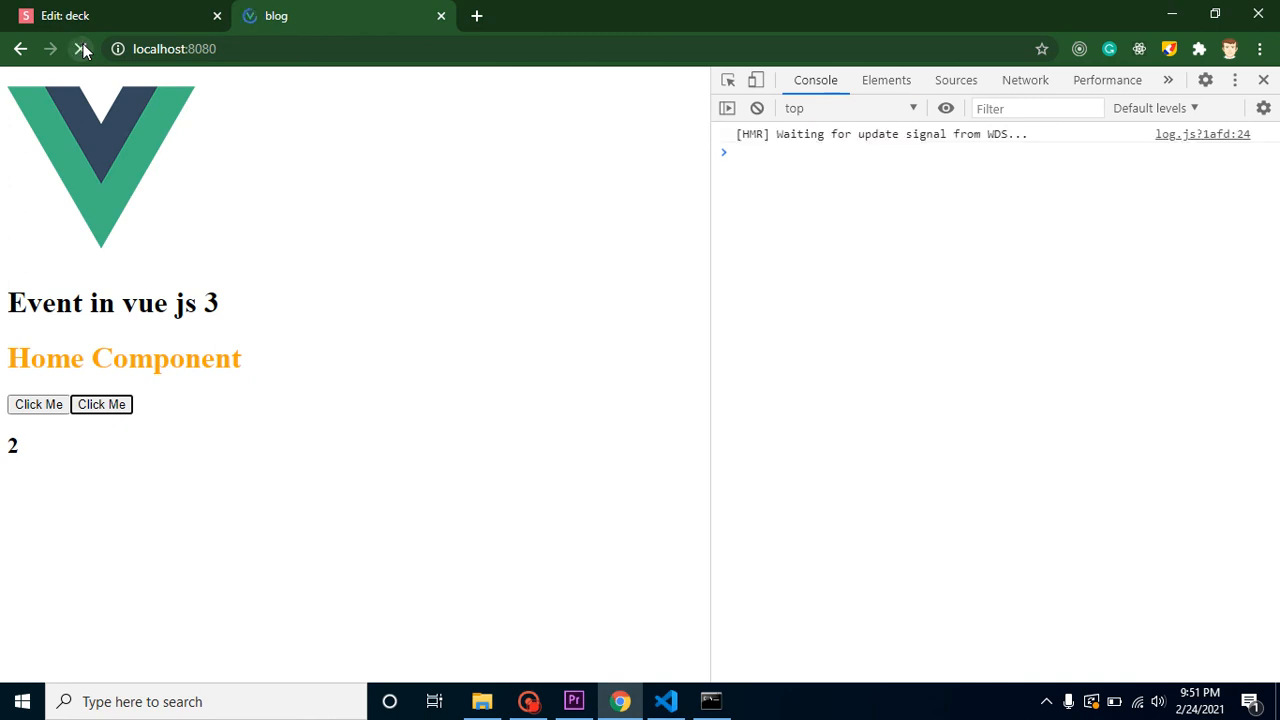
pyautogui.click(101, 404)
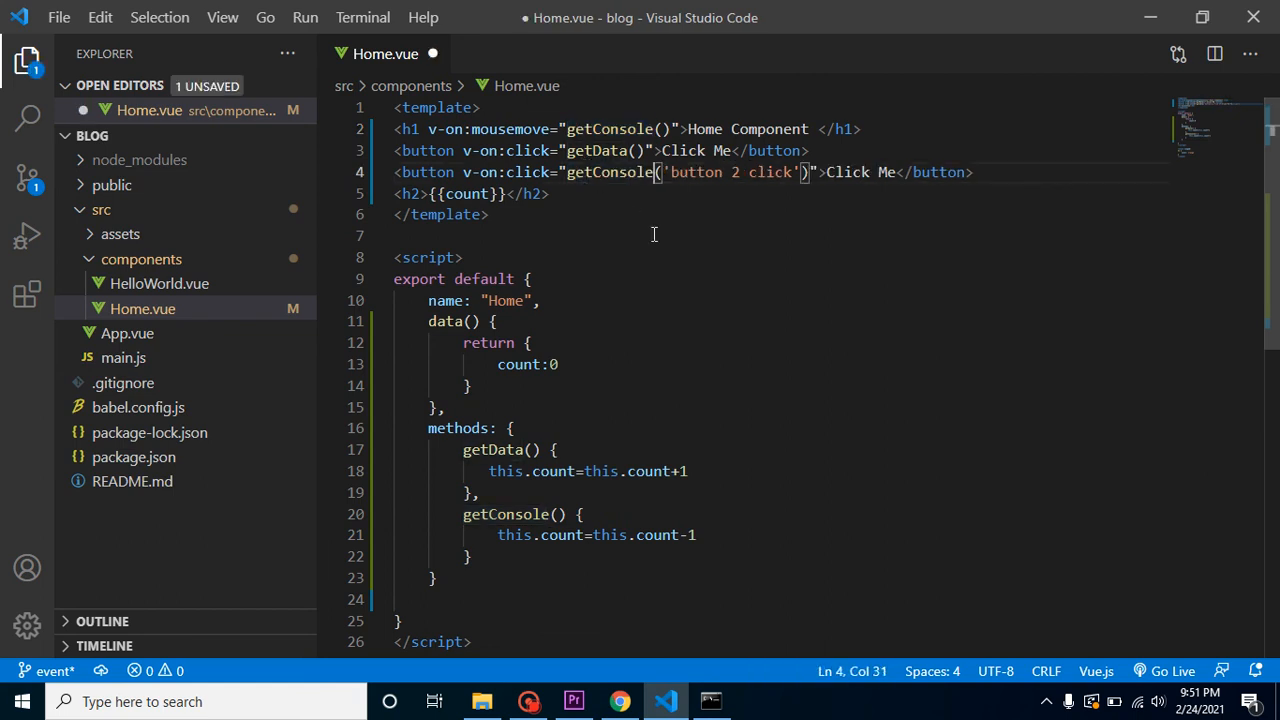
# Bring up Chrome to test the second button's new getConsole click handler
pyautogui.click(620, 701)
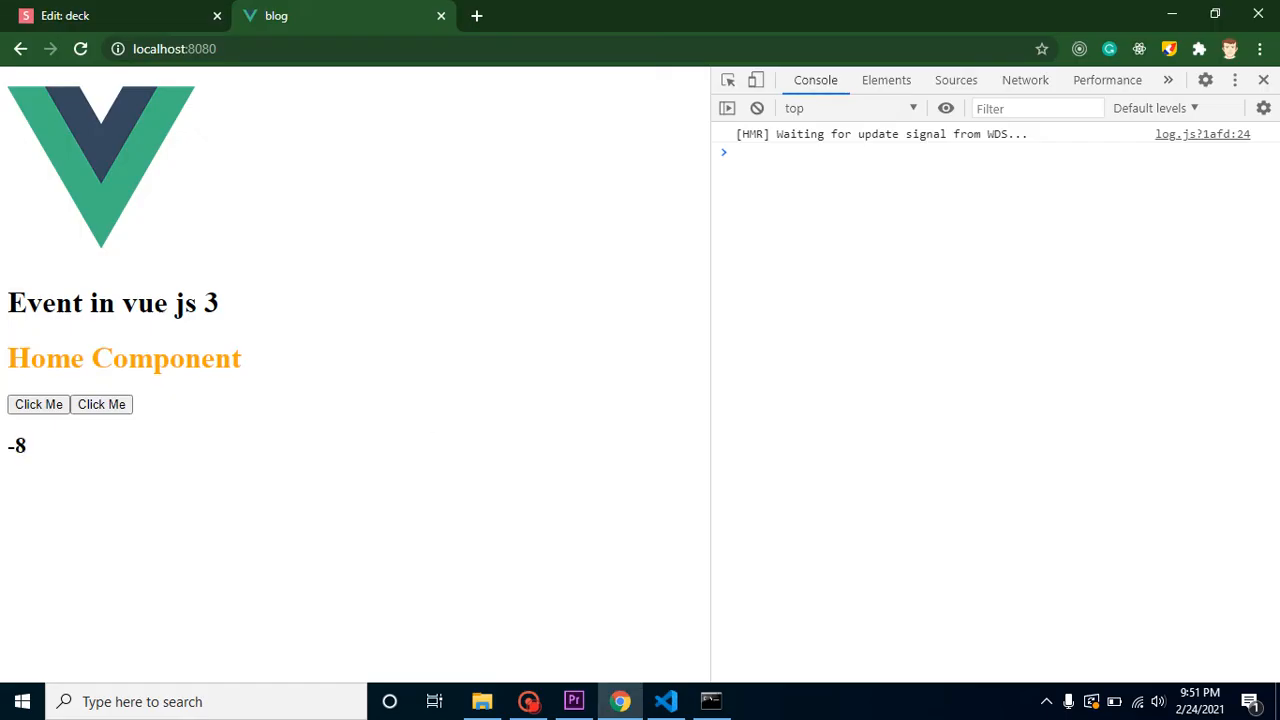
# Reload the blog page and click the second, then first button twice; count reaches 1
pyautogui.click(80, 48)
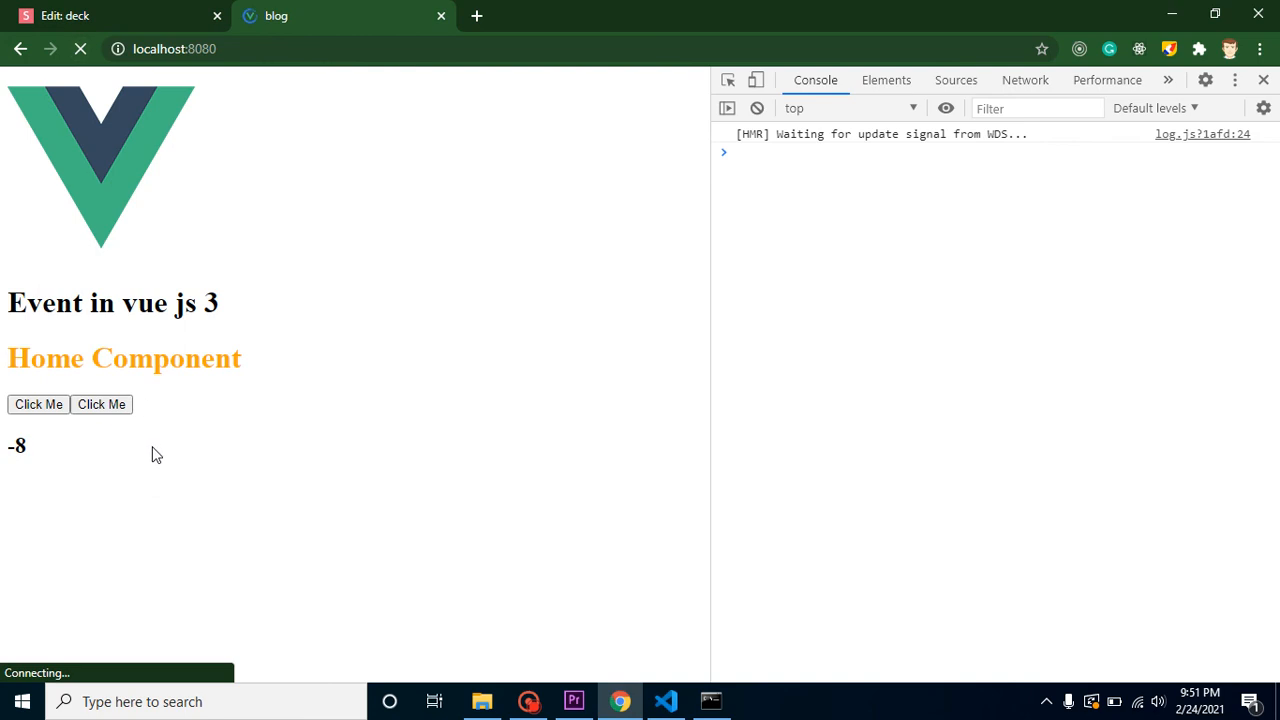
pyautogui.click(101, 404)
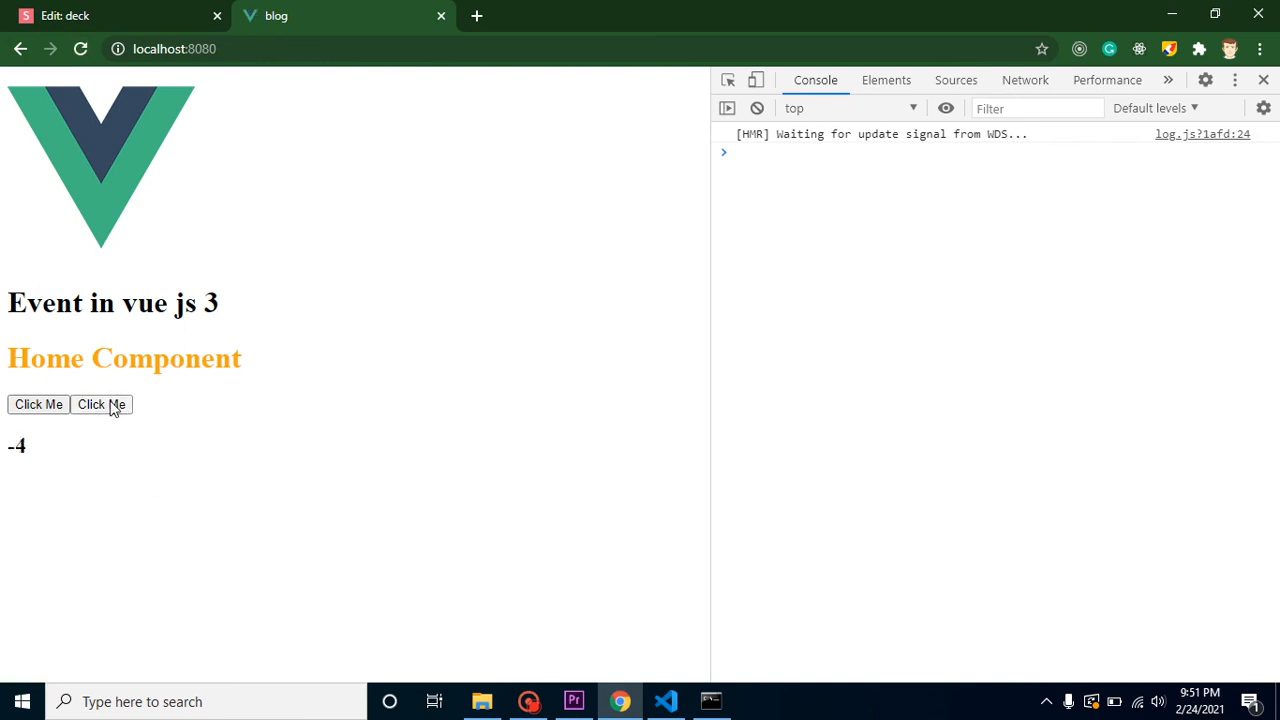
pyautogui.click(38, 404)
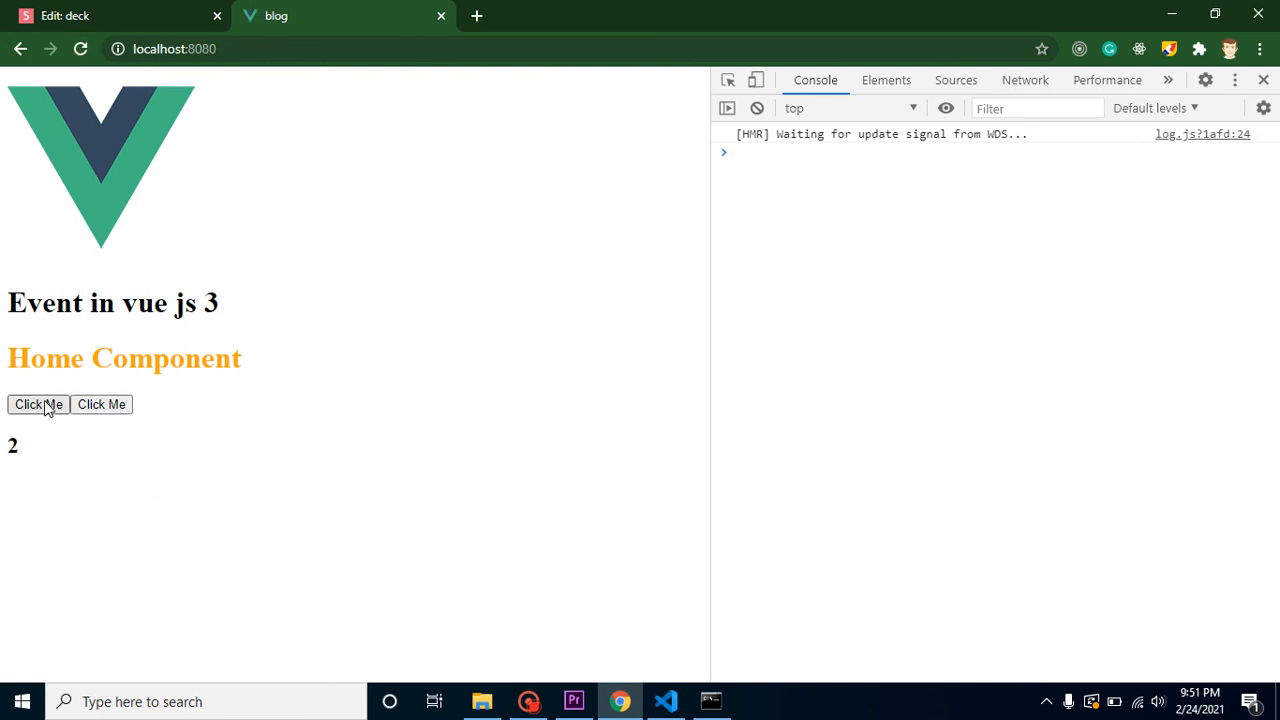
pyautogui.click(38, 404)
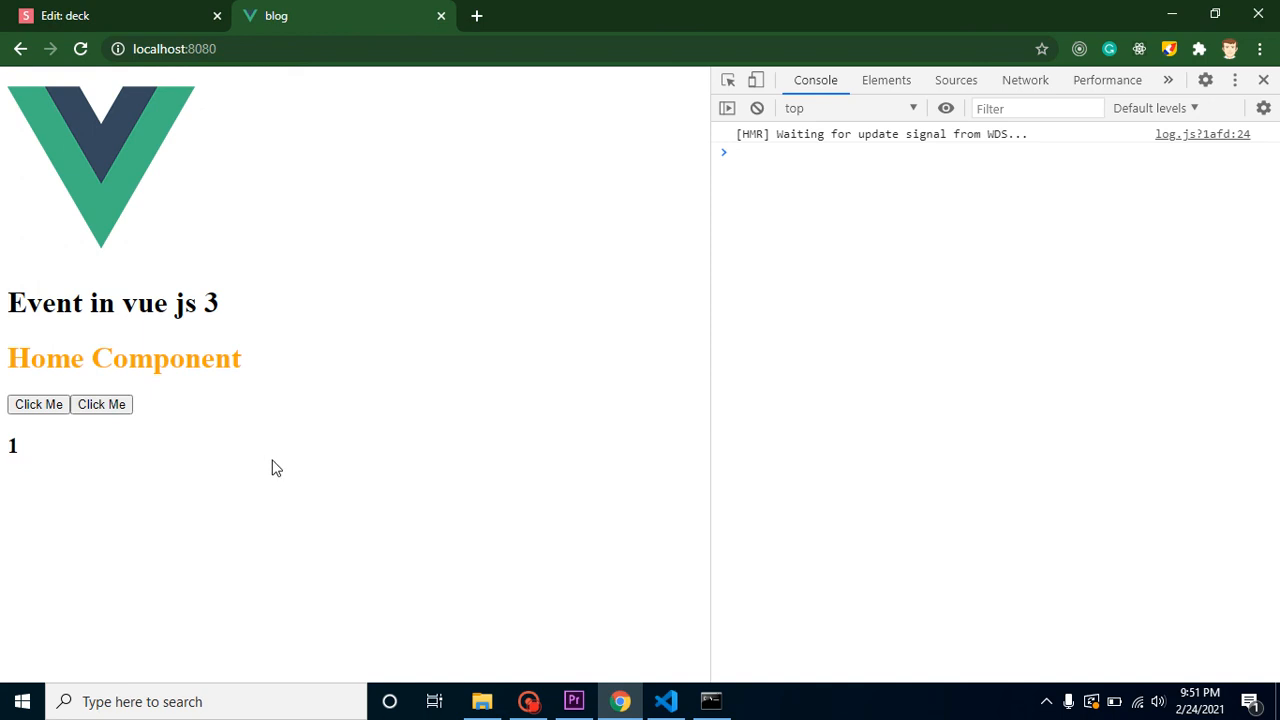